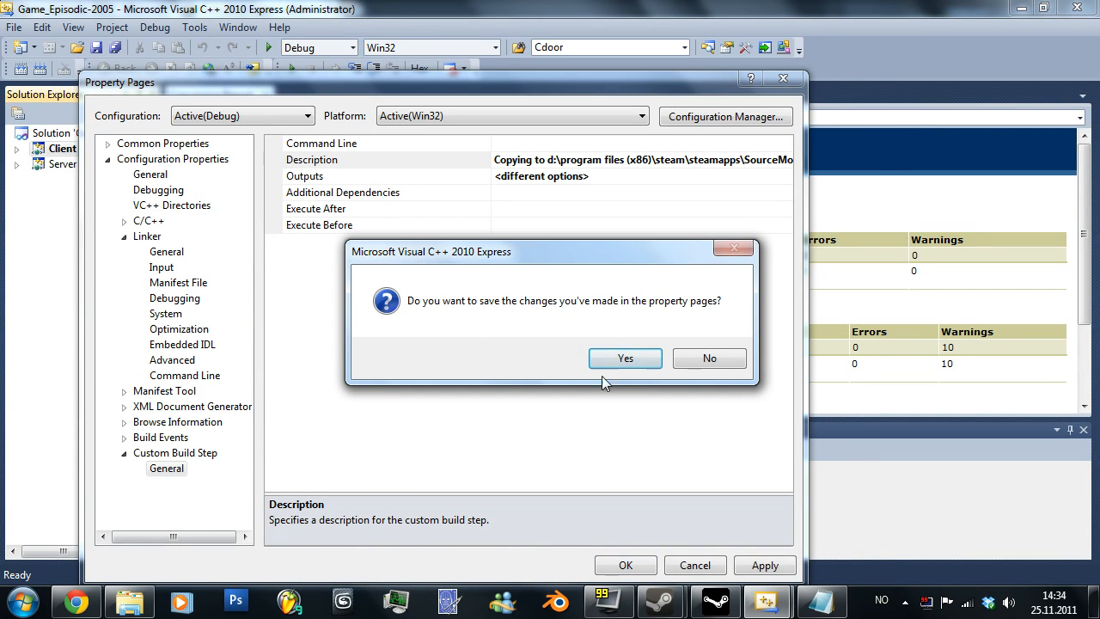
- Keep the property changes and inspect the Client custom build command copying client.dll into the mod's bin folder
{"action": "left_click", "coordinate": [626, 360]}
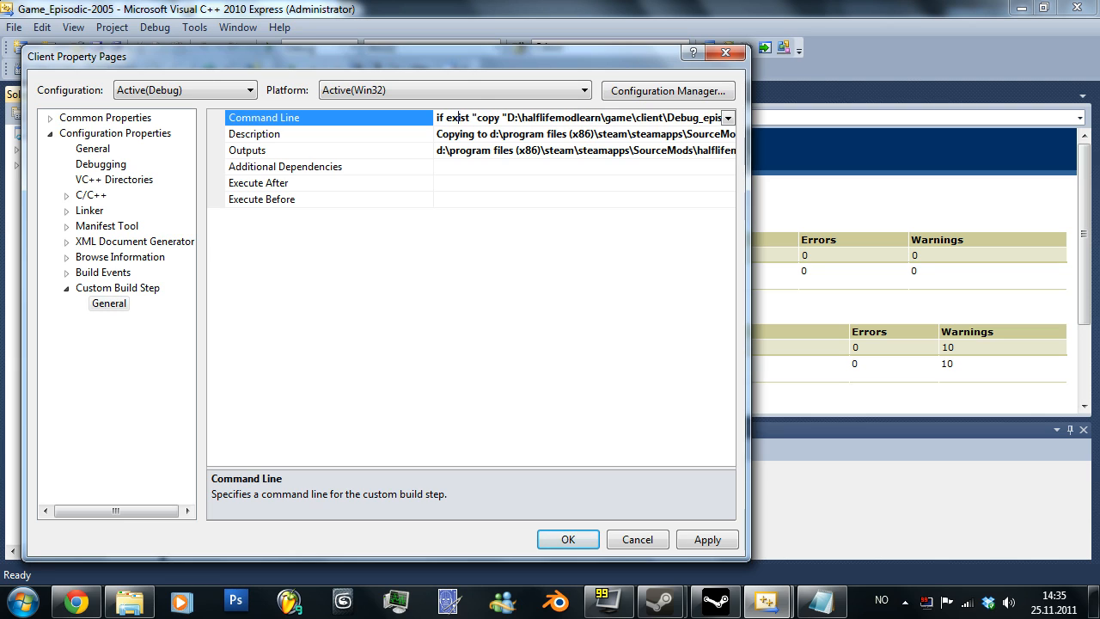
{"action": "double_click", "coordinate": [456, 117]}
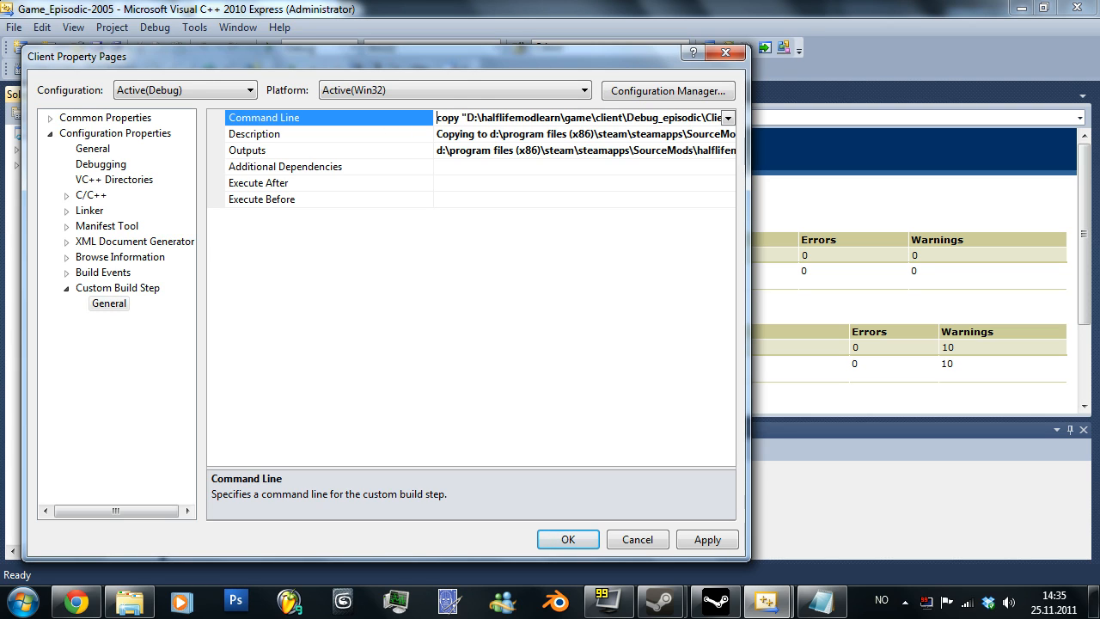
{"action": "double_click", "coordinate": [447, 117]}
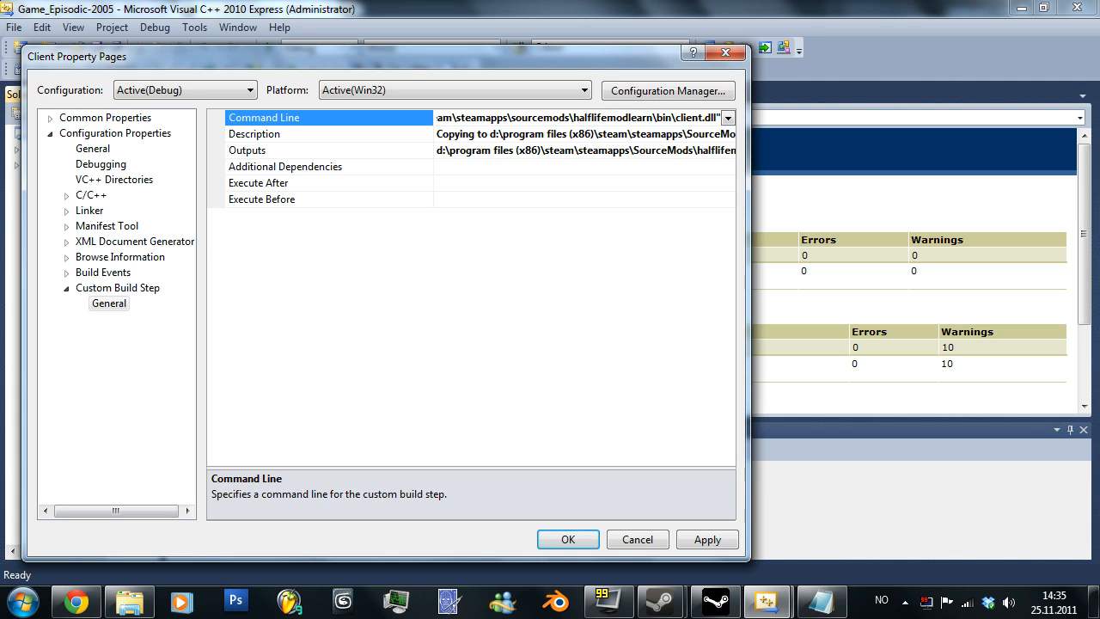
{"action": "double_click", "coordinate": [664, 117]}
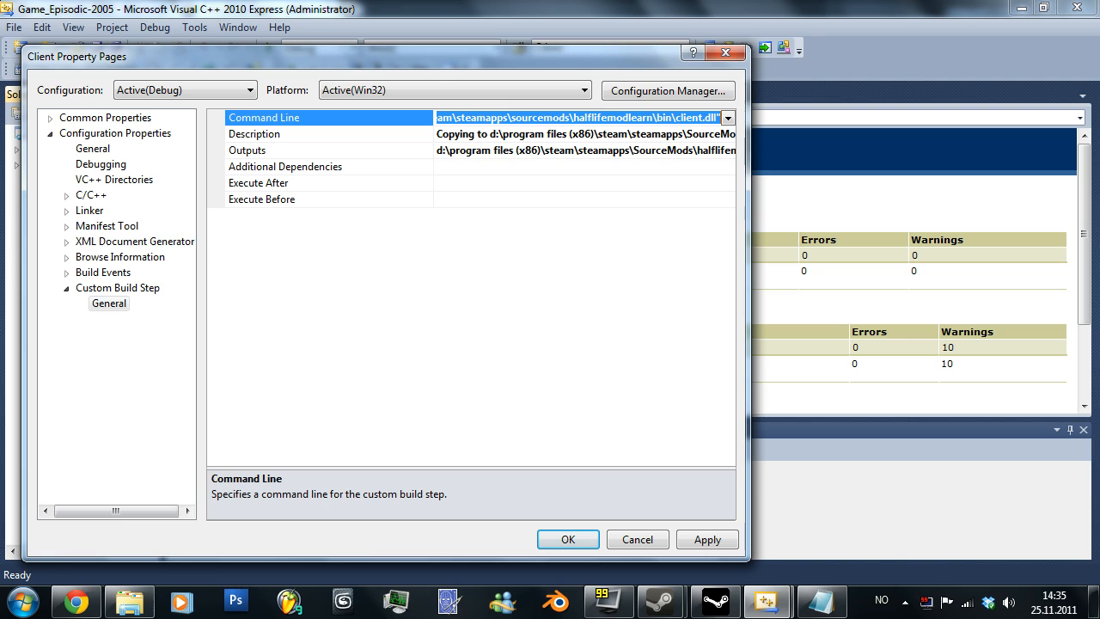
{"action": "mouse_move", "coordinate": [467, 168]}
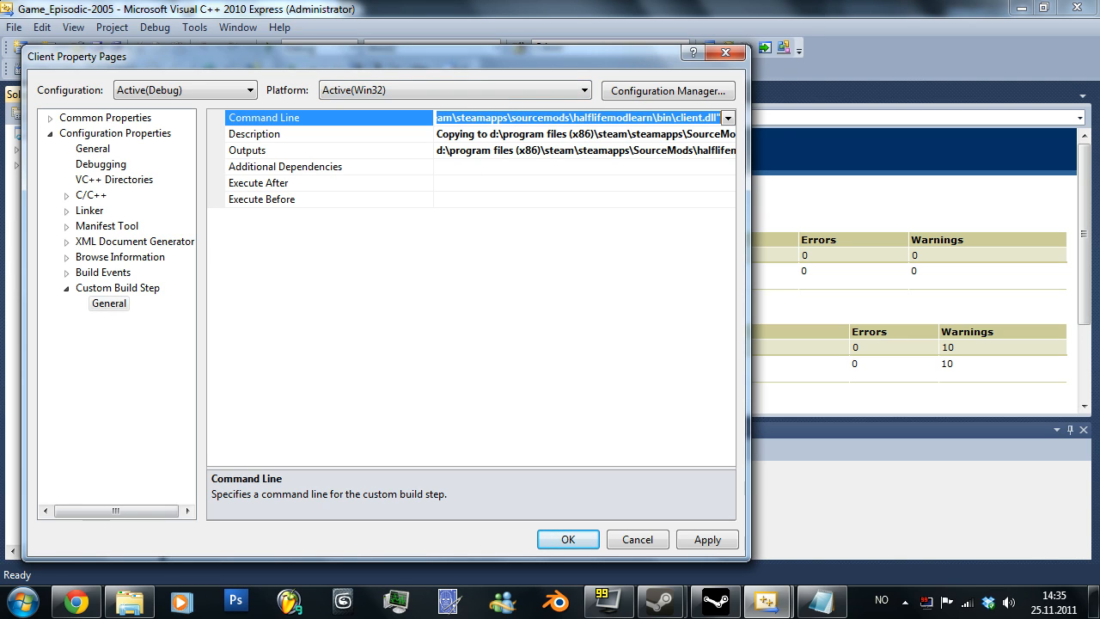
{"action": "mouse_move", "coordinate": [726, 52]}
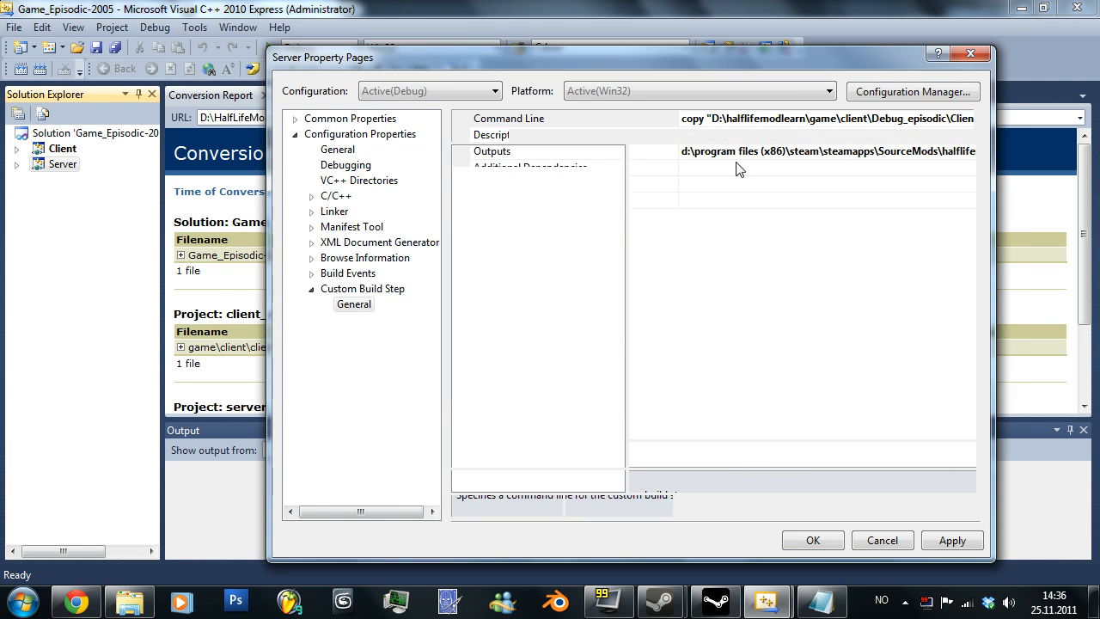
- Edit the Server custom build command to copy server\Debug_episodic\Server.dll into the mod
{"action": "left_click", "coordinate": [509, 118]}
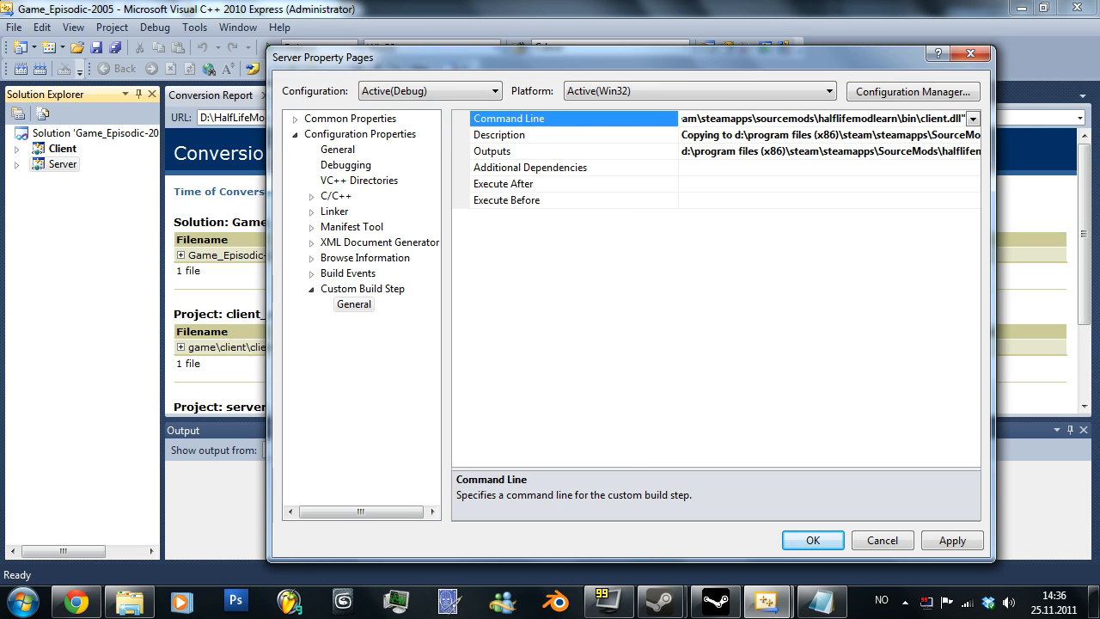
{"action": "double_click", "coordinate": [933, 116]}
{"action": "type", "text": "server"}
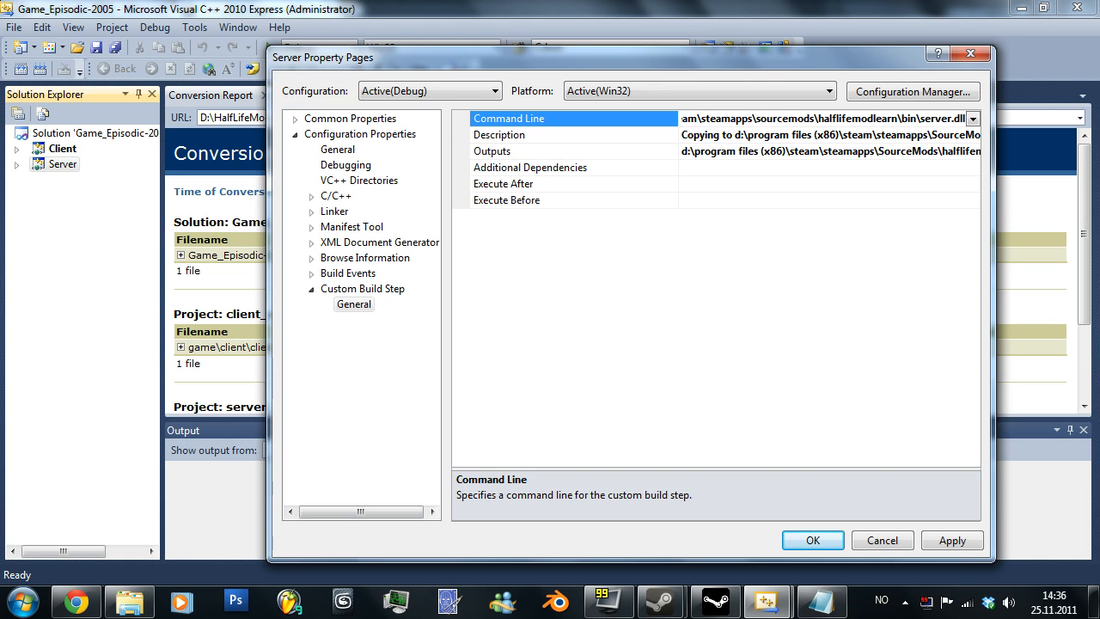
{"action": "double_click", "coordinate": [935, 117]}
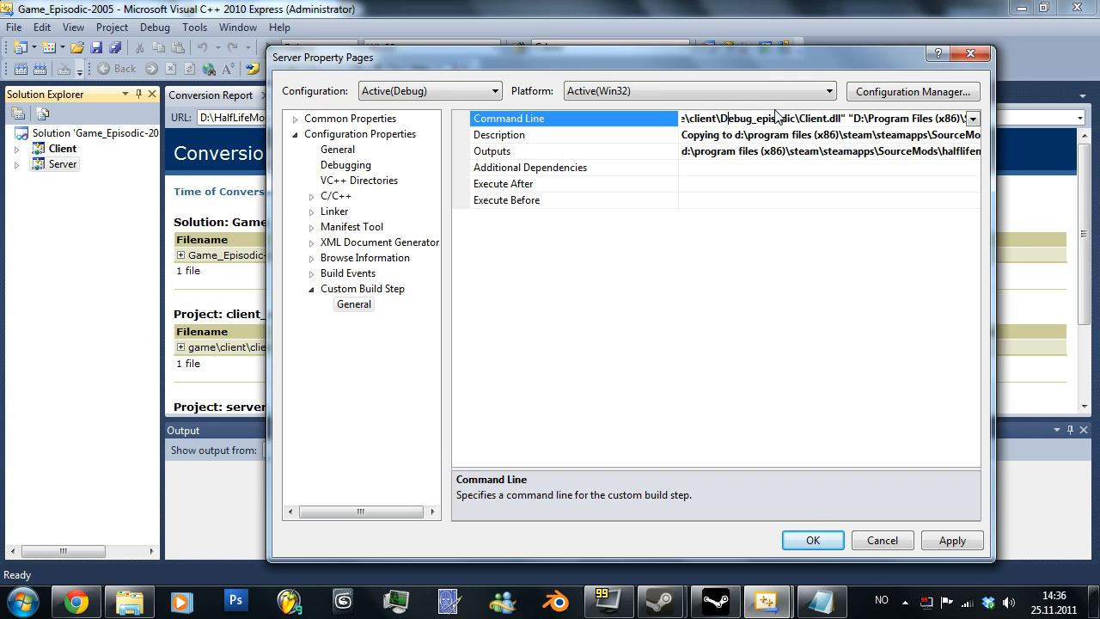
{"action": "double_click", "coordinate": [811, 117]}
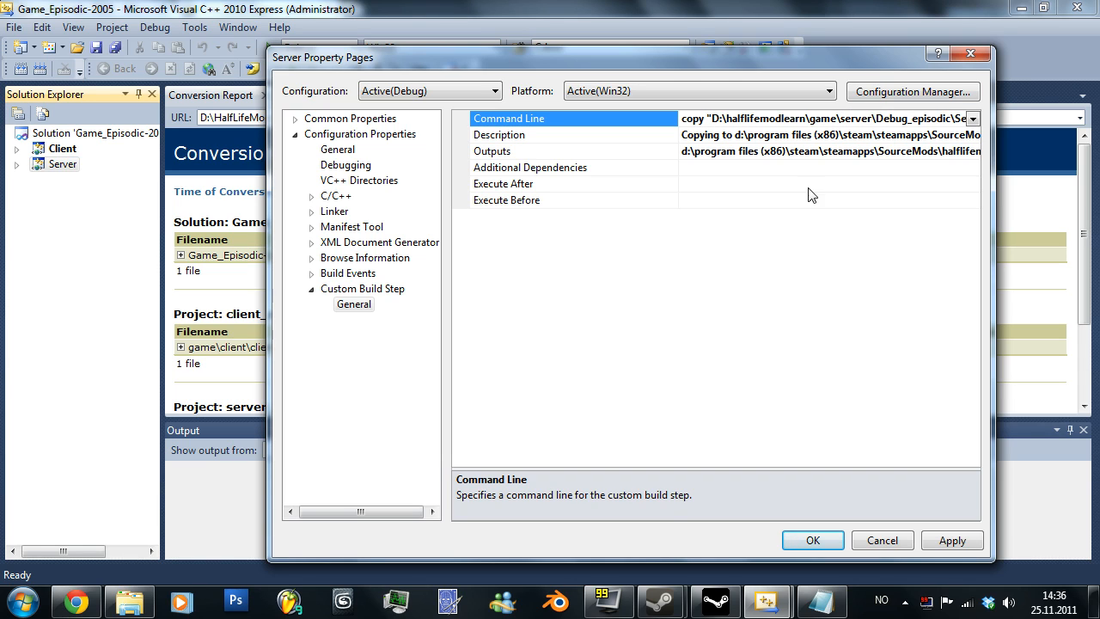
{"action": "mouse_move", "coordinate": [959, 182]}
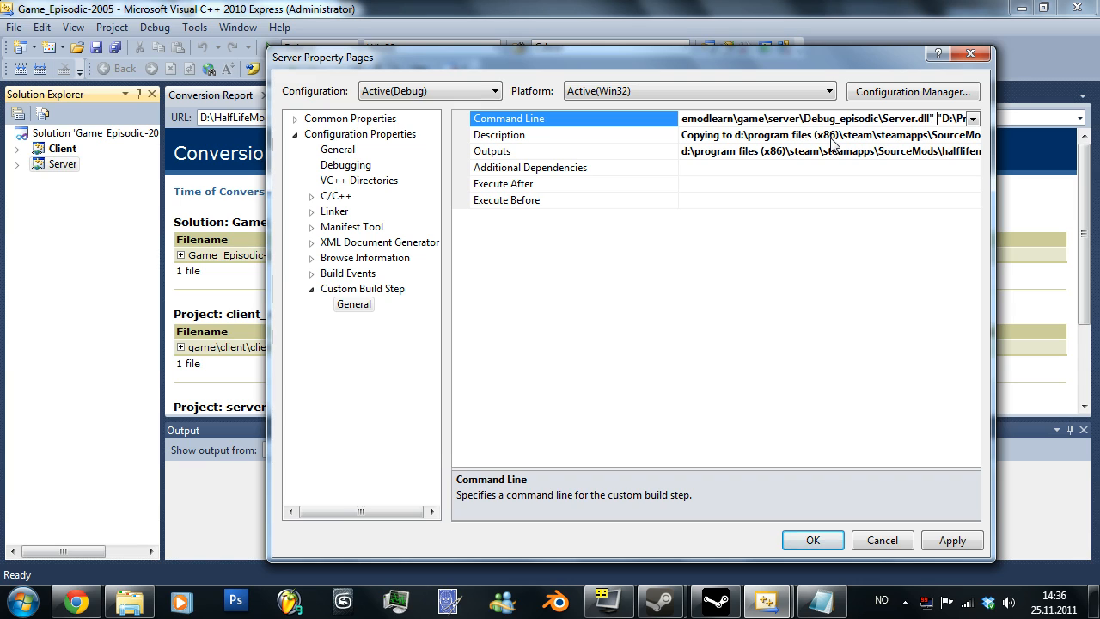
{"action": "mouse_move", "coordinate": [808, 163]}
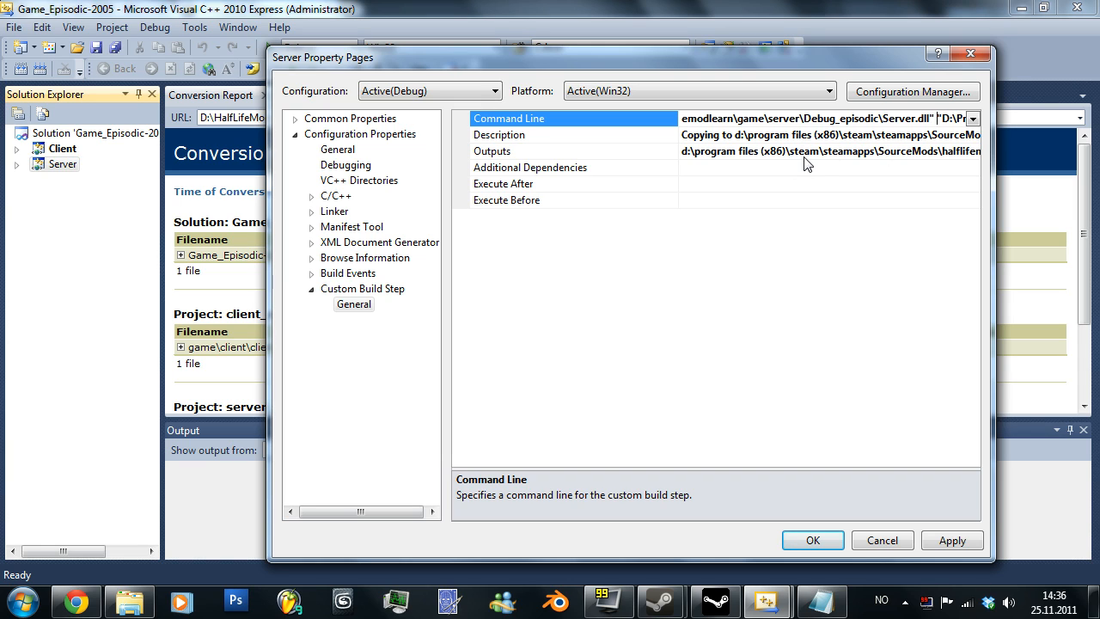
{"action": "mouse_move", "coordinate": [283, 306]}
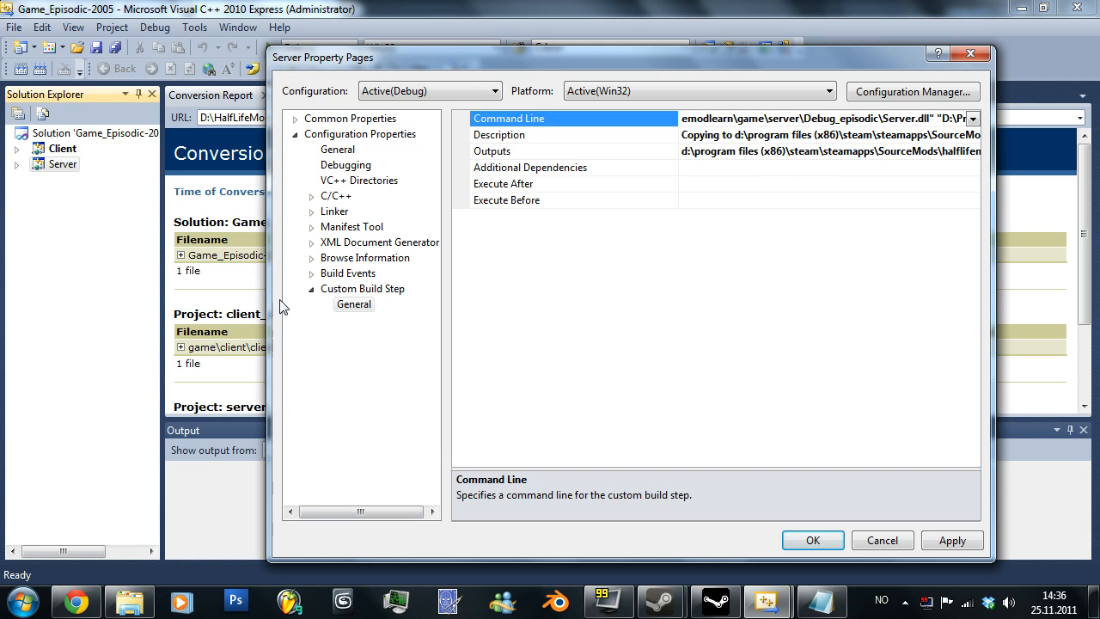
{"action": "mouse_move", "coordinate": [43, 176]}
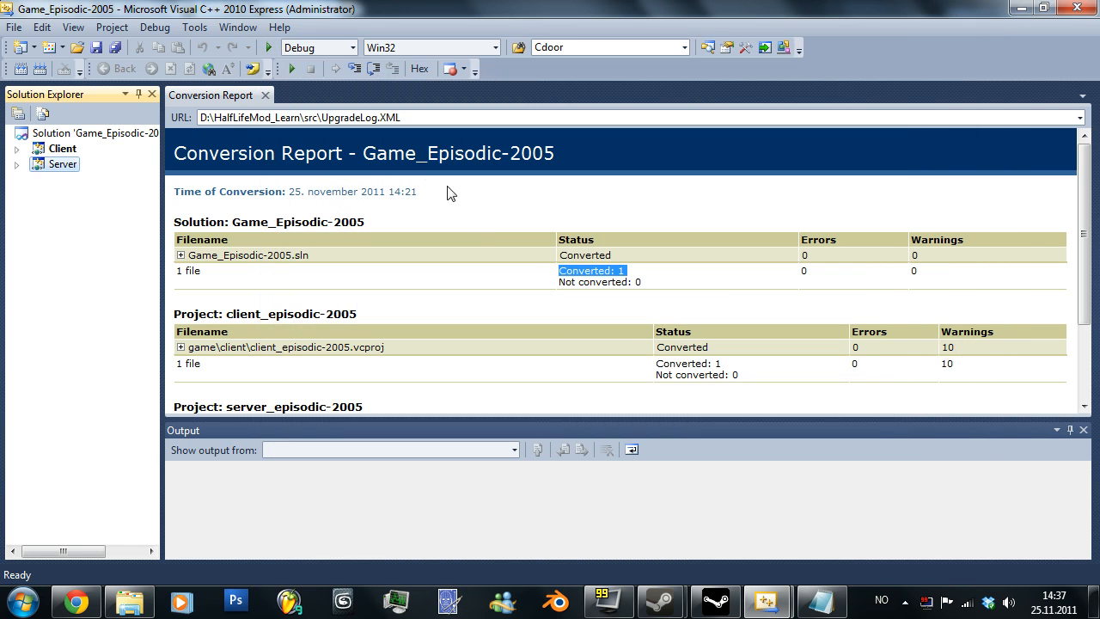
{"action": "mouse_move", "coordinate": [280, 76]}
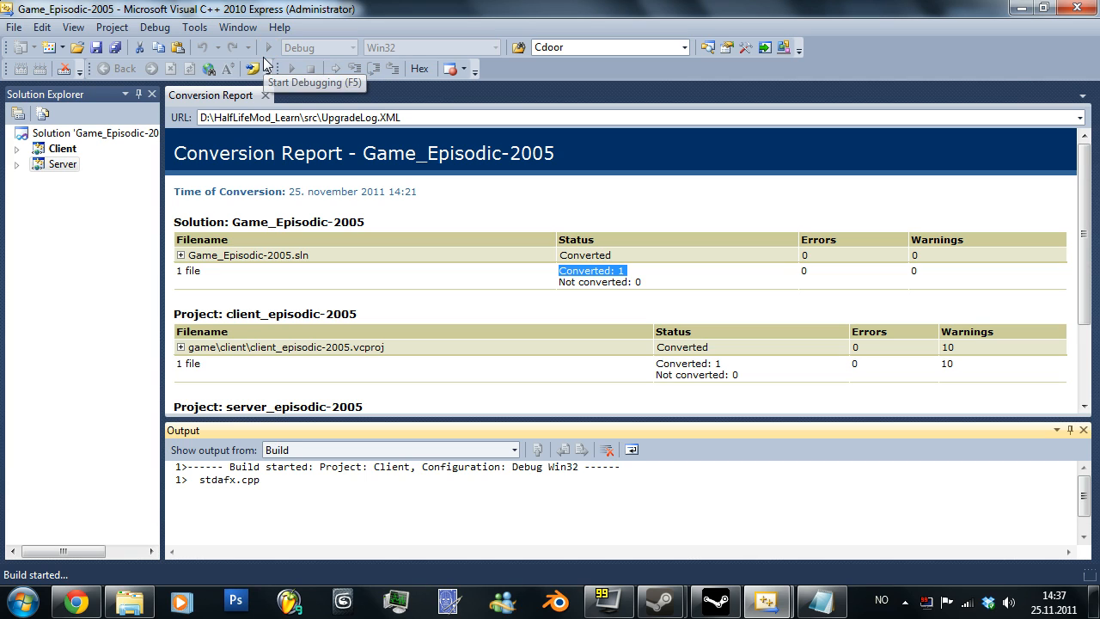
{"action": "mouse_move", "coordinate": [238, 59]}
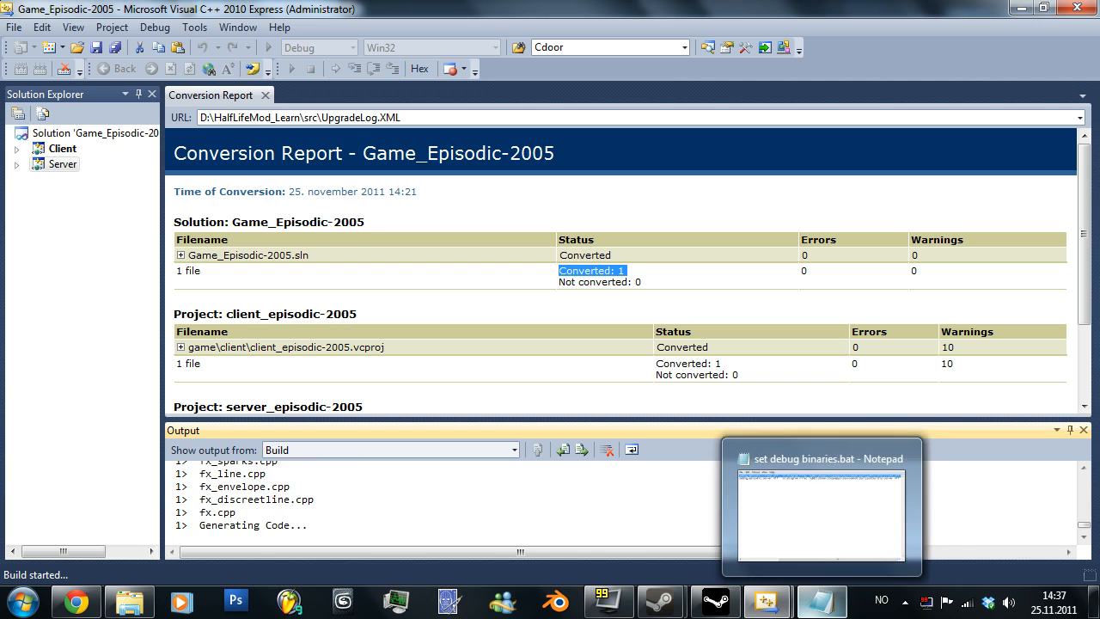
{"action": "mouse_move", "coordinate": [449, 602]}
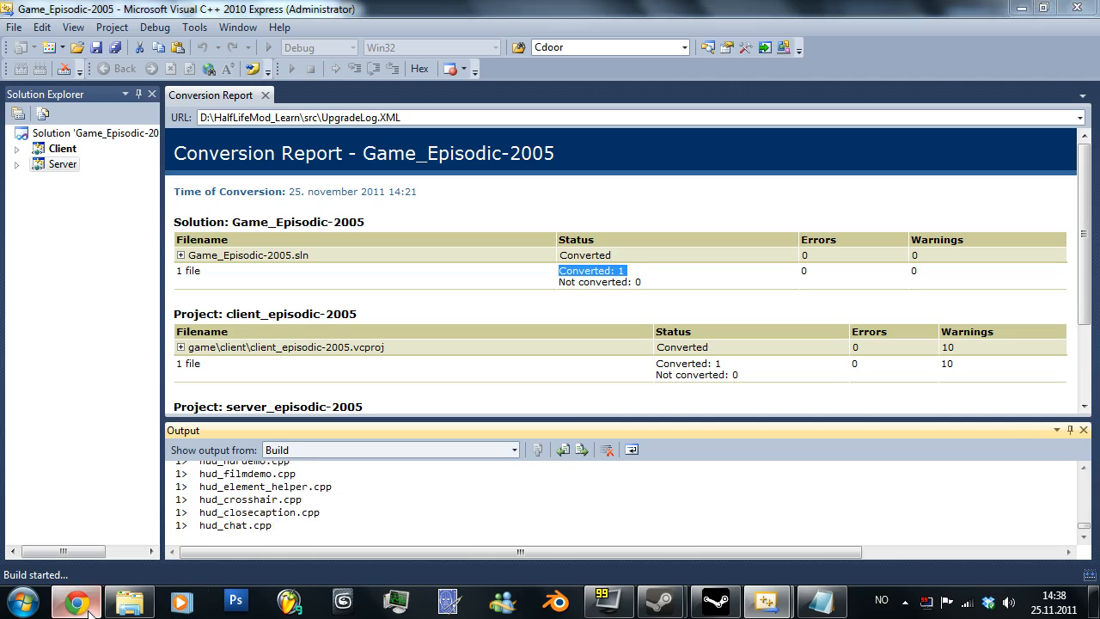
{"action": "left_click", "coordinate": [74, 601]}
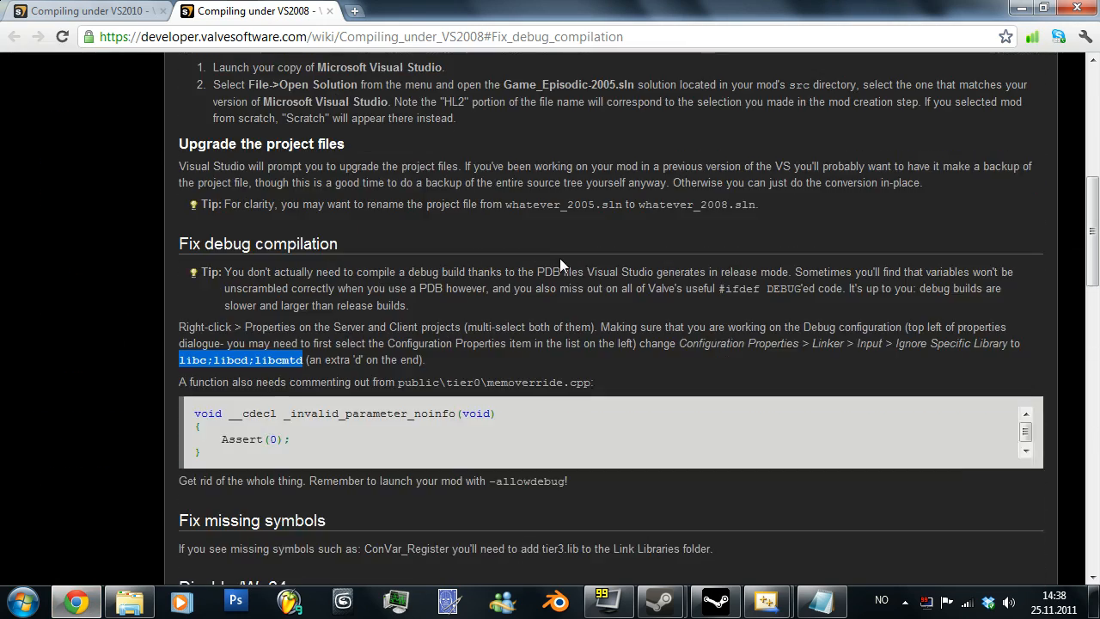
{"action": "scroll", "scroll_direction": "down", "scroll_amount": 3}
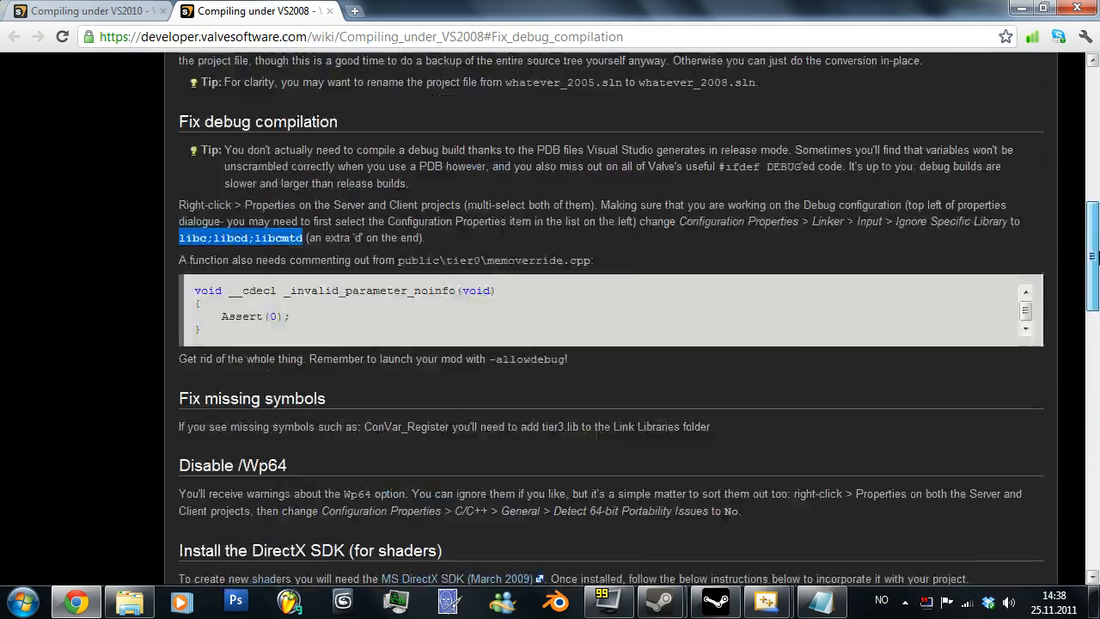
{"action": "scroll", "scroll_direction": "up", "scroll_amount": 3}
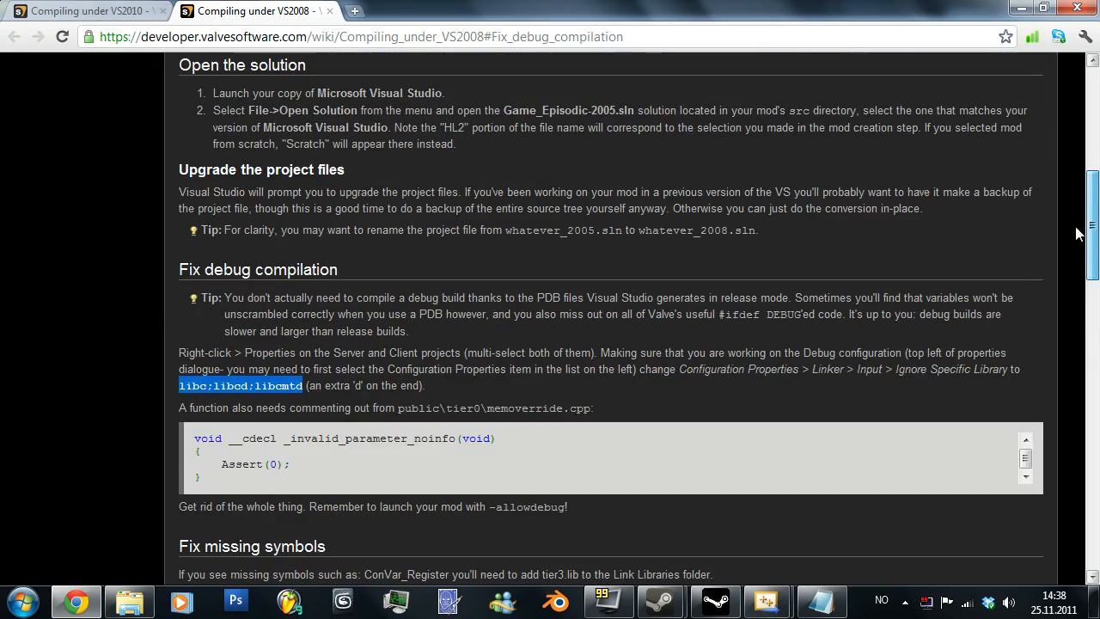
{"action": "scroll", "scroll_direction": "down", "scroll_amount": 3}
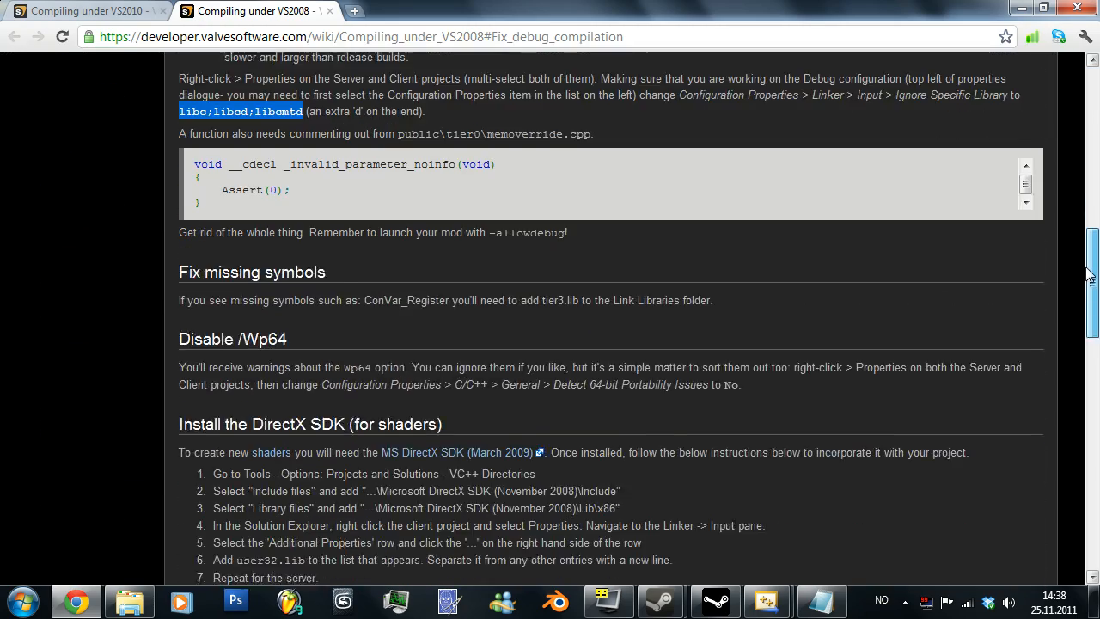
{"action": "scroll", "scroll_direction": "down", "scroll_amount": 3}
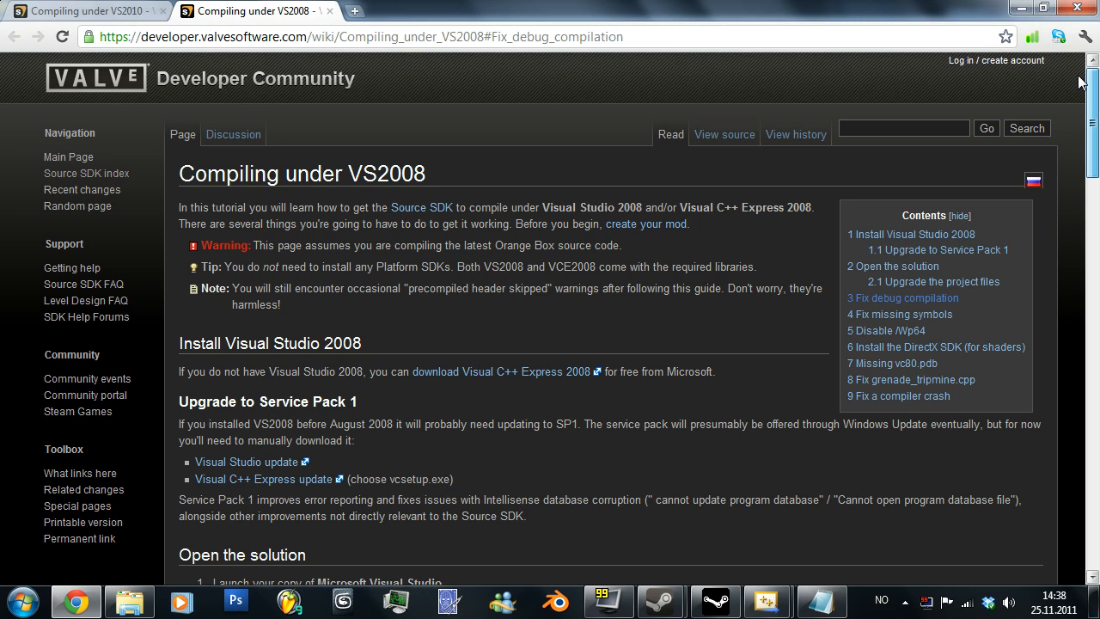
{"action": "mouse_move", "coordinate": [1091, 77]}
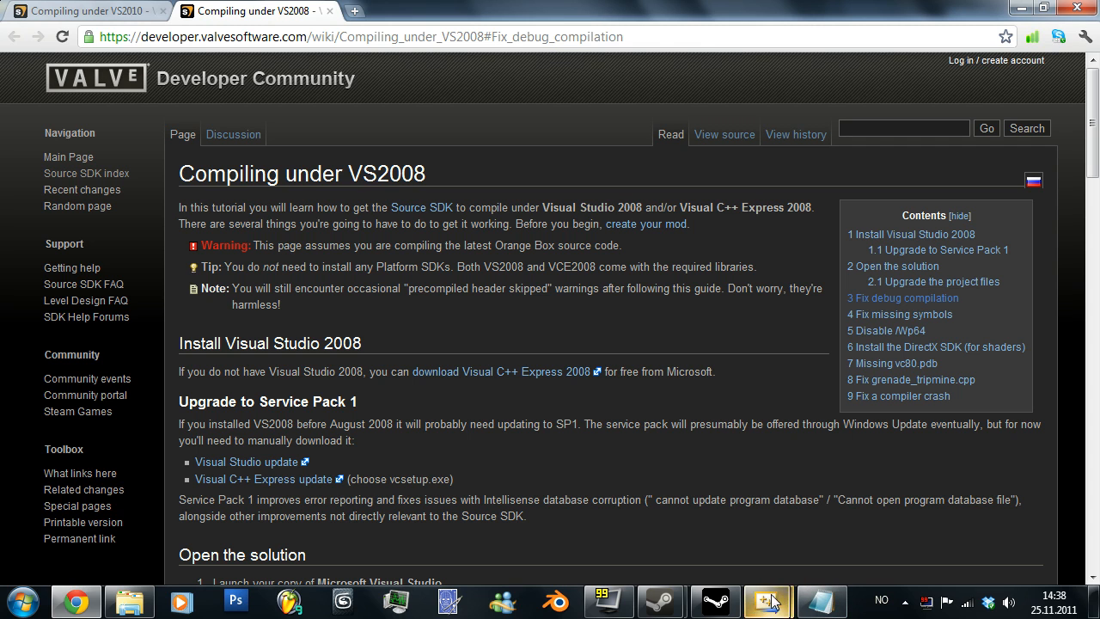
{"action": "left_click", "coordinate": [767, 600]}
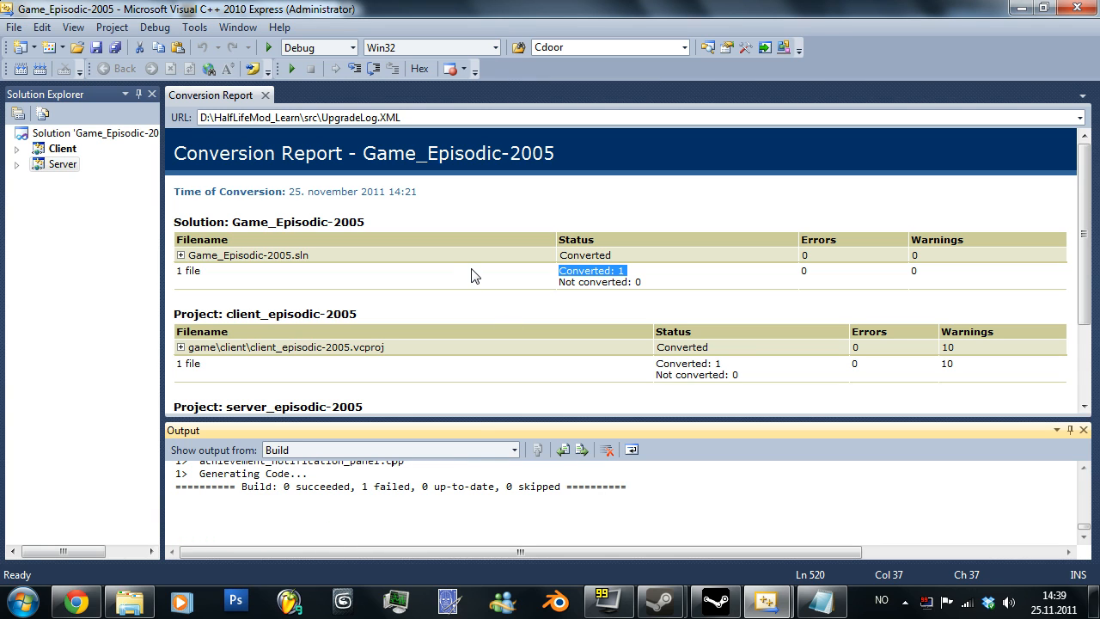
- Search the build output for 'error' and select the IsBIK identifier in the C3861 error line
{"action": "key", "text": "ctrl+f"}
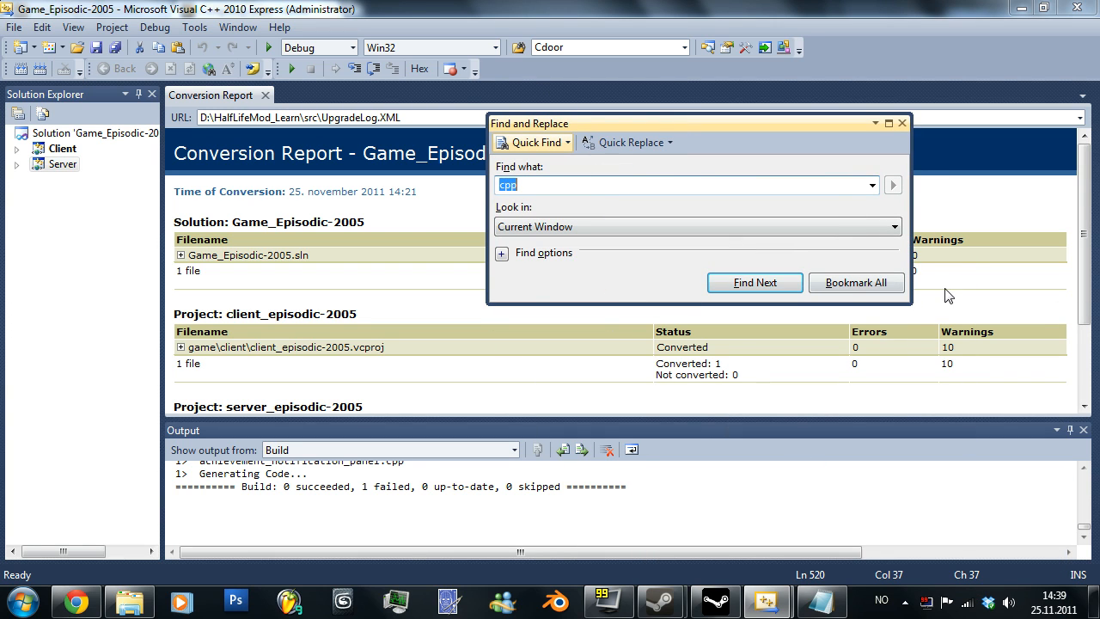
{"action": "mouse_move", "coordinate": [713, 212]}
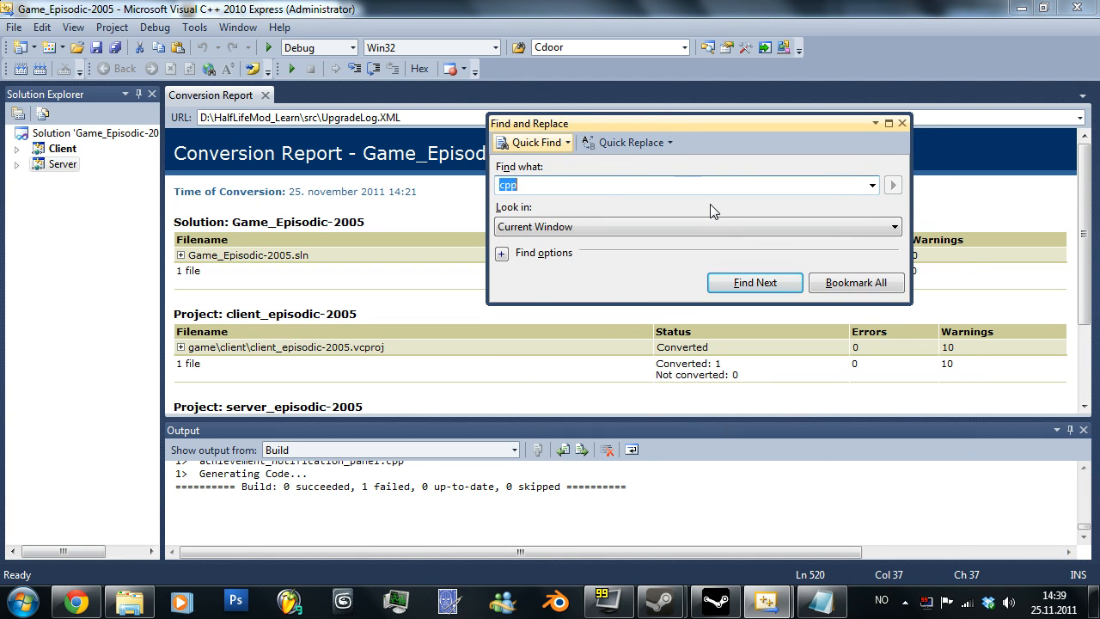
{"action": "type", "text": "erroe"}
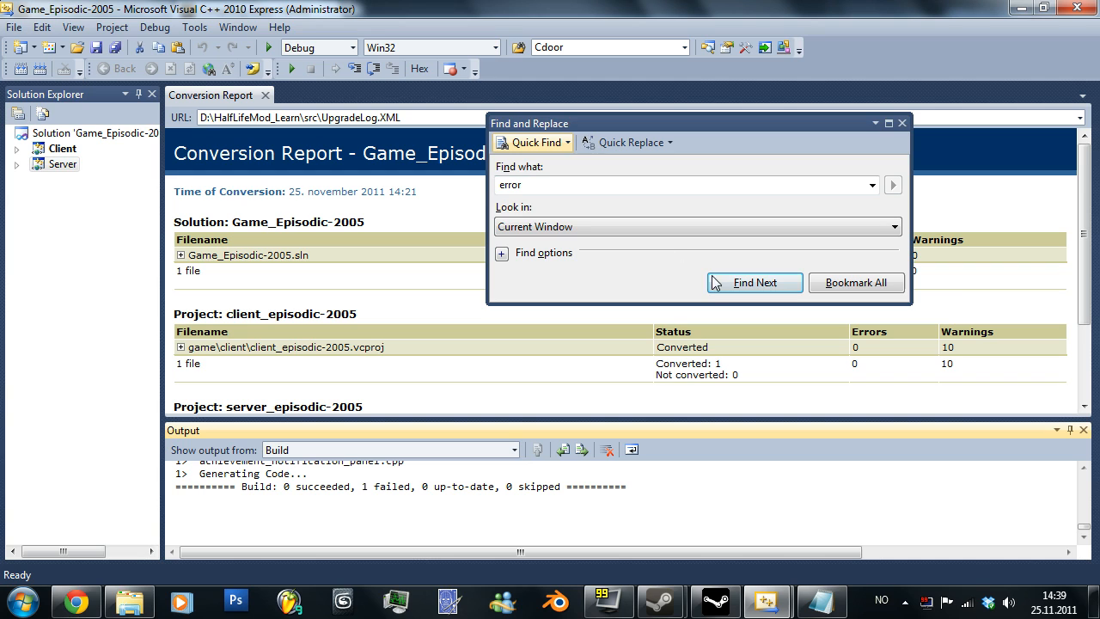
{"action": "left_click", "coordinate": [752, 282]}
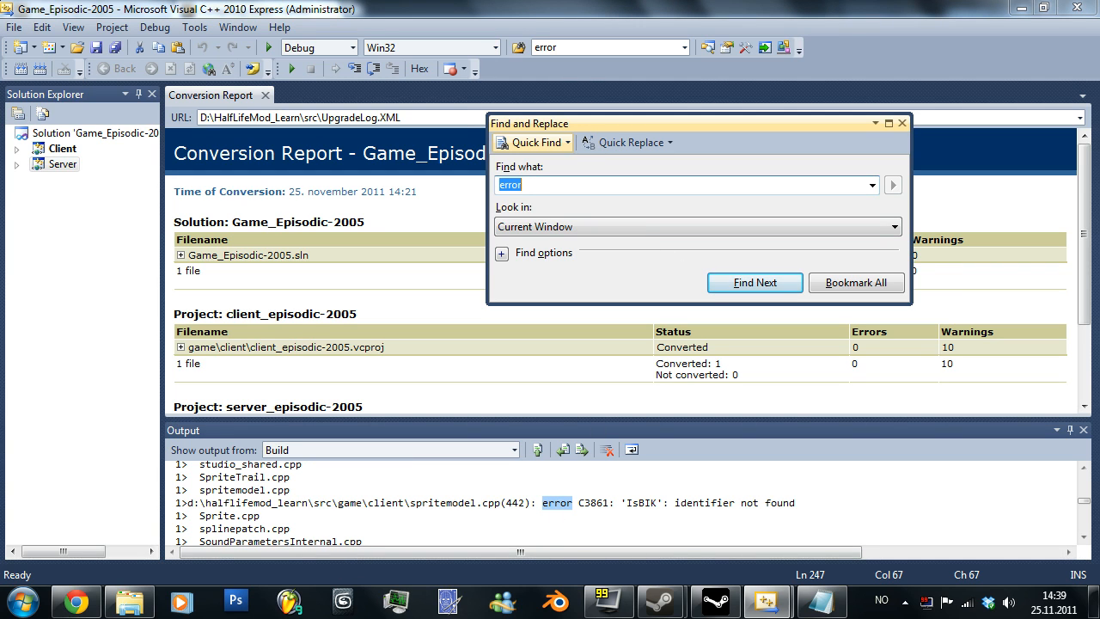
{"action": "left_click", "coordinate": [755, 281]}
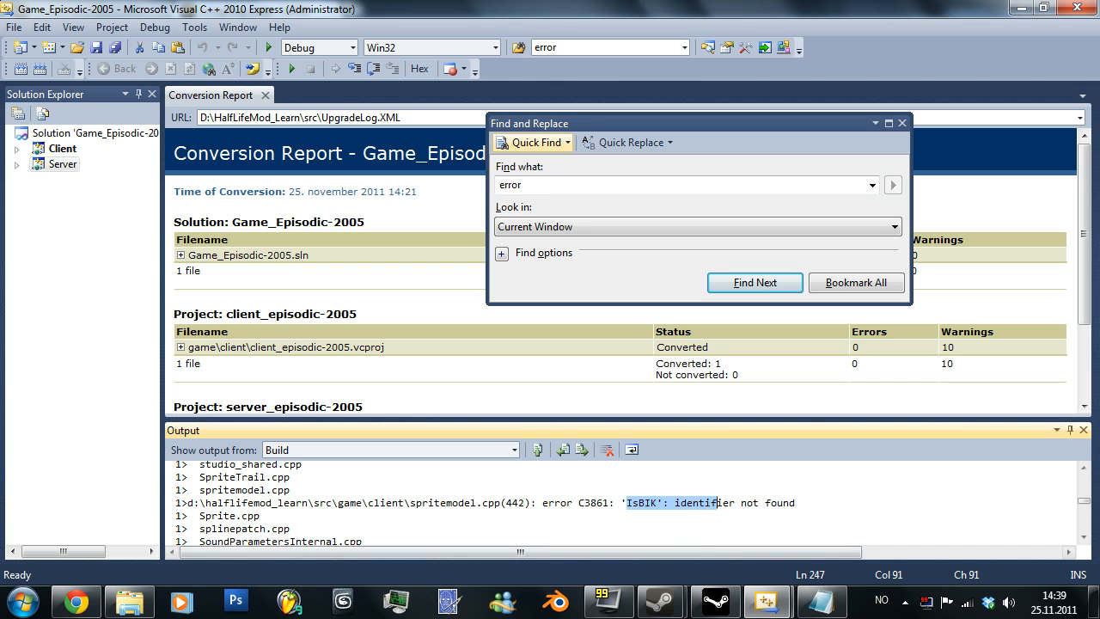
{"action": "left_click", "coordinate": [76, 602]}
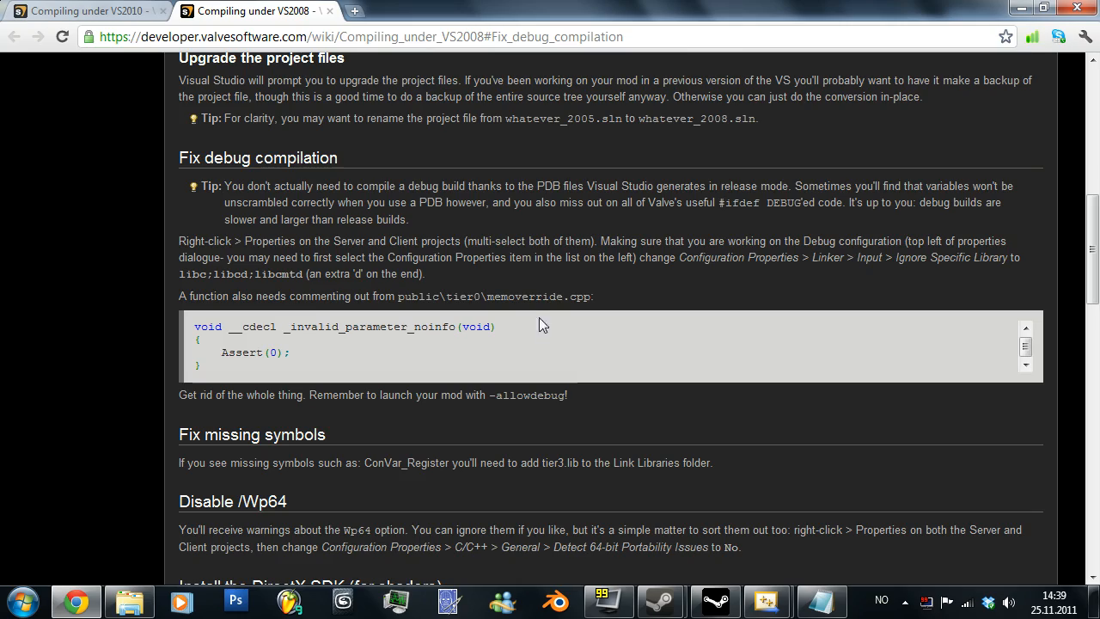
- Open the 'this code' ibik.h link from the wiki's IsBIK section in a new tab
{"action": "scroll", "scroll_direction": "down", "scroll_amount": 3}
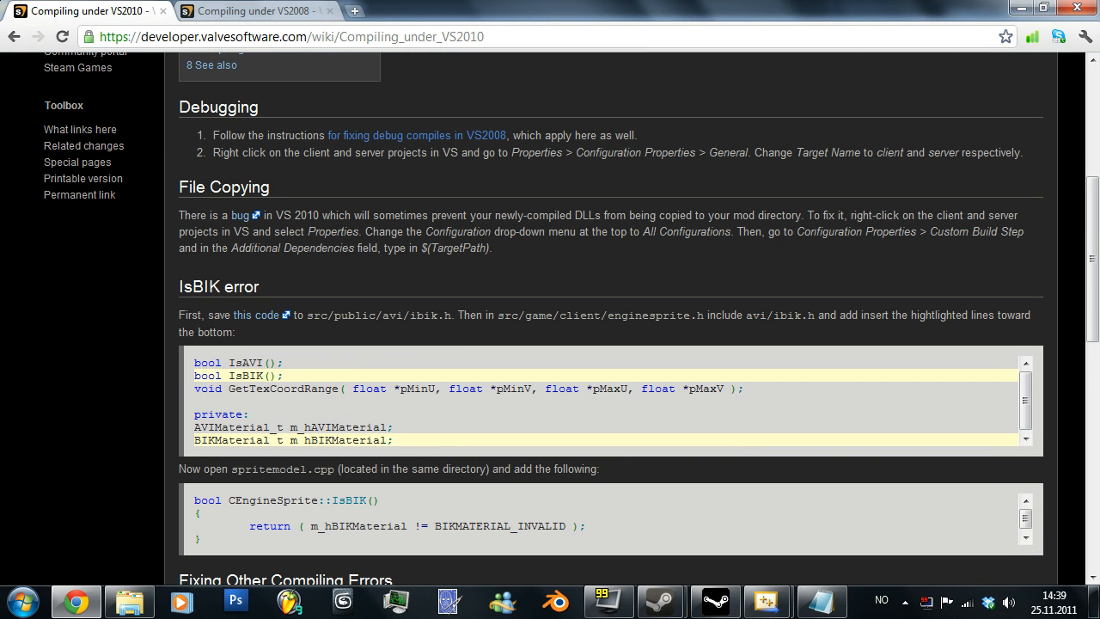
{"action": "right_click", "coordinate": [258, 314]}
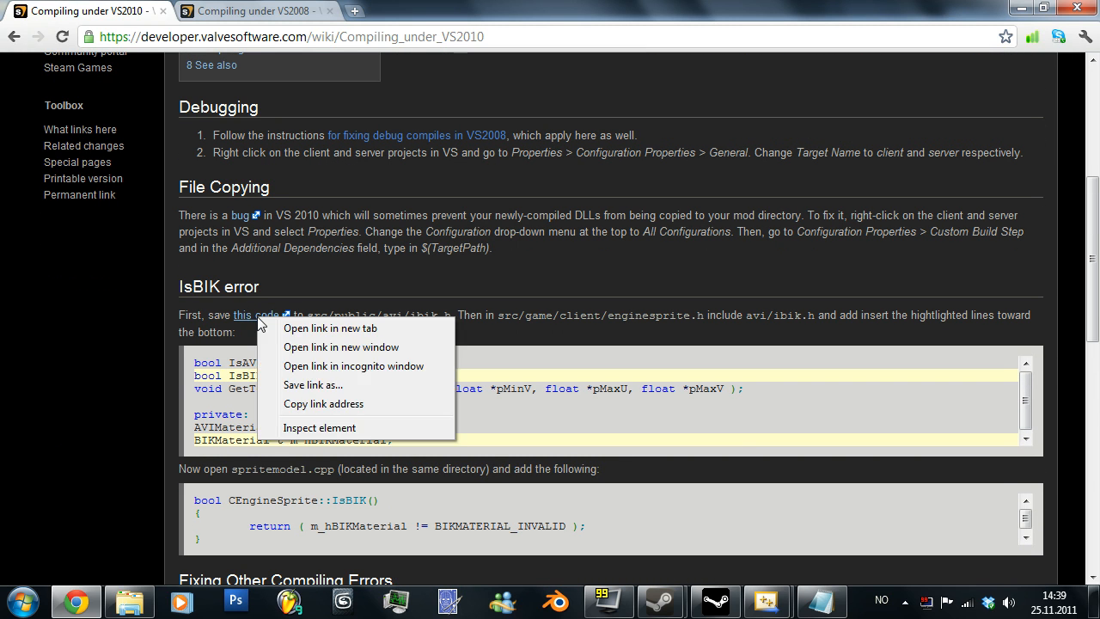
{"action": "mouse_move", "coordinate": [283, 306]}
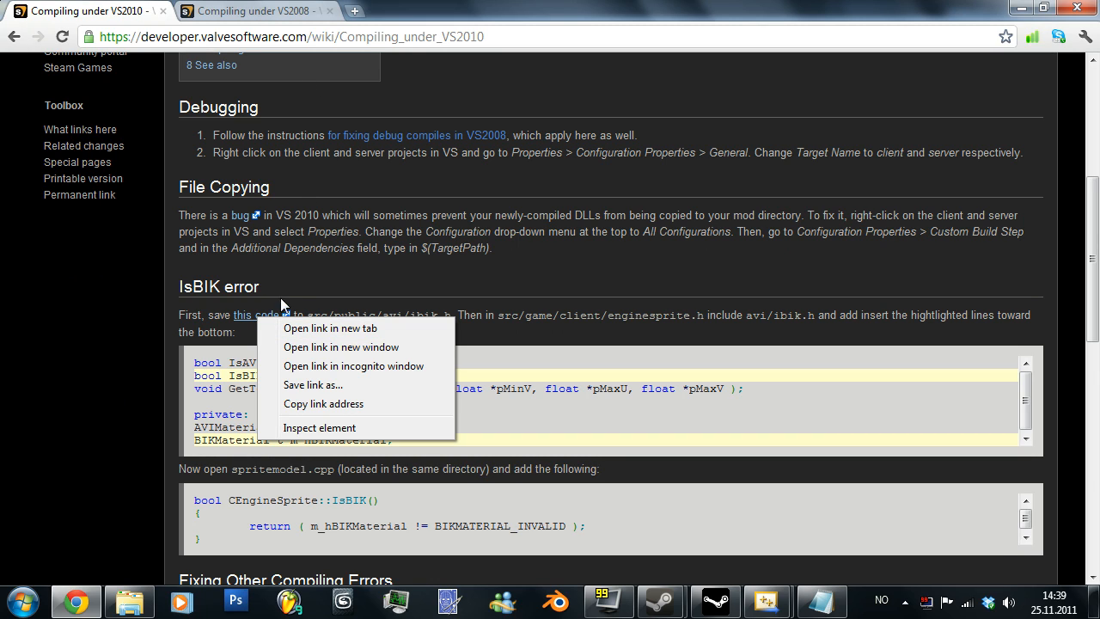
{"action": "mouse_move", "coordinate": [351, 318]}
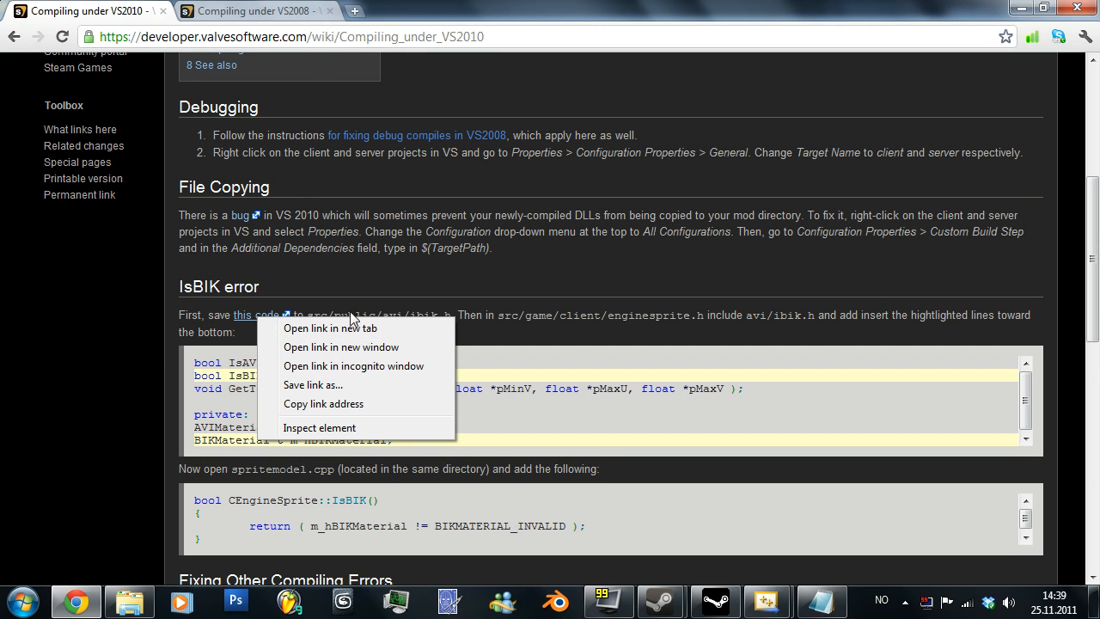
{"action": "mouse_move", "coordinate": [335, 328]}
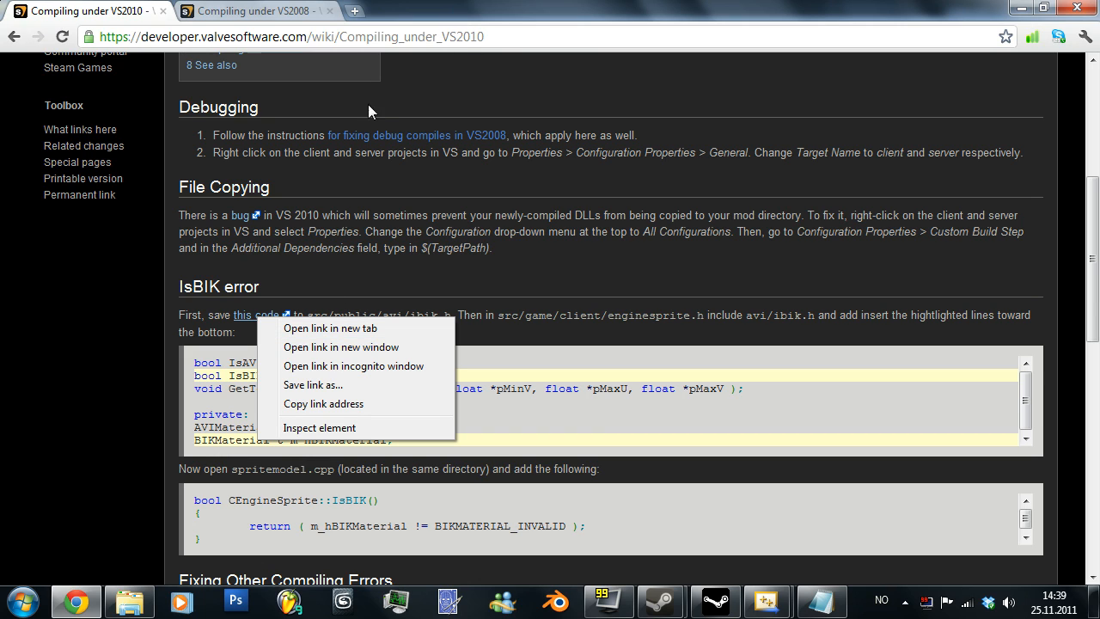
{"action": "mouse_move", "coordinate": [370, 61]}
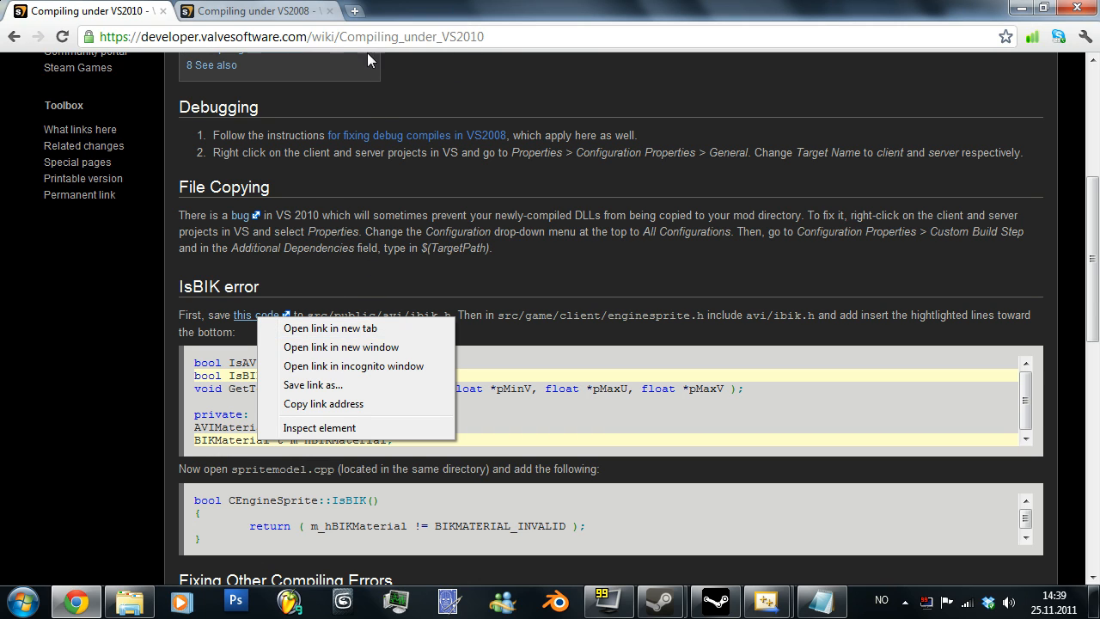
{"action": "mouse_move", "coordinate": [347, 330]}
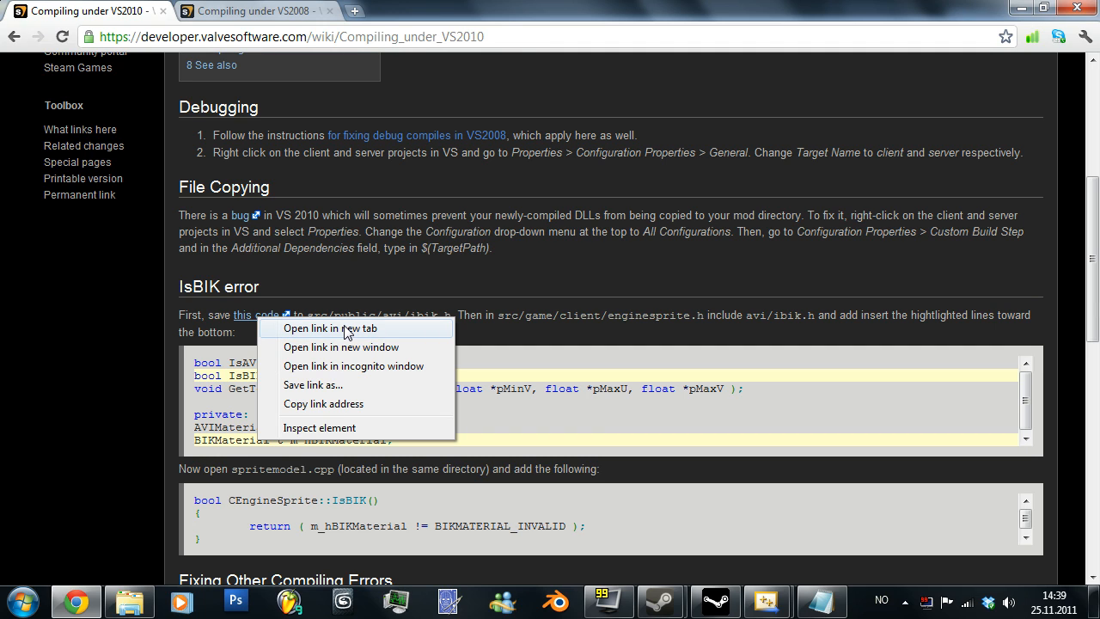
{"action": "left_click", "coordinate": [330, 328]}
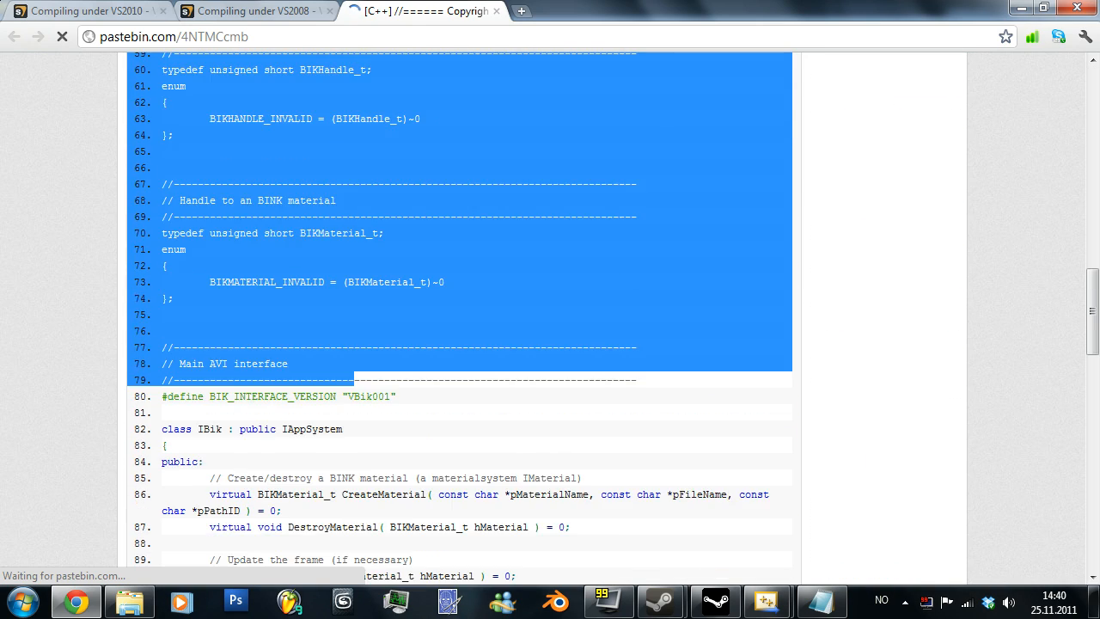
- Select the whole ibik.h paste through #endif // IBIK_H and return to the wiki tab
{"action": "scroll", "scroll_direction": "down", "scroll_amount": 3}
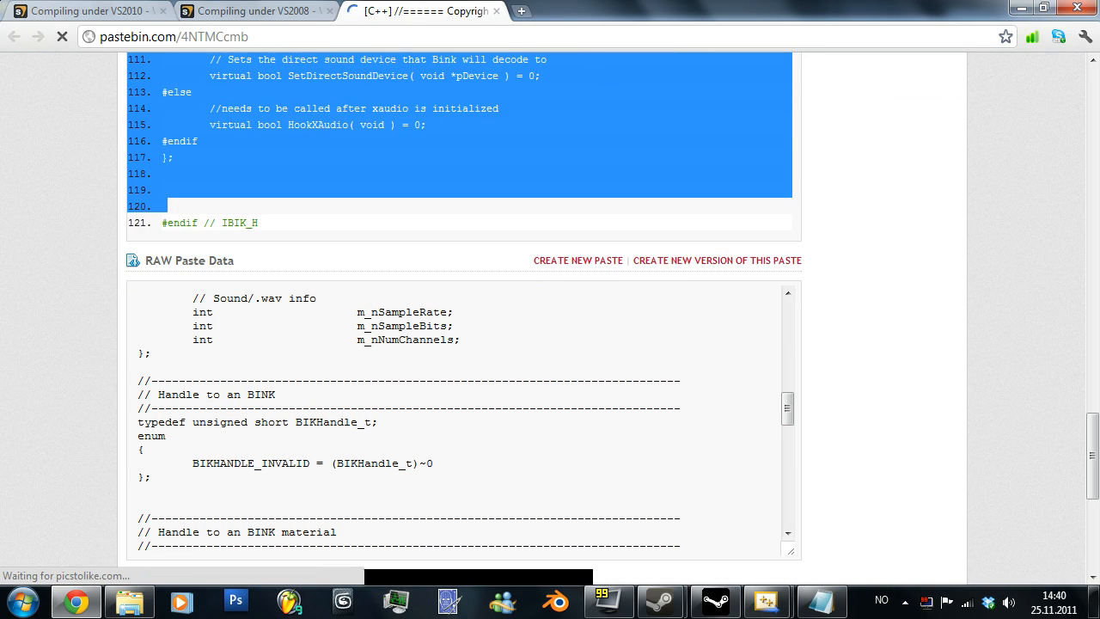
{"action": "left_click", "coordinate": [171, 224]}
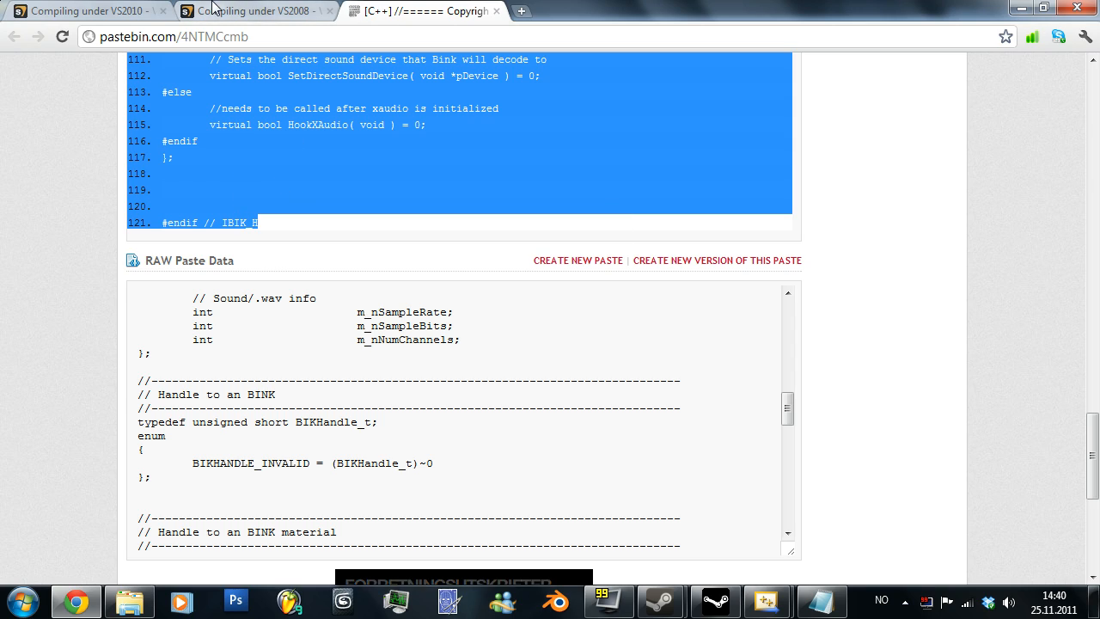
{"action": "left_click", "coordinate": [249, 10]}
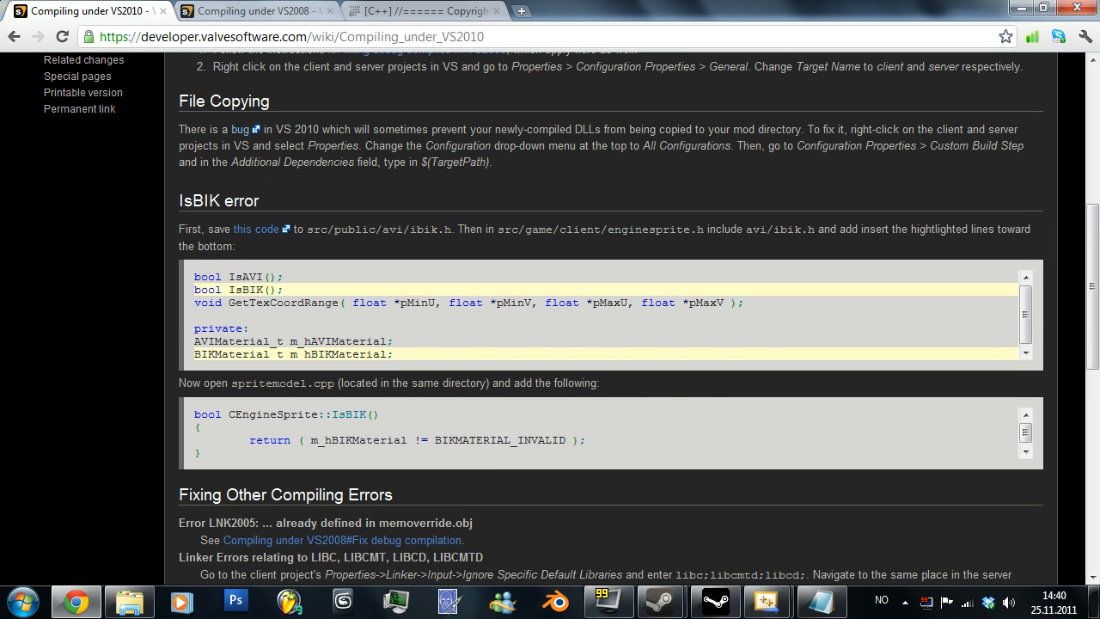
{"action": "mouse_move", "coordinate": [423, 289]}
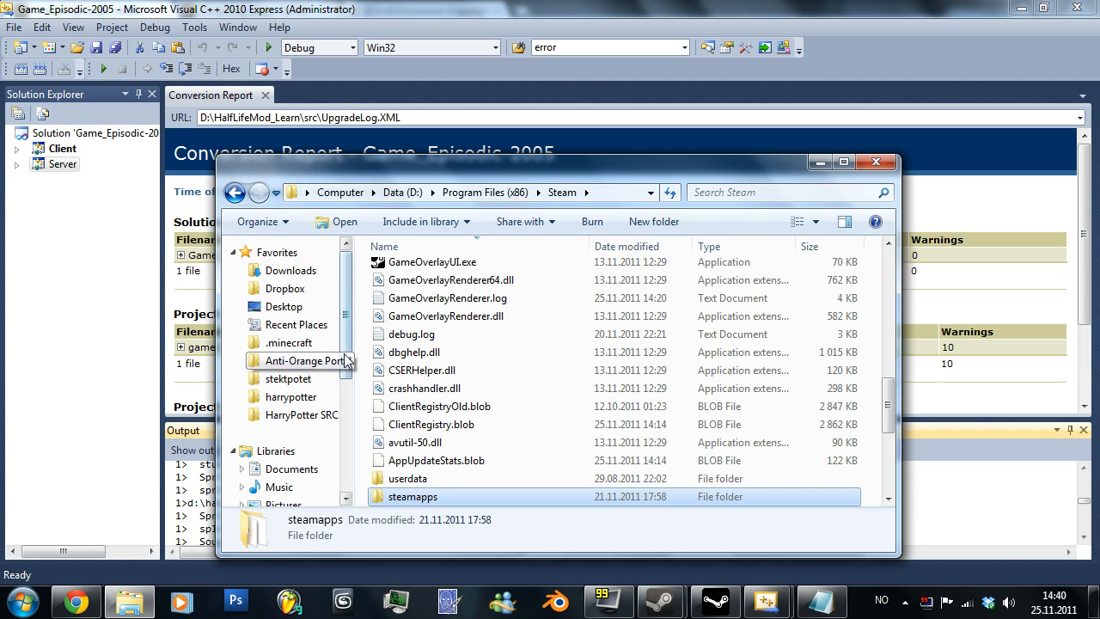
- Browse Explorer to a folder on the D: drive before returning to the Game_Episodic-2005 solution
{"action": "left_click", "coordinate": [403, 192]}
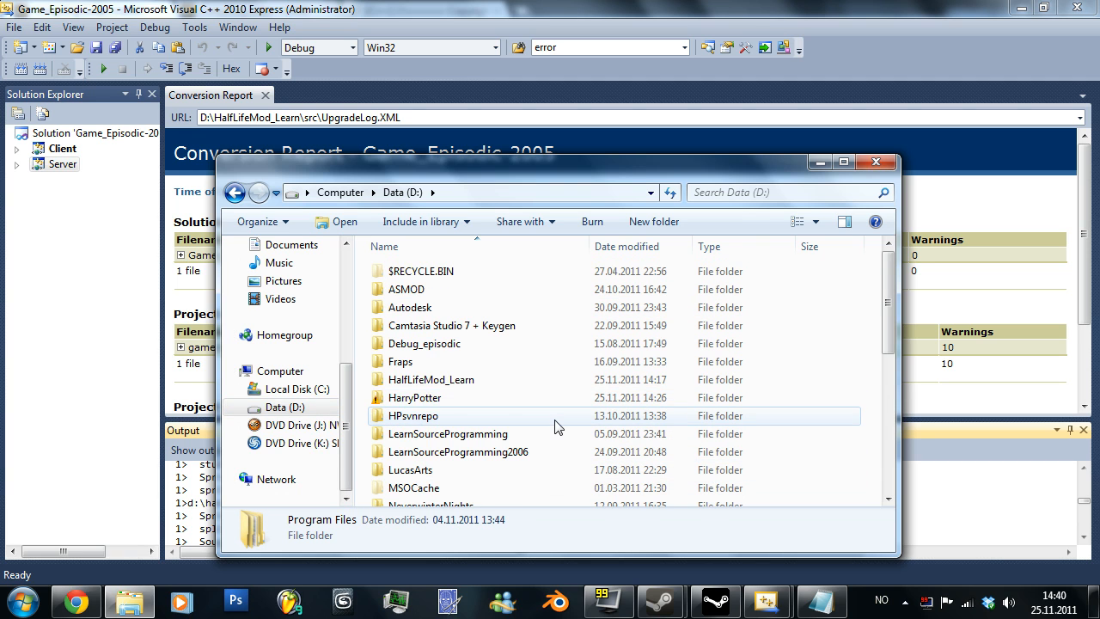
{"action": "double_click", "coordinate": [430, 380]}
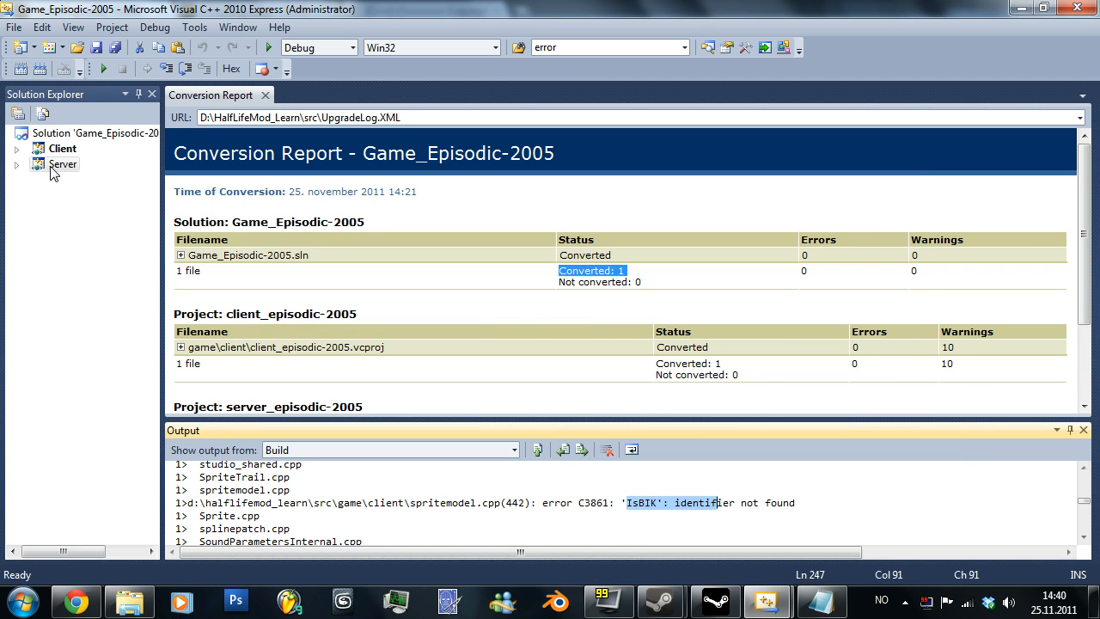
- View the Custom Build Step general settings for the Server and Client projects
{"action": "right_click", "coordinate": [62, 165]}
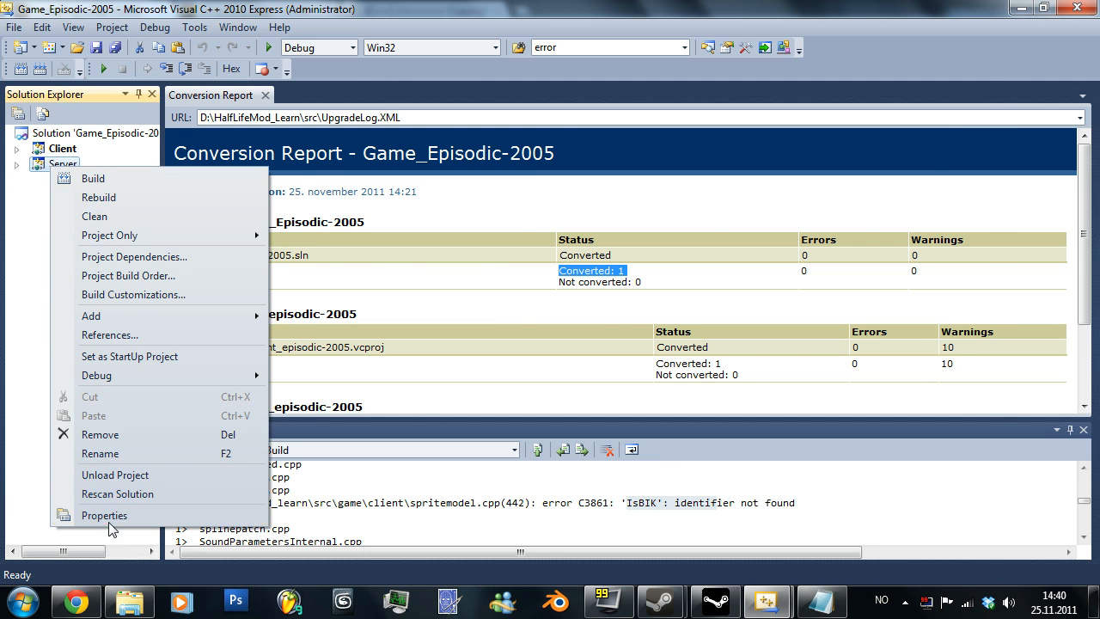
{"action": "left_click", "coordinate": [103, 515]}
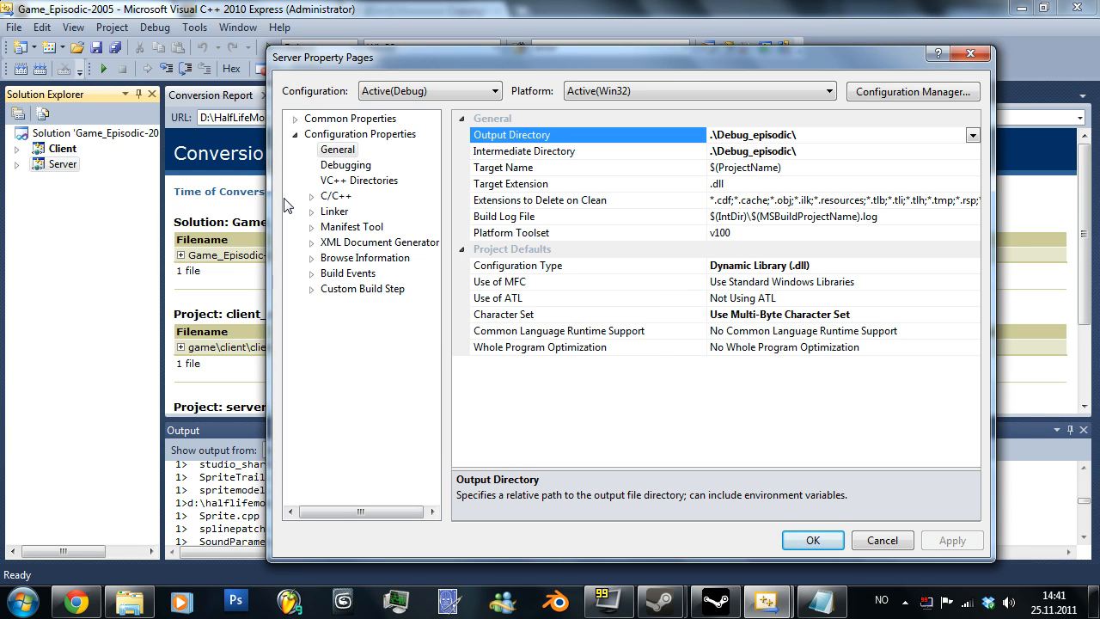
{"action": "mouse_move", "coordinate": [412, 265]}
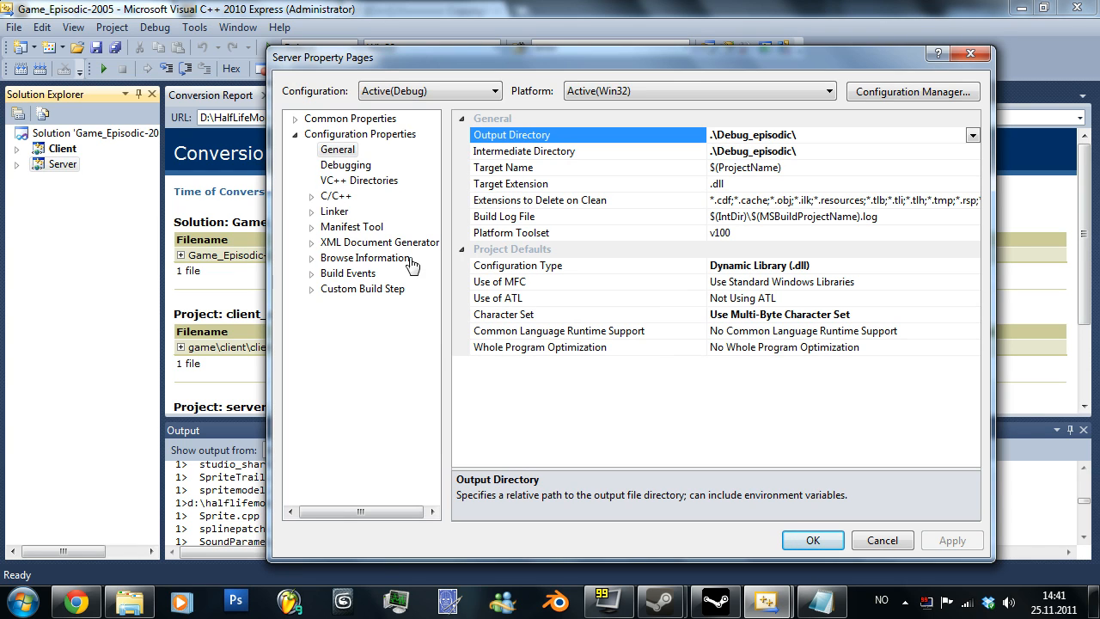
{"action": "mouse_move", "coordinate": [627, 196]}
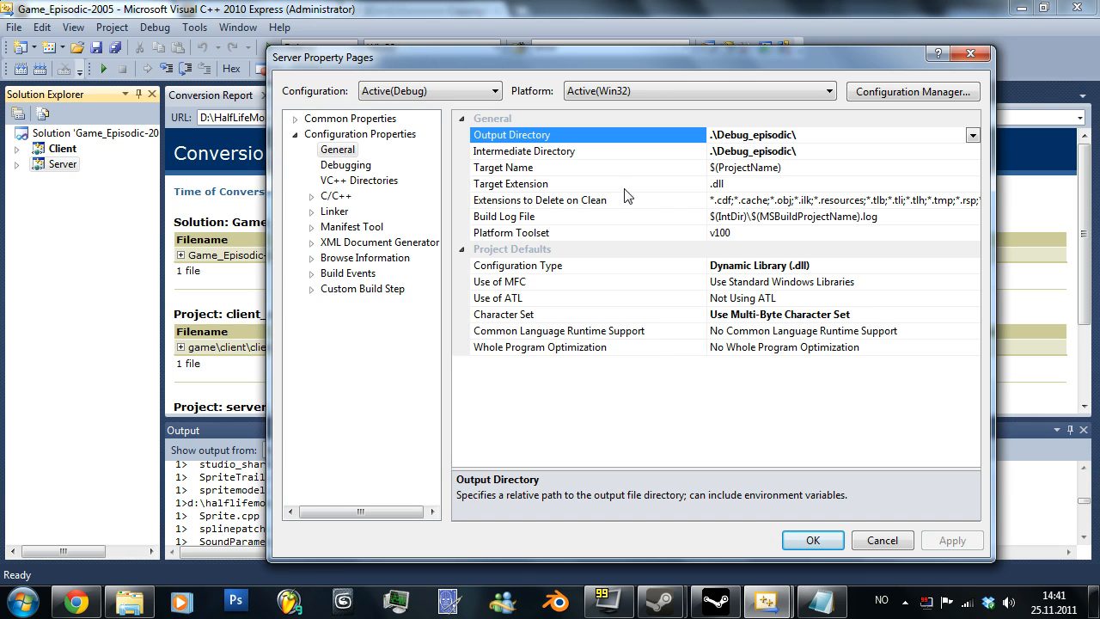
{"action": "left_click", "coordinate": [311, 289]}
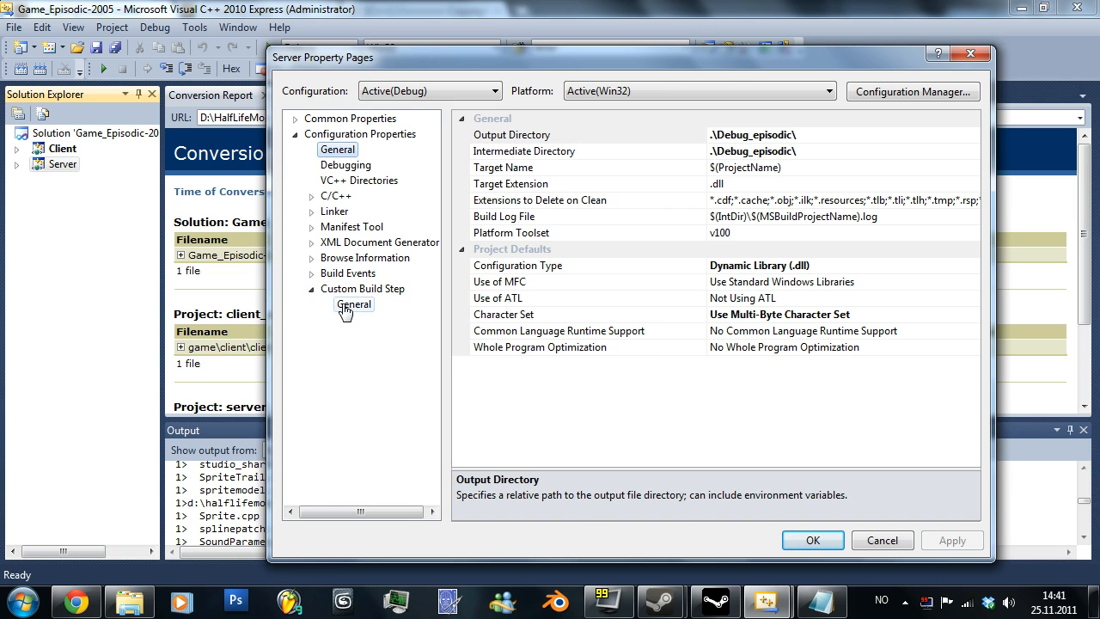
{"action": "left_click", "coordinate": [354, 304]}
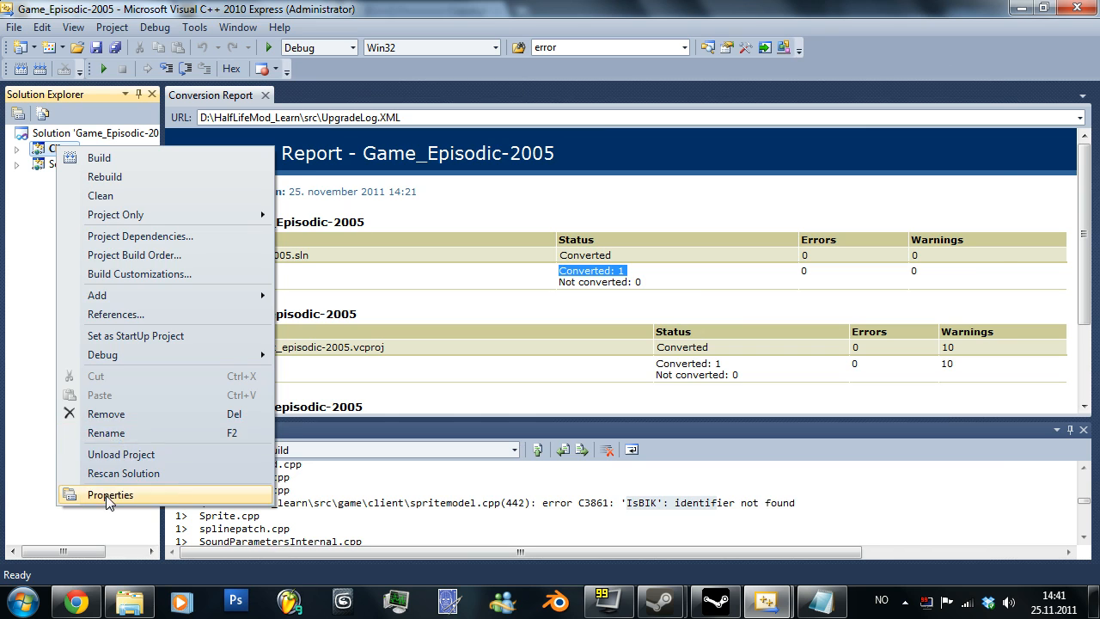
{"action": "left_click", "coordinate": [110, 495]}
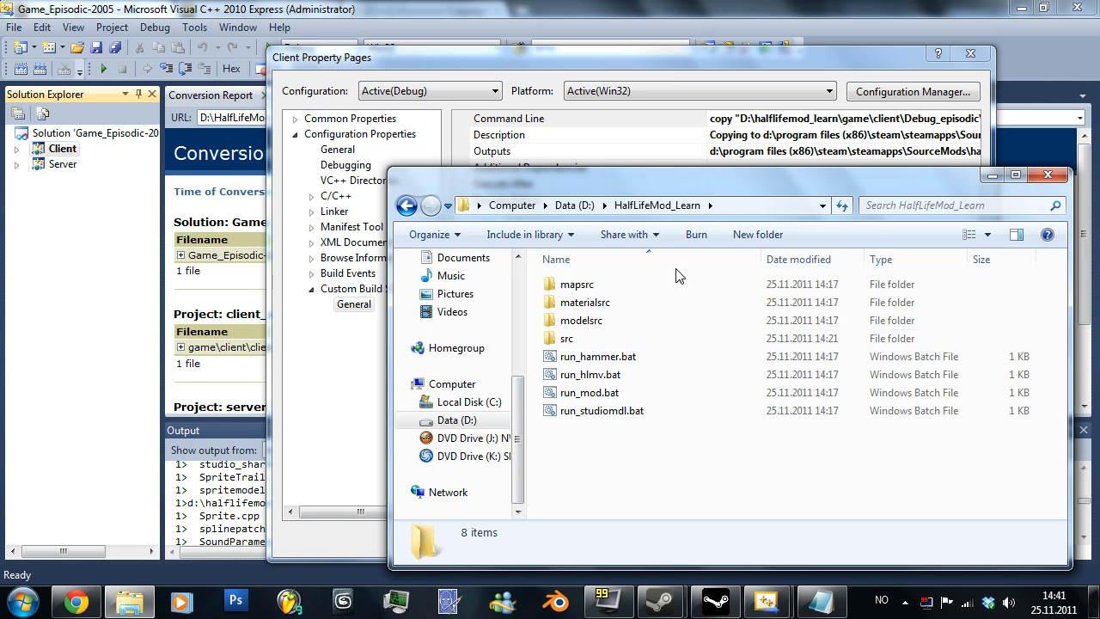
- Check the mod's src folder in Explorer, then save and confirm the Server project's build settings
{"action": "left_click", "coordinate": [567, 337]}
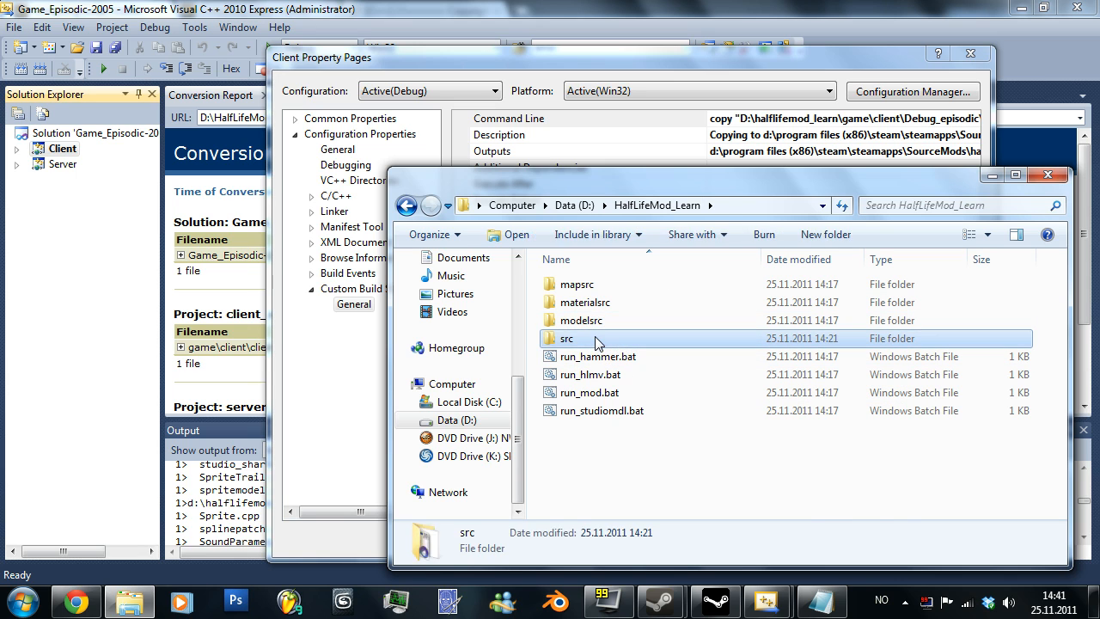
{"action": "double_click", "coordinate": [567, 337]}
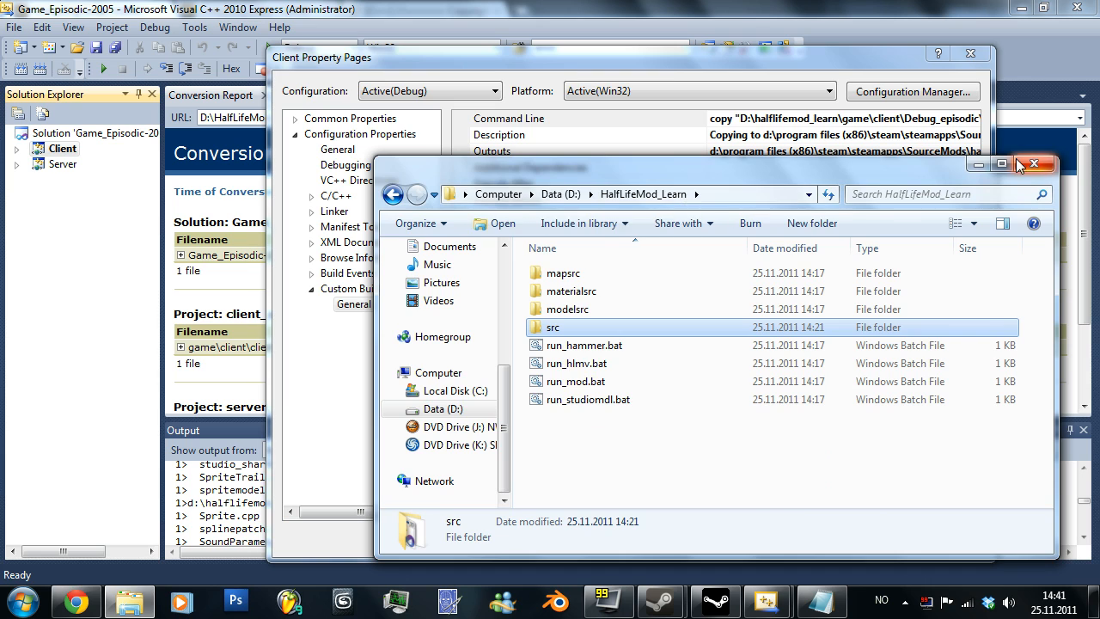
{"action": "left_click", "coordinate": [1034, 165]}
{"action": "type", "text": "src\\"}
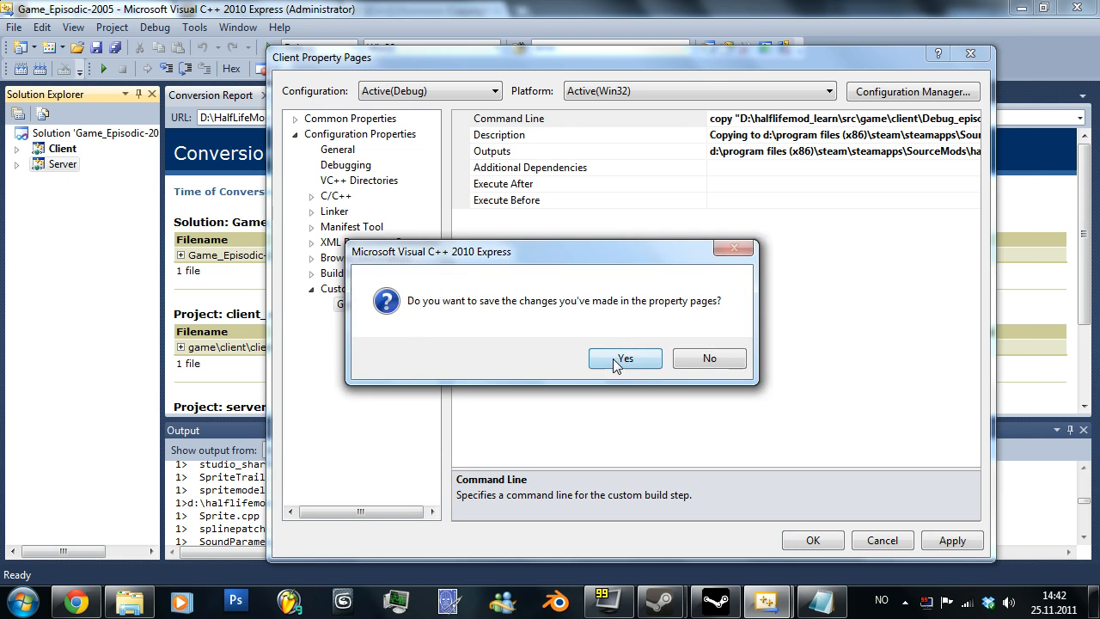
{"action": "left_click", "coordinate": [626, 360]}
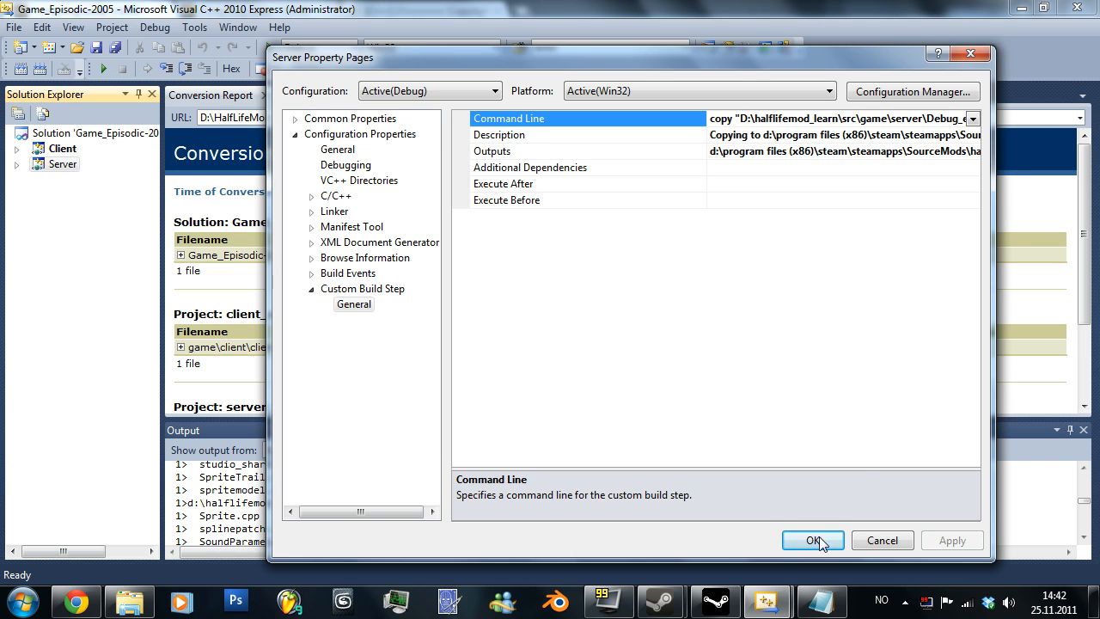
{"action": "left_click", "coordinate": [811, 540]}
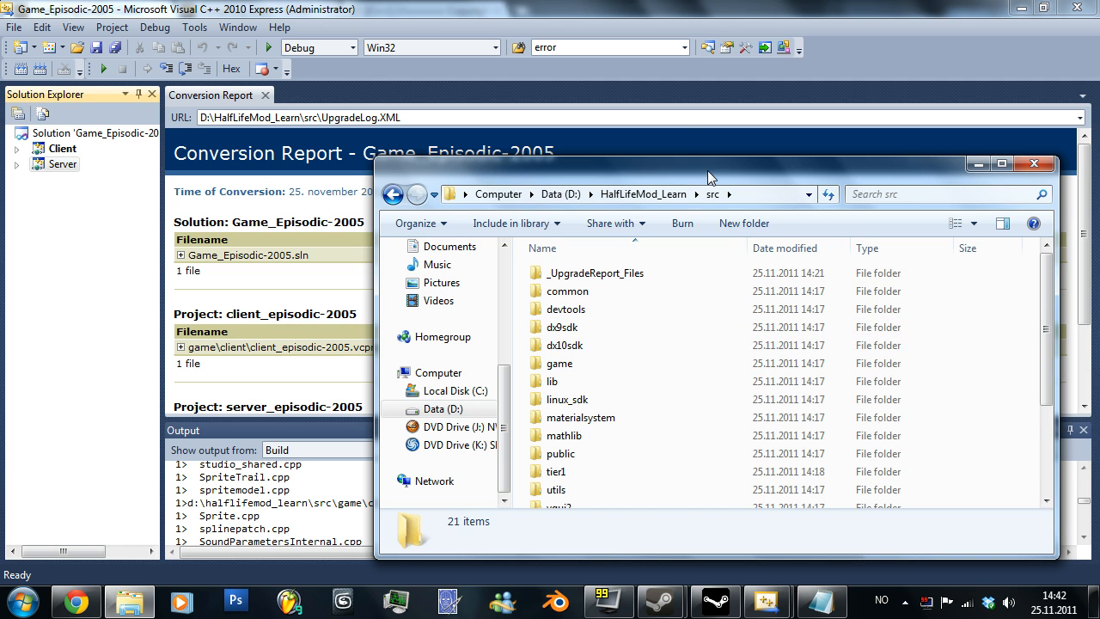
- Reopen the Server properties and browse the mod's src\public\avi folder where ibik.h goes
{"action": "right_click", "coordinate": [62, 163]}
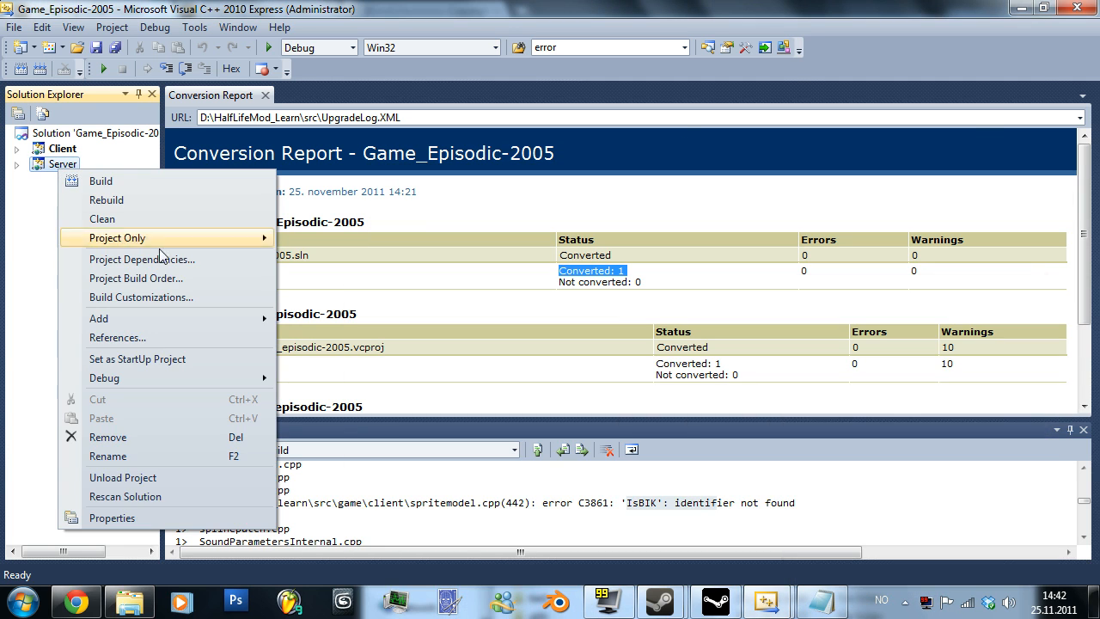
{"action": "left_click", "coordinate": [110, 517]}
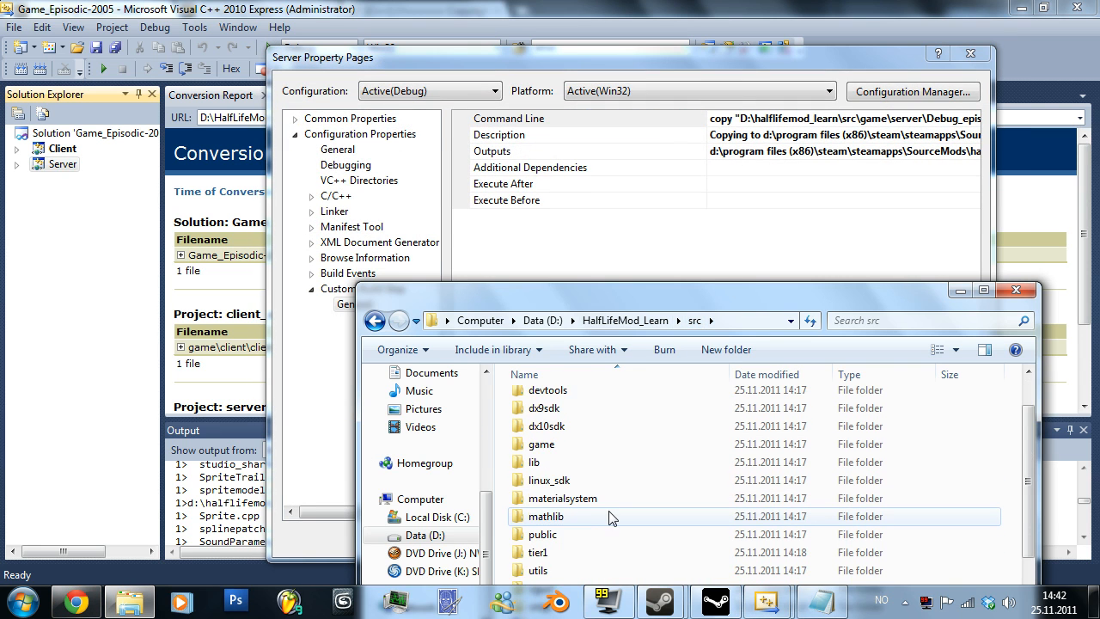
{"action": "double_click", "coordinate": [541, 443]}
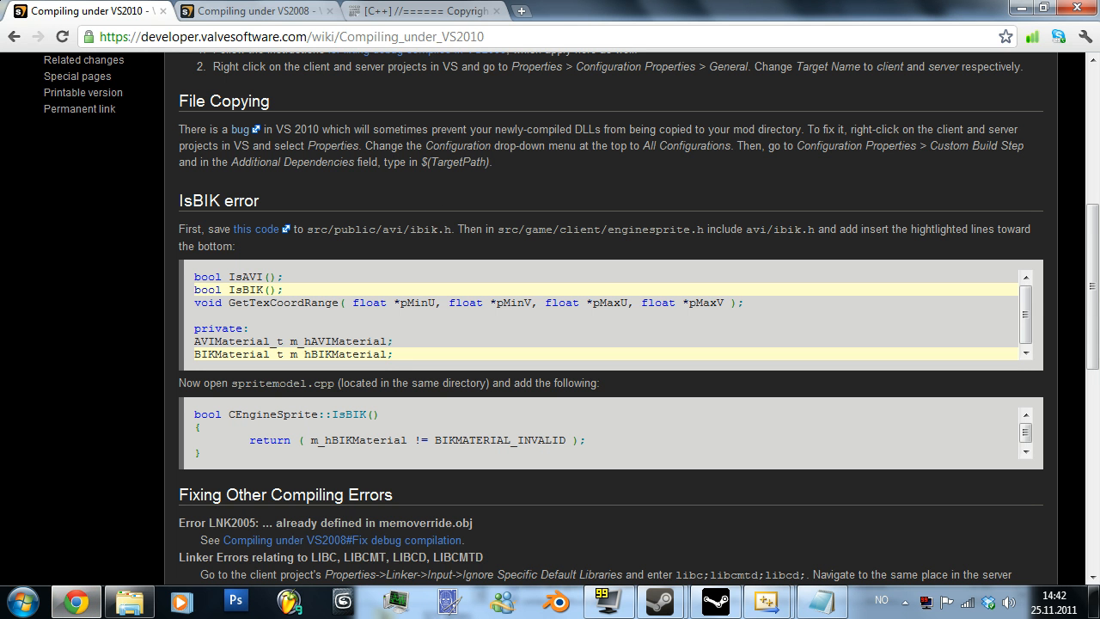
{"action": "double_click", "coordinate": [316, 229]}
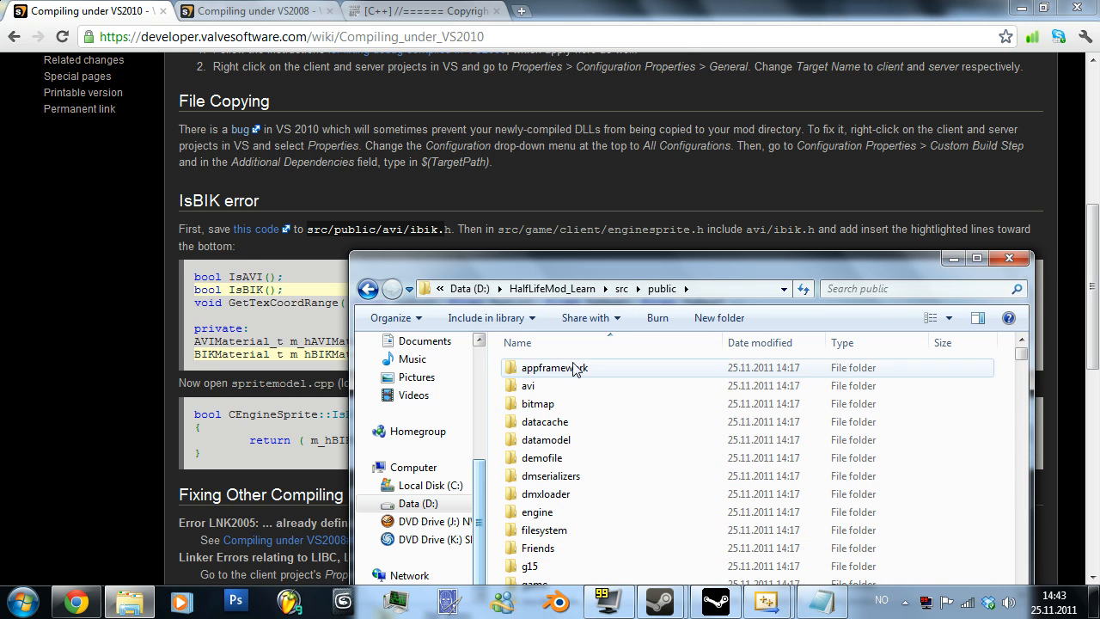
{"action": "double_click", "coordinate": [528, 385]}
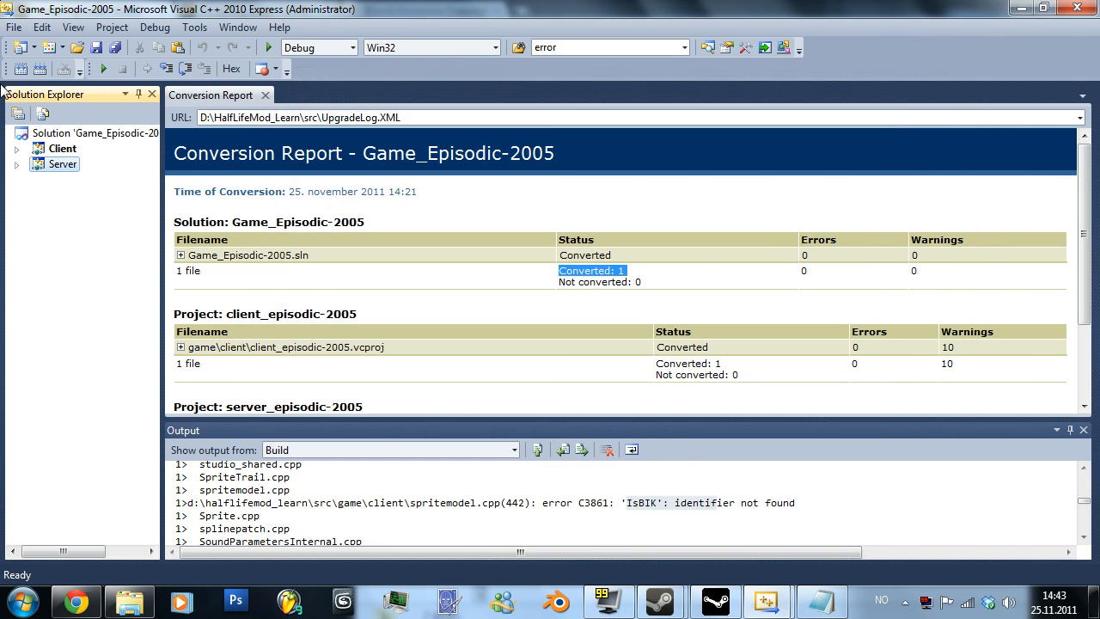
- Browse File > Open to D:\HalfLifeMod_Learn\src\public\avi to open ibik.h in the editor
{"action": "left_click", "coordinate": [13, 27]}
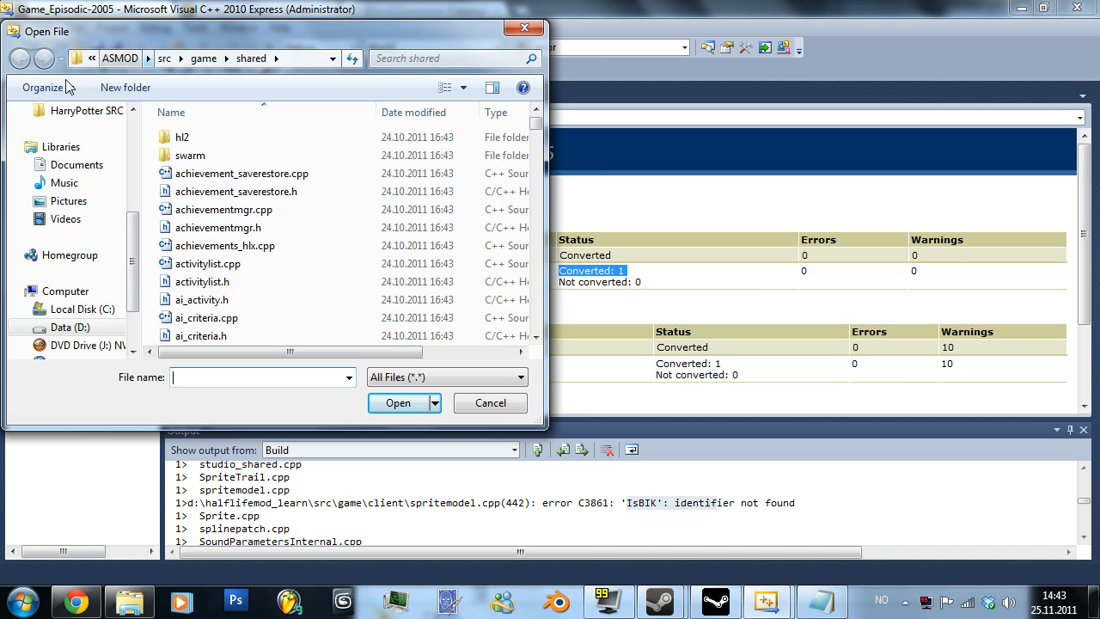
{"action": "left_click", "coordinate": [93, 59]}
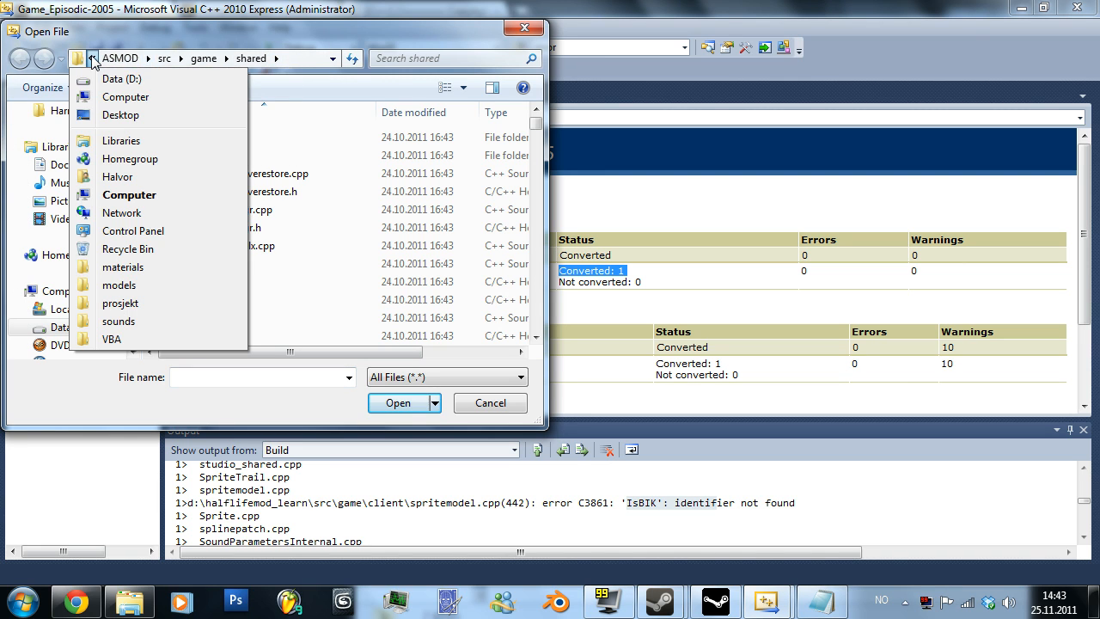
{"action": "left_click", "coordinate": [120, 80]}
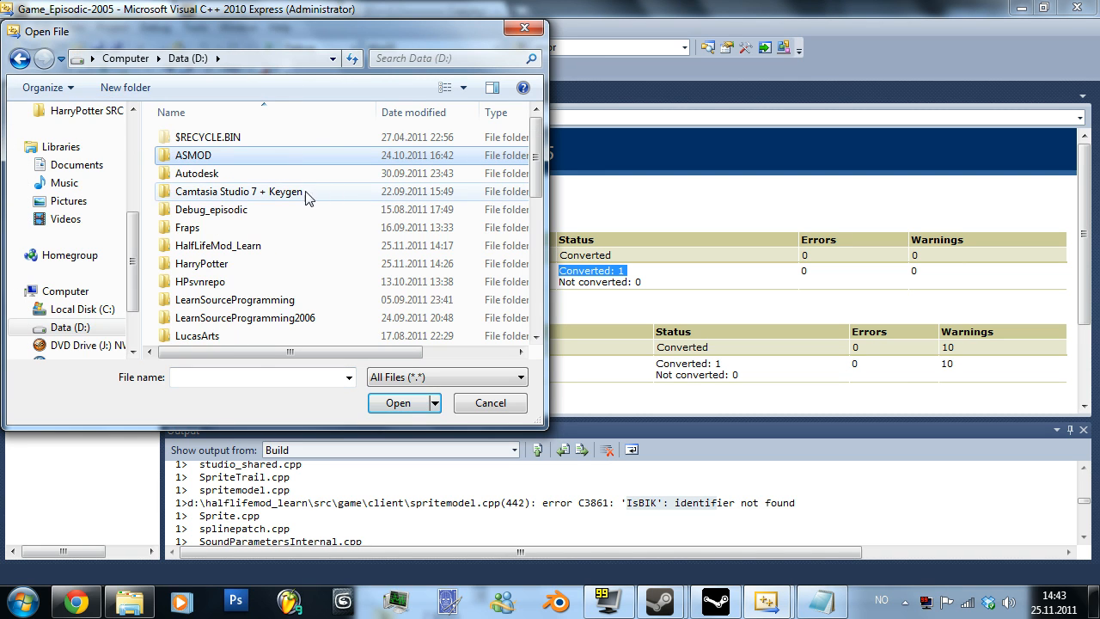
{"action": "double_click", "coordinate": [216, 244]}
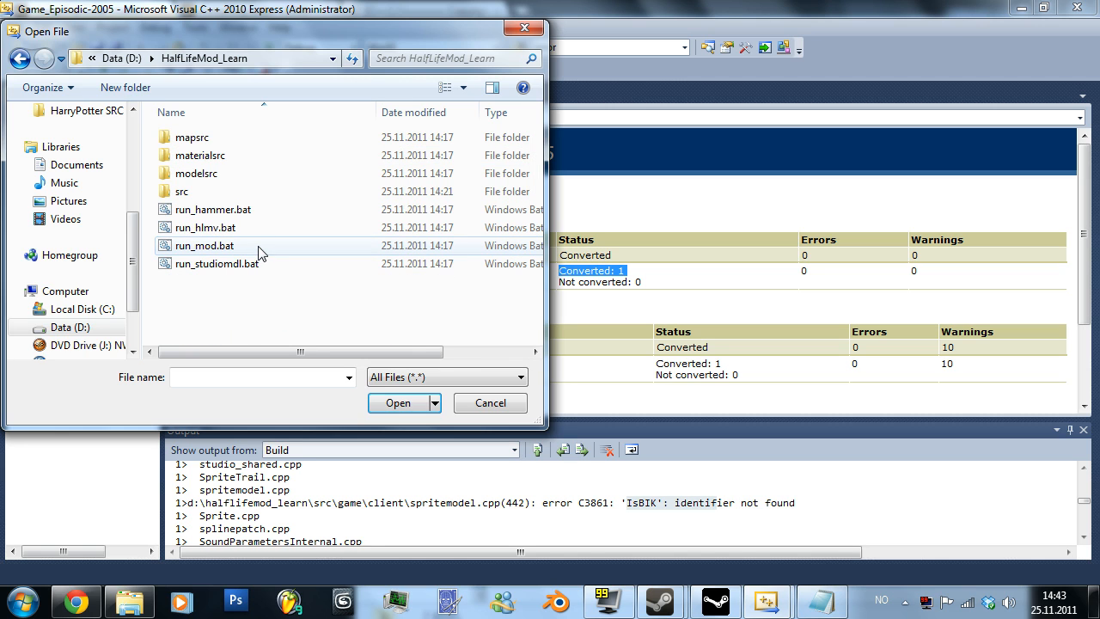
{"action": "double_click", "coordinate": [182, 190]}
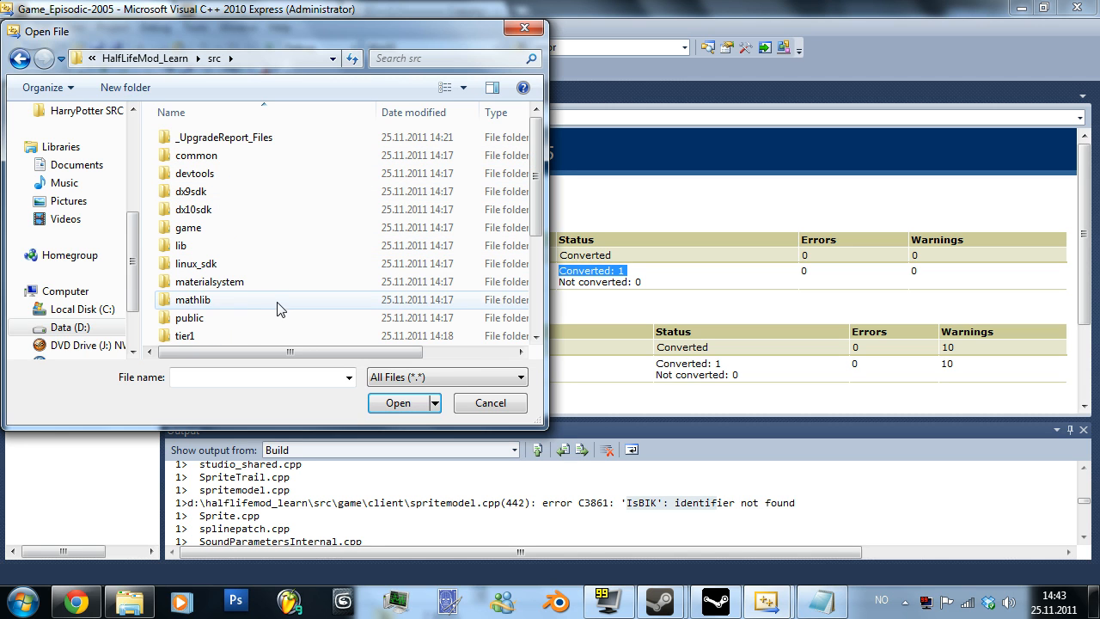
{"action": "double_click", "coordinate": [189, 316]}
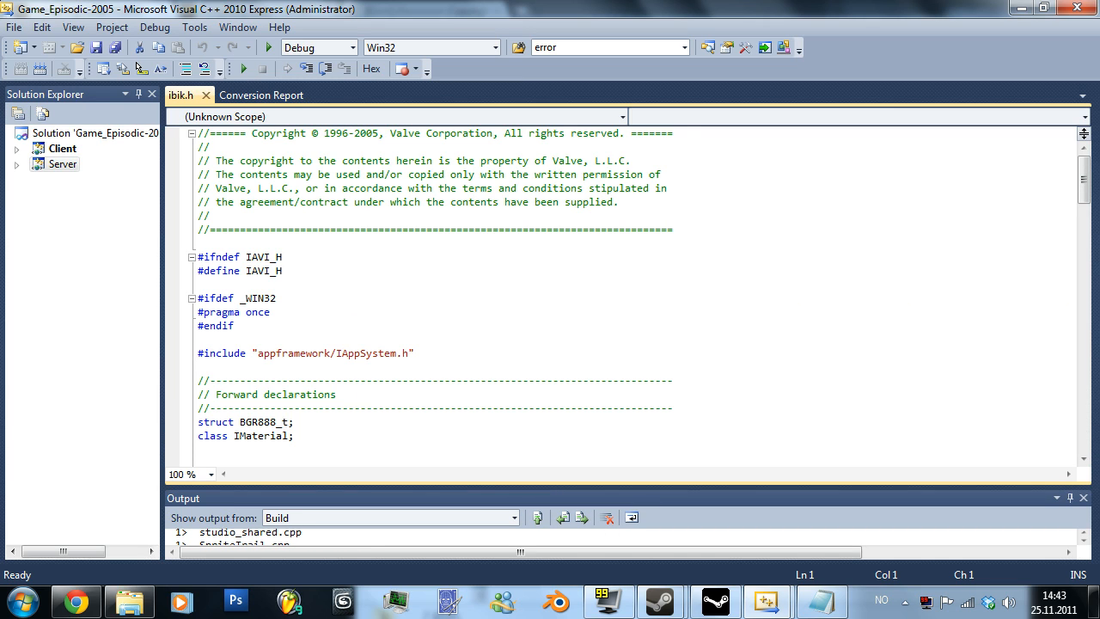
{"action": "mouse_move", "coordinate": [1023, 61]}
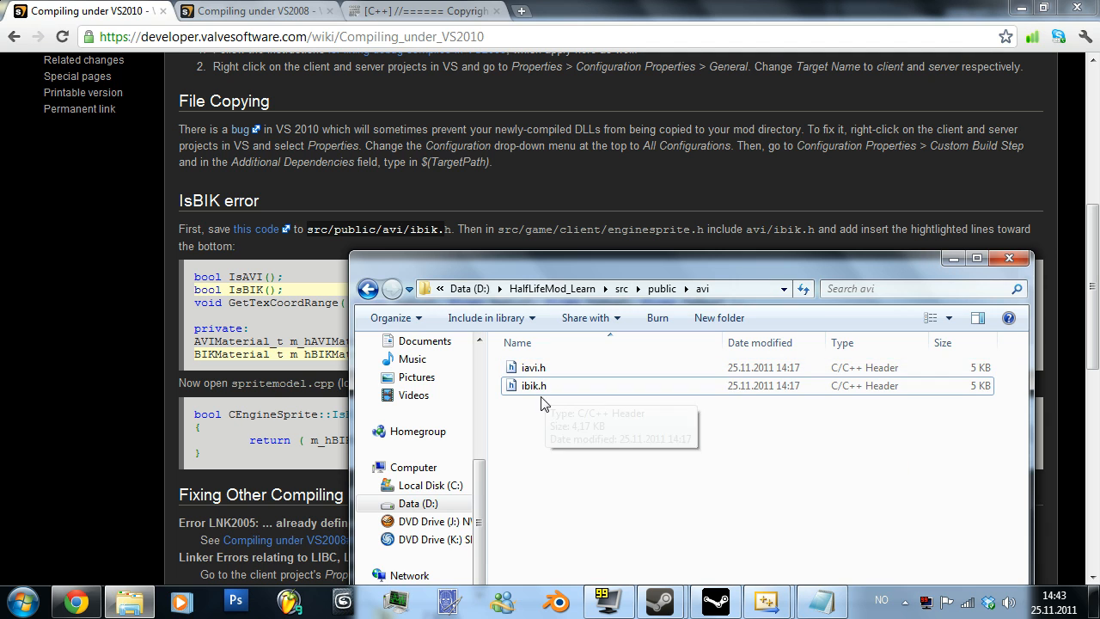
- Copy the Pastebin BINK interface code over ibik.h's contents and save the header
{"action": "left_click", "coordinate": [421, 10]}
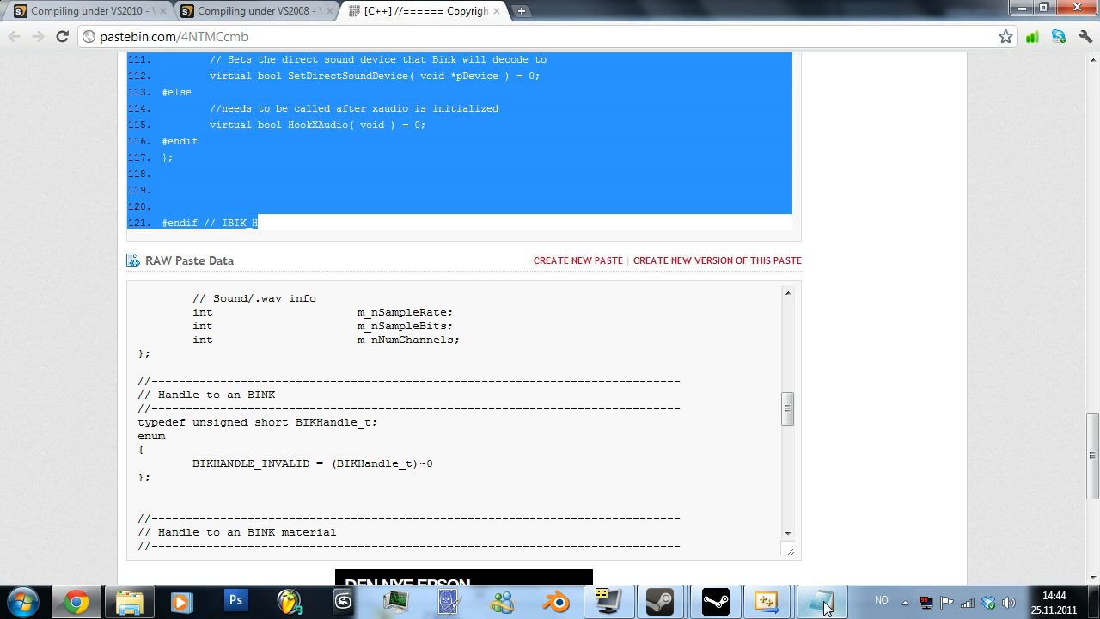
{"action": "mouse_move", "coordinate": [821, 602]}
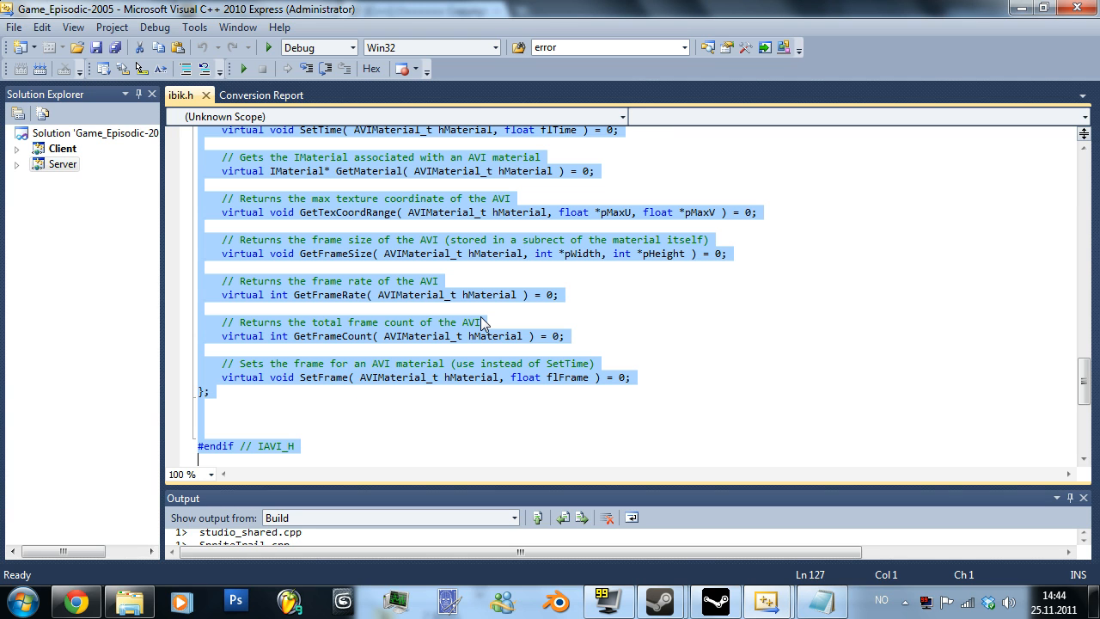
{"action": "mouse_move", "coordinate": [550, 335]}
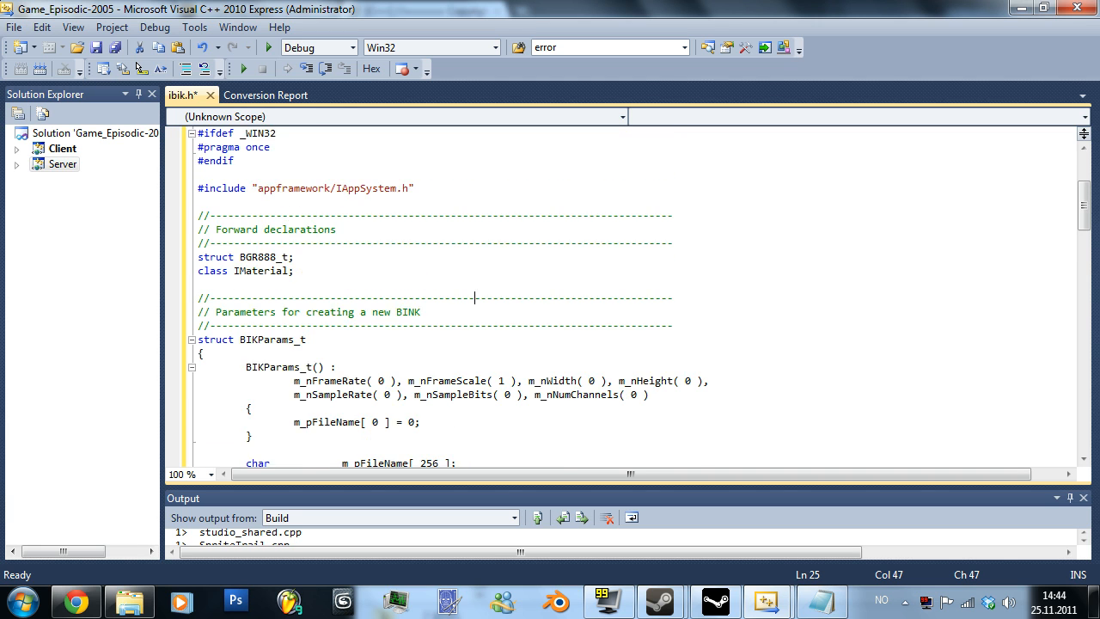
{"action": "scroll", "scroll_direction": "down", "scroll_amount": 3}
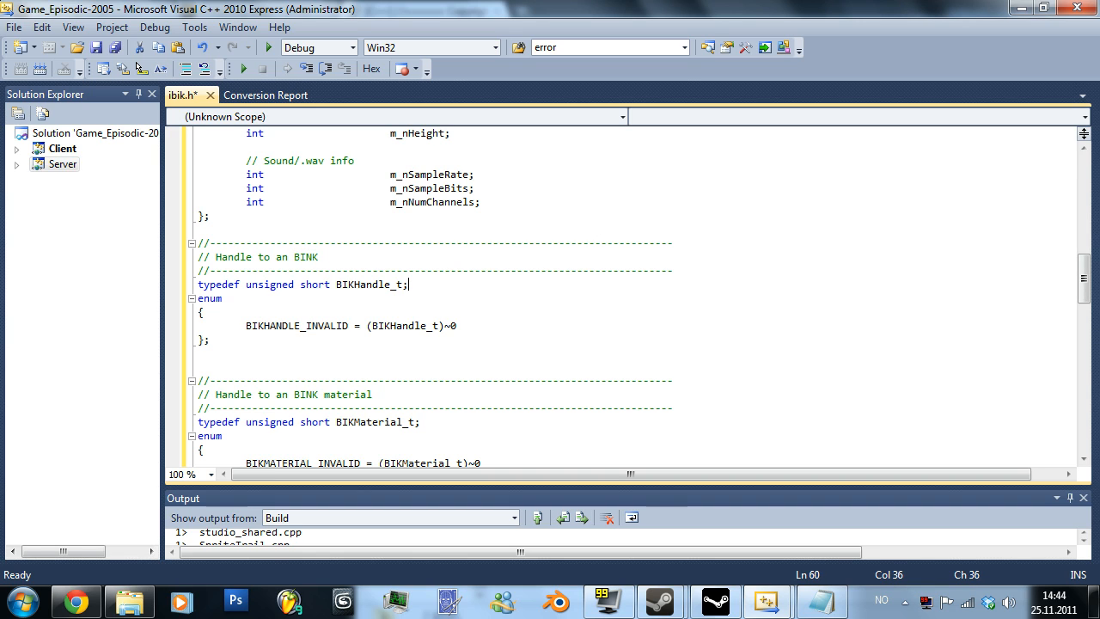
{"action": "double_click", "coordinate": [393, 423]}
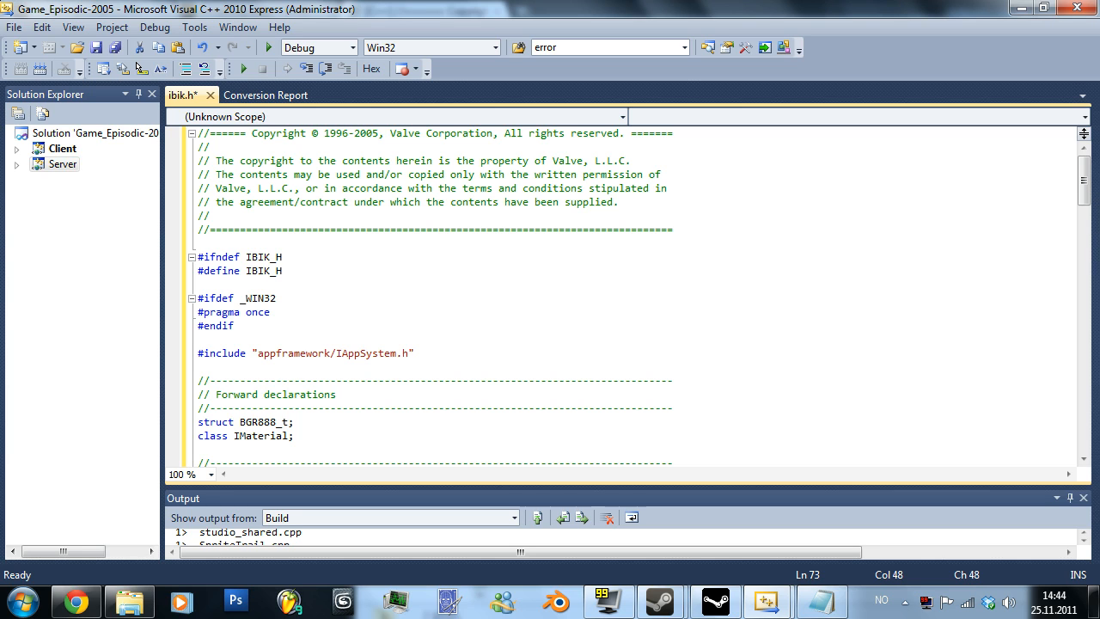
{"action": "mouse_move", "coordinate": [1091, 179]}
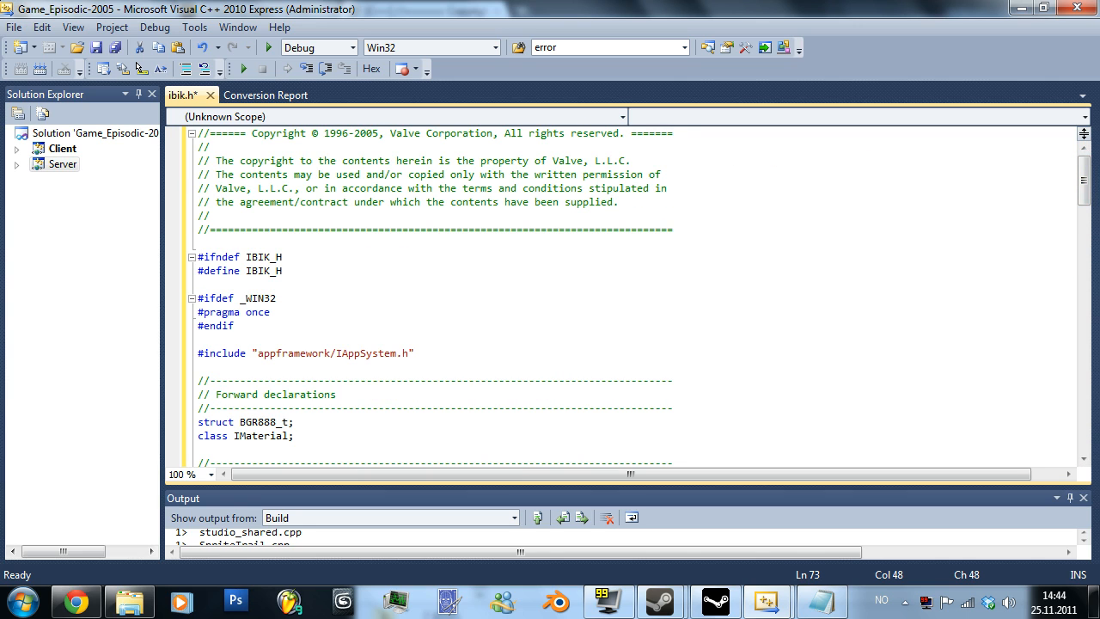
{"action": "scroll", "scroll_direction": "down", "scroll_amount": 3}
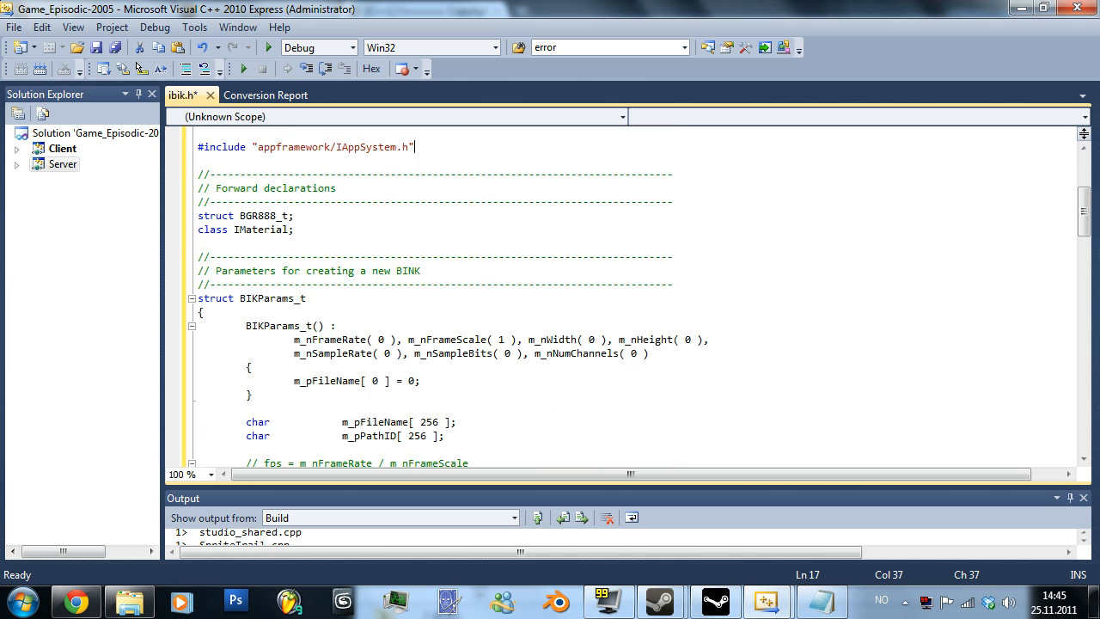
{"action": "scroll", "scroll_direction": "down", "scroll_amount": 3}
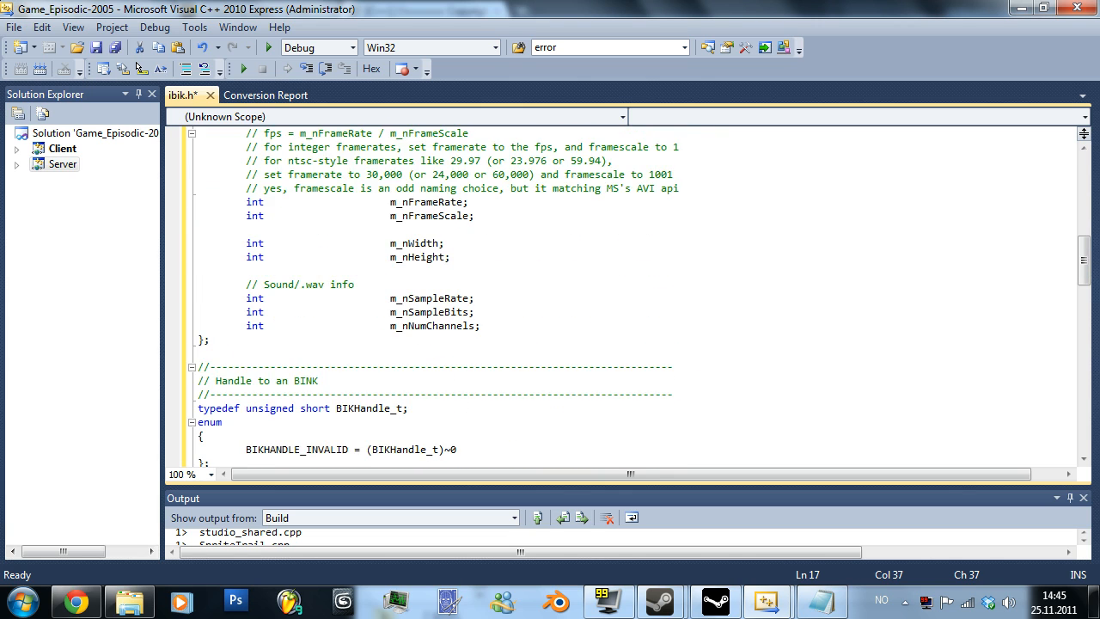
{"action": "scroll", "scroll_direction": "down", "scroll_amount": 3}
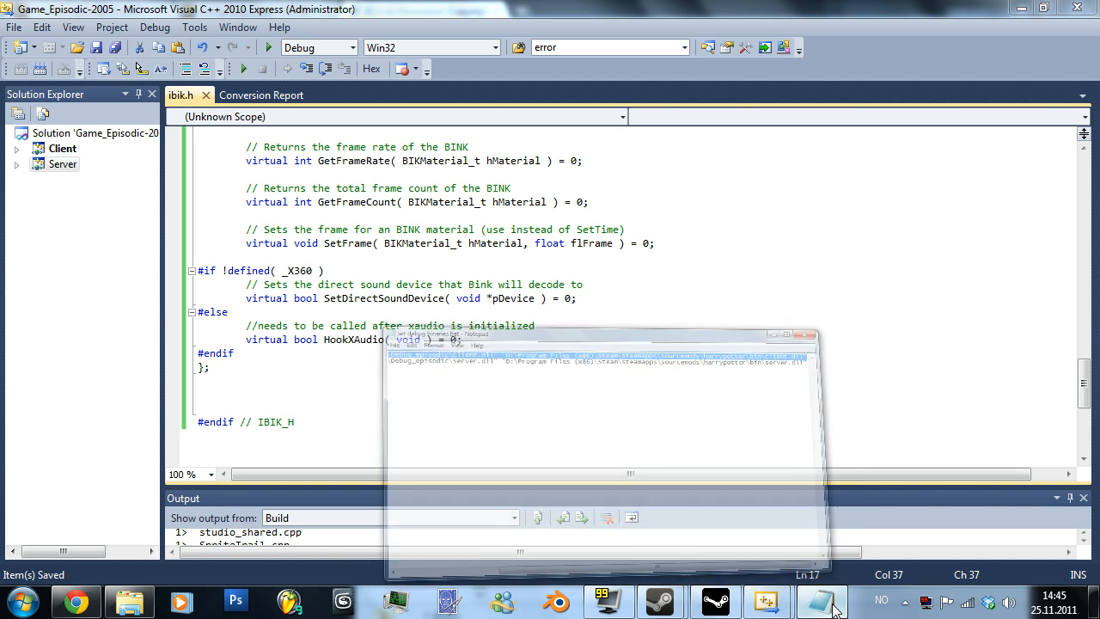
{"action": "right_click", "coordinate": [821, 602]}
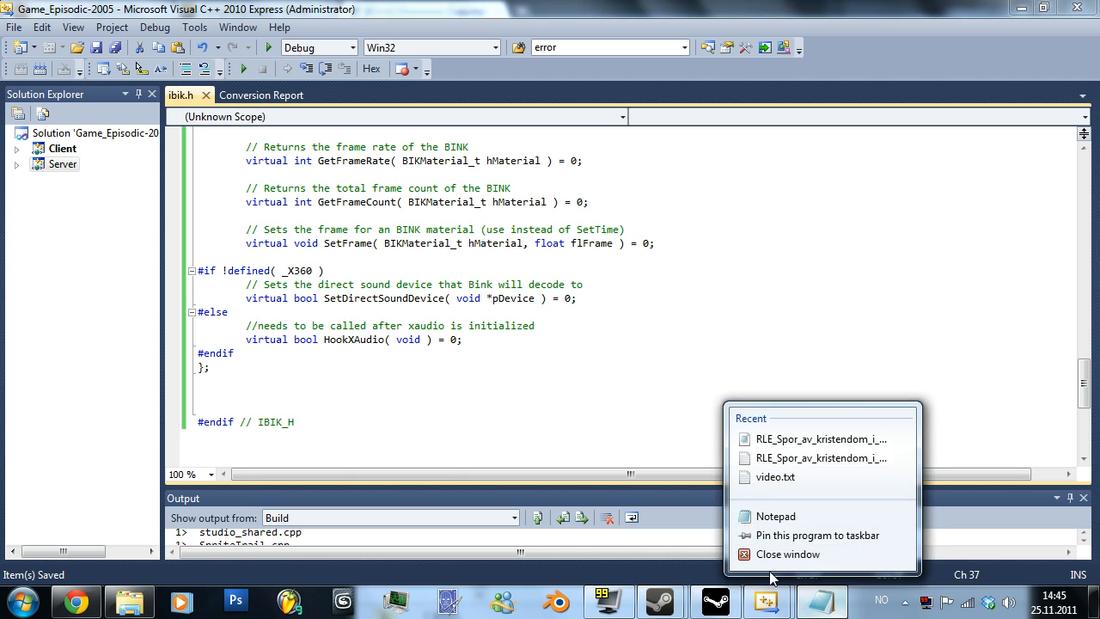
{"action": "left_click", "coordinate": [129, 601]}
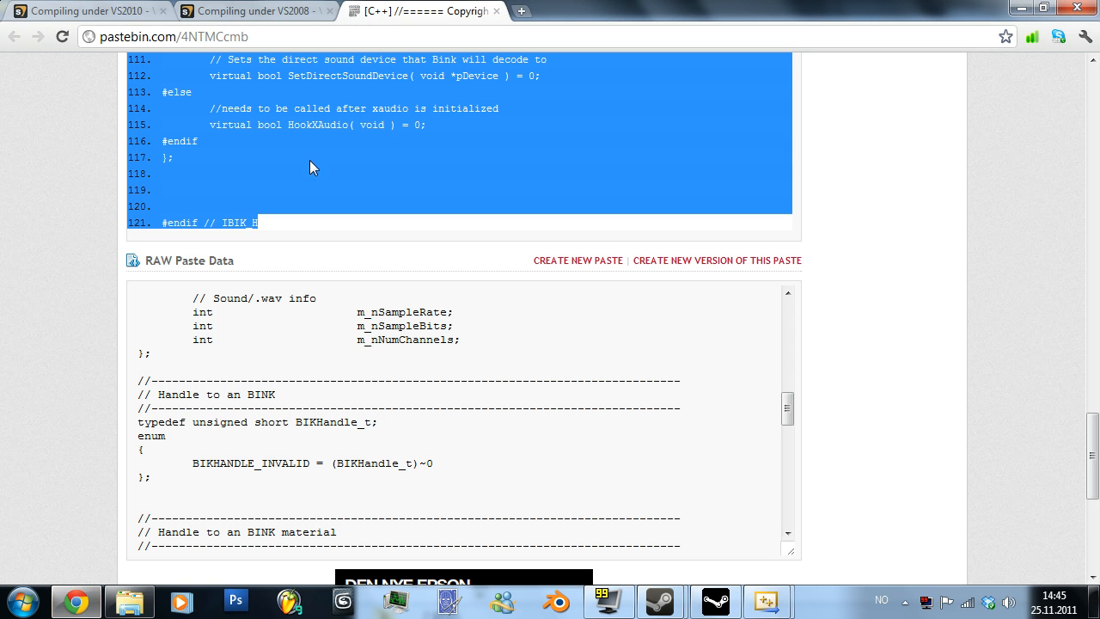
- Open enginesprite.h from src > game > client via File > Open > File
{"action": "left_click", "coordinate": [86, 10]}
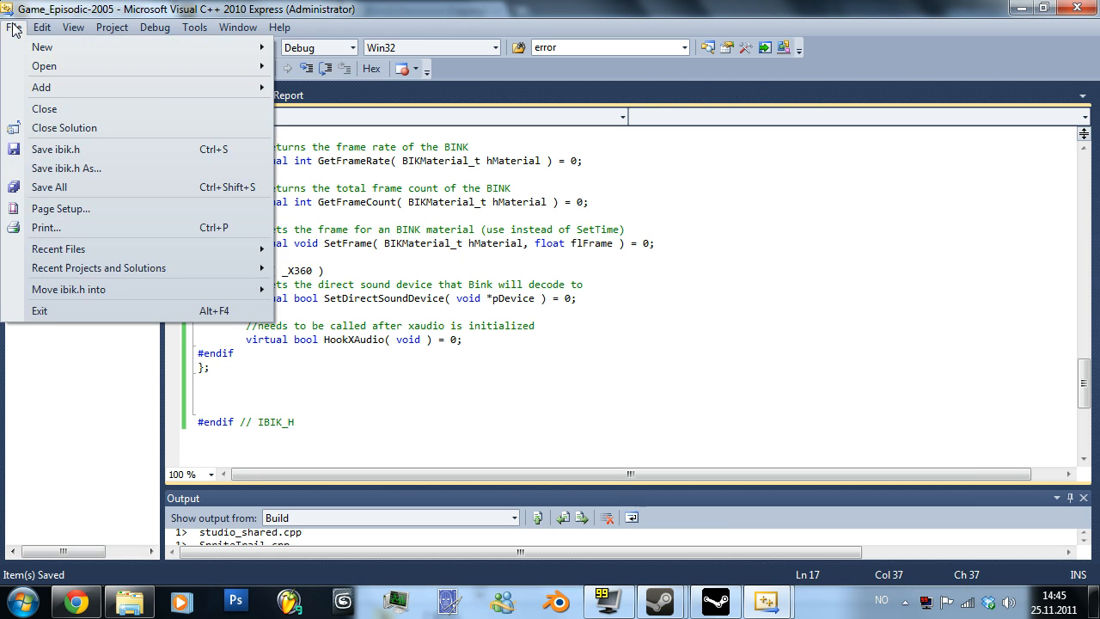
{"action": "mouse_move", "coordinate": [45, 65]}
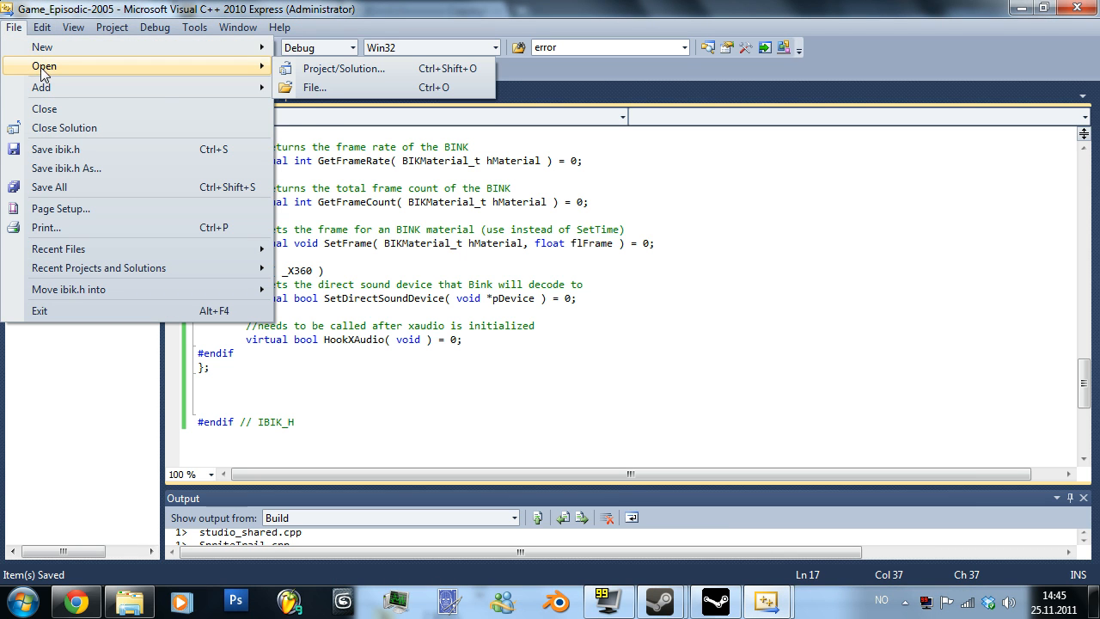
{"action": "left_click", "coordinate": [315, 86]}
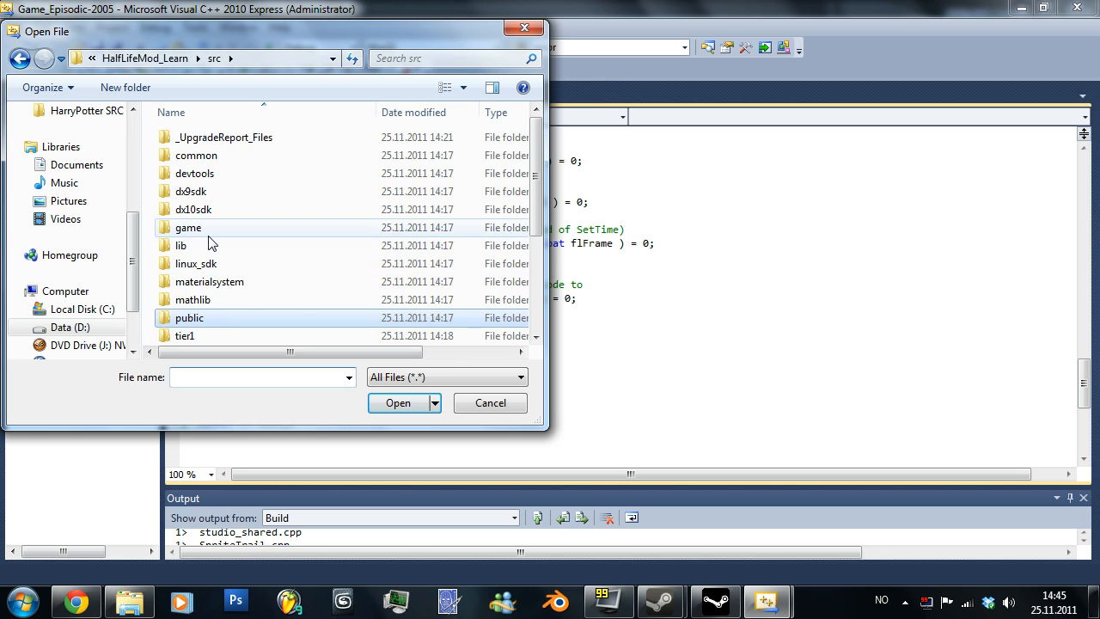
{"action": "double_click", "coordinate": [187, 227]}
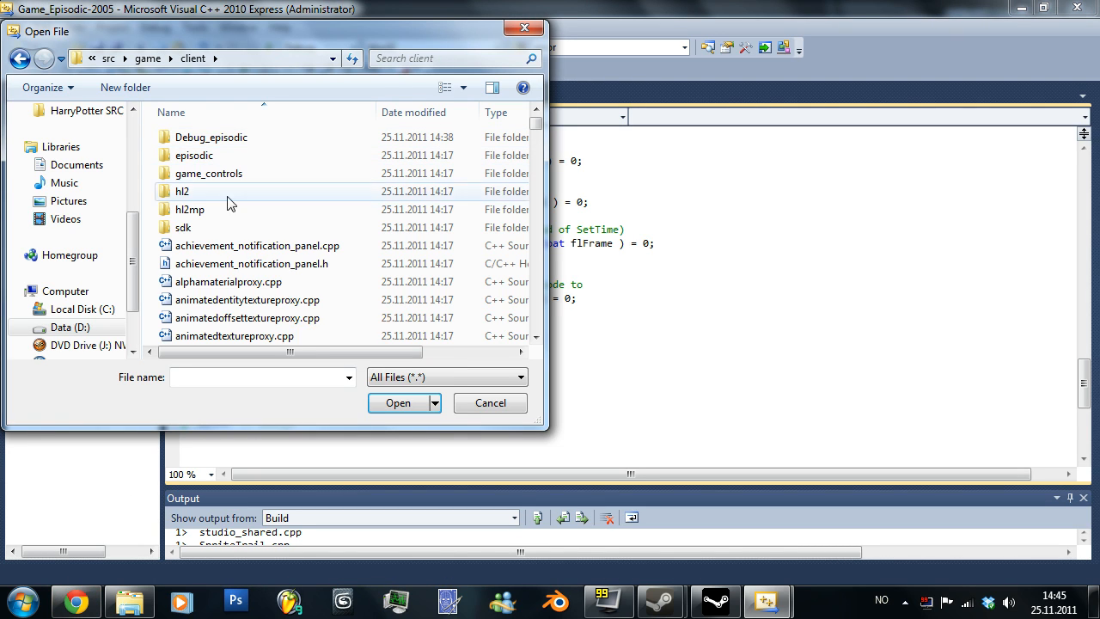
{"action": "type", "text": "en"}
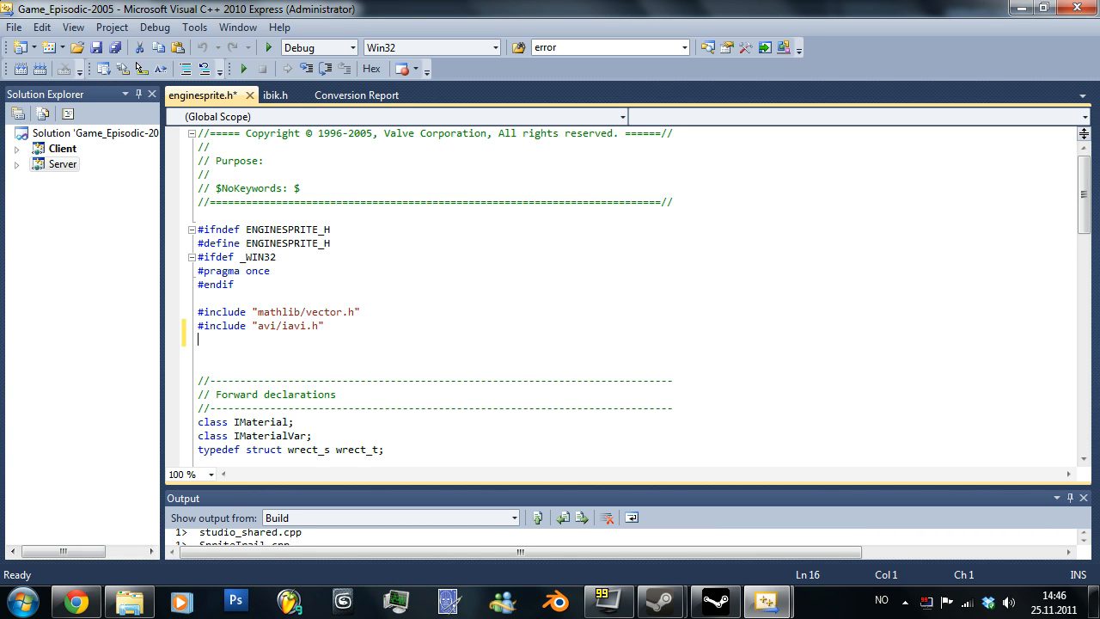
- Add #include "avi\ibik.h" on a new line under the avi/iavi.h include, then move down to CEngineSprite
{"action": "type", "text": "#inclu"}
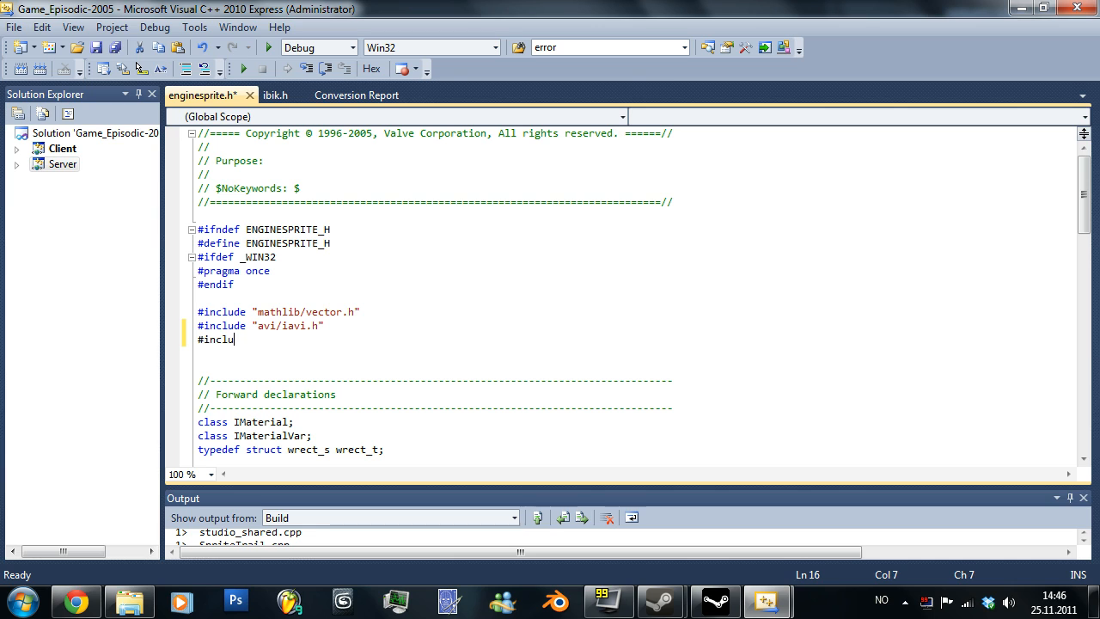
{"action": "type", "text": "de \""}
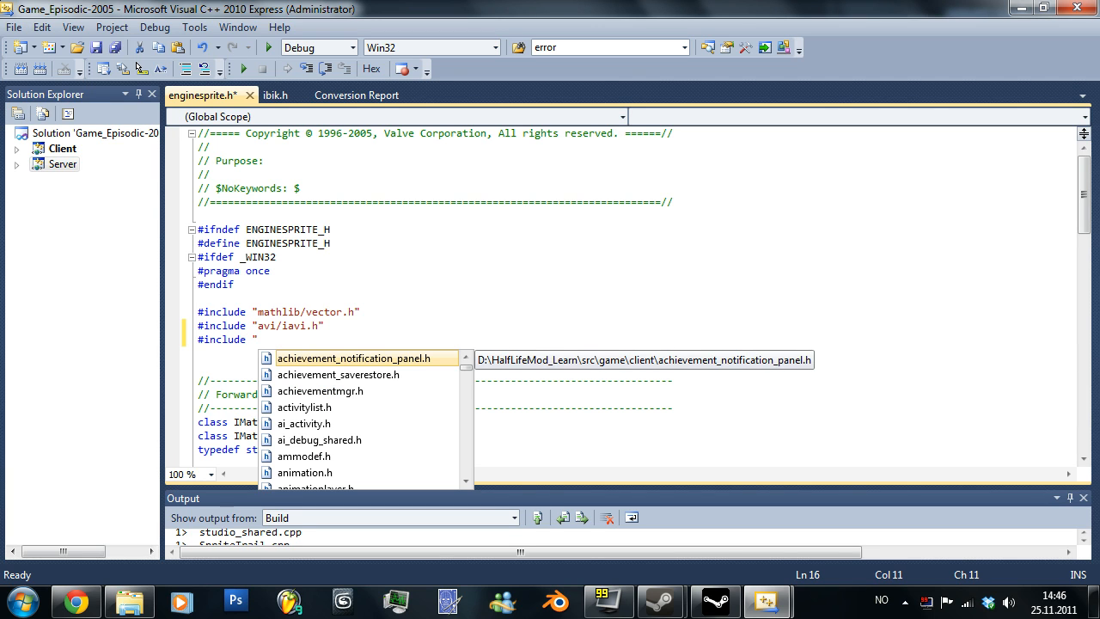
{"action": "type", "text": "avi"}
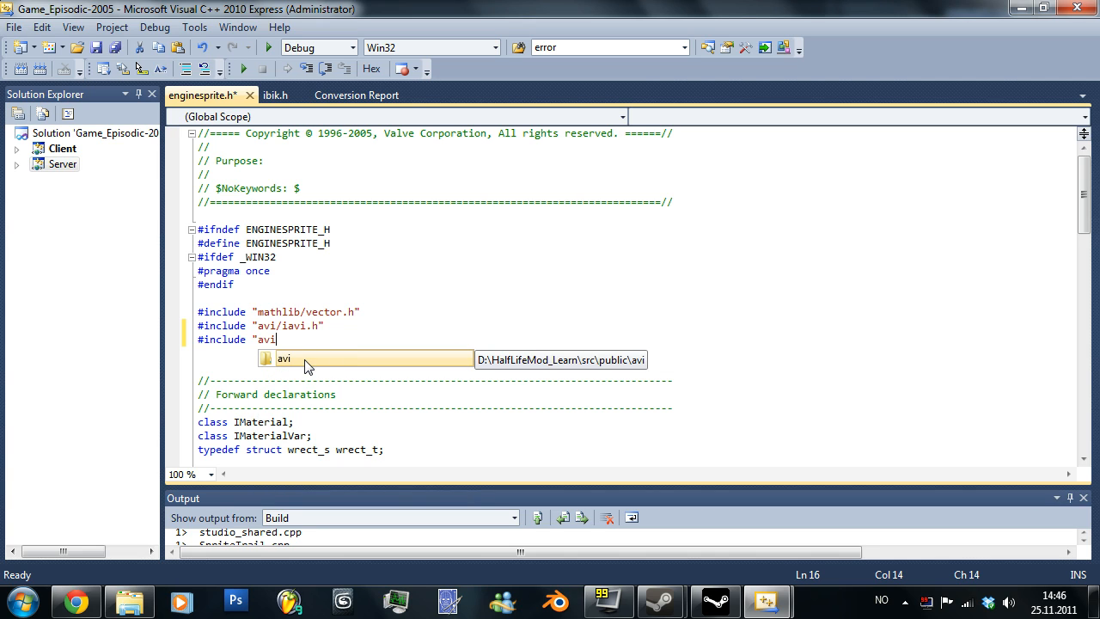
{"action": "type", "text": "\\"}
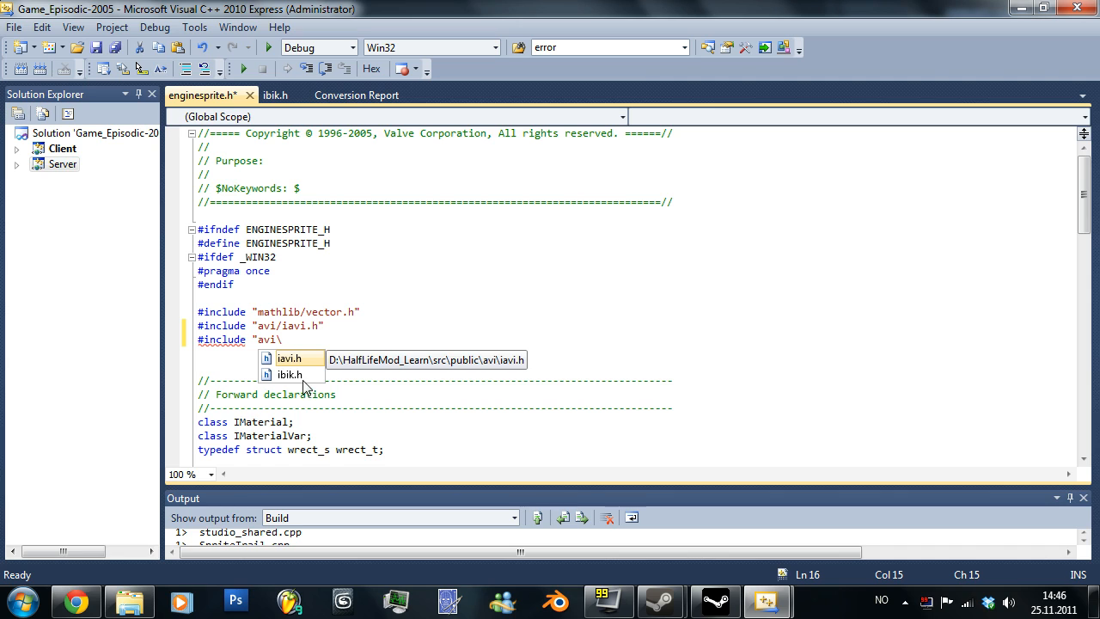
{"action": "type", "text": "ibik.h"}
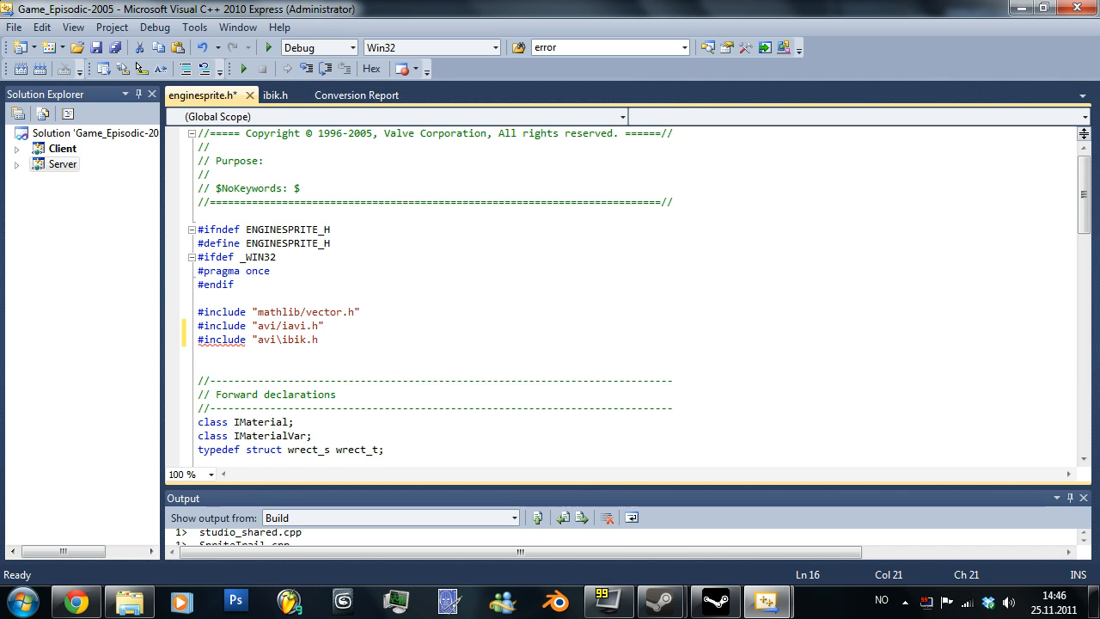
{"action": "type", "text": "\""}
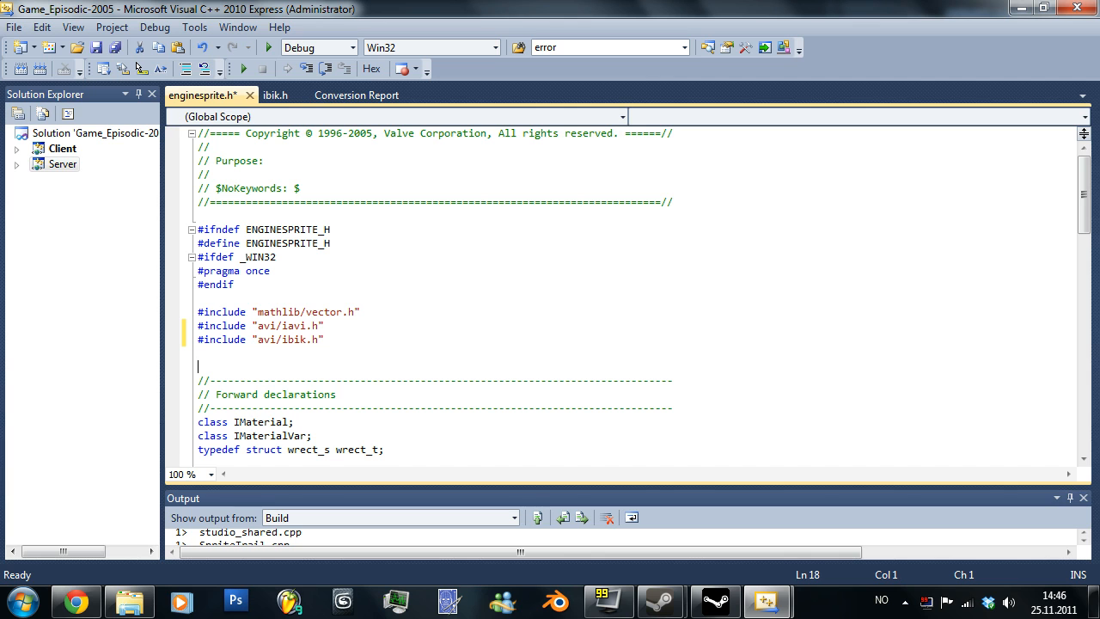
{"action": "scroll", "scroll_direction": "down", "scroll_amount": 3}
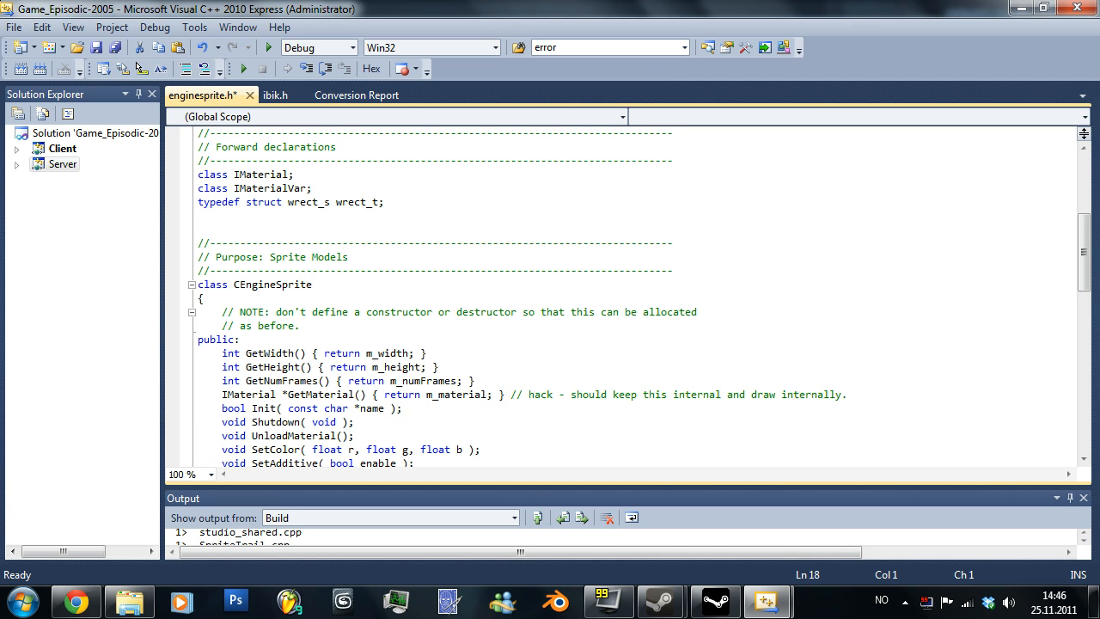
{"action": "double_click", "coordinate": [531, 394]}
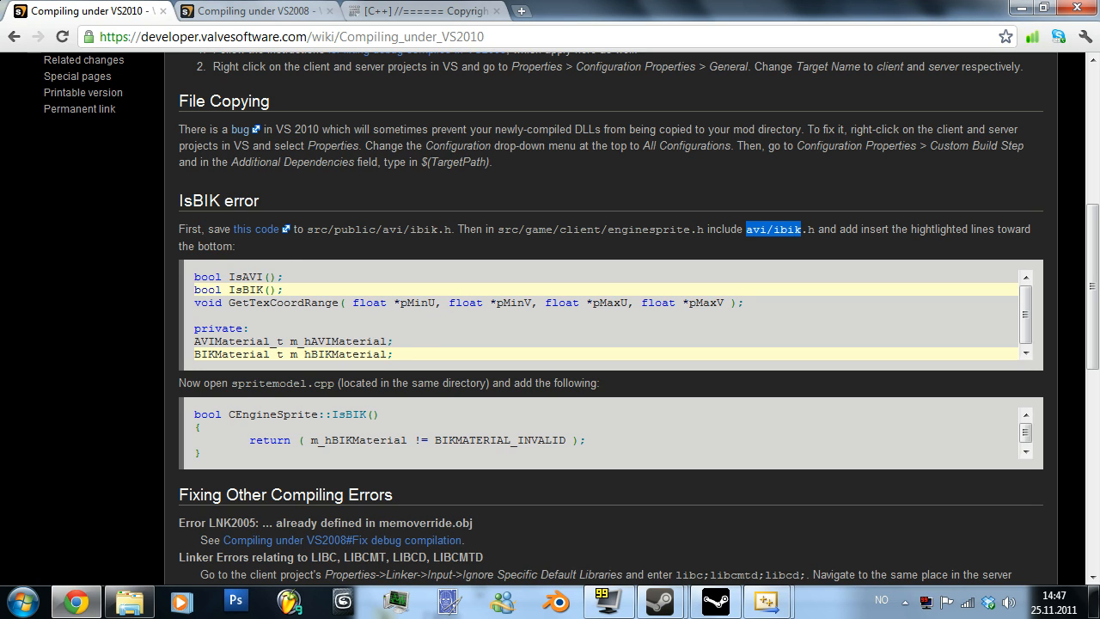
{"action": "mouse_move", "coordinate": [793, 251]}
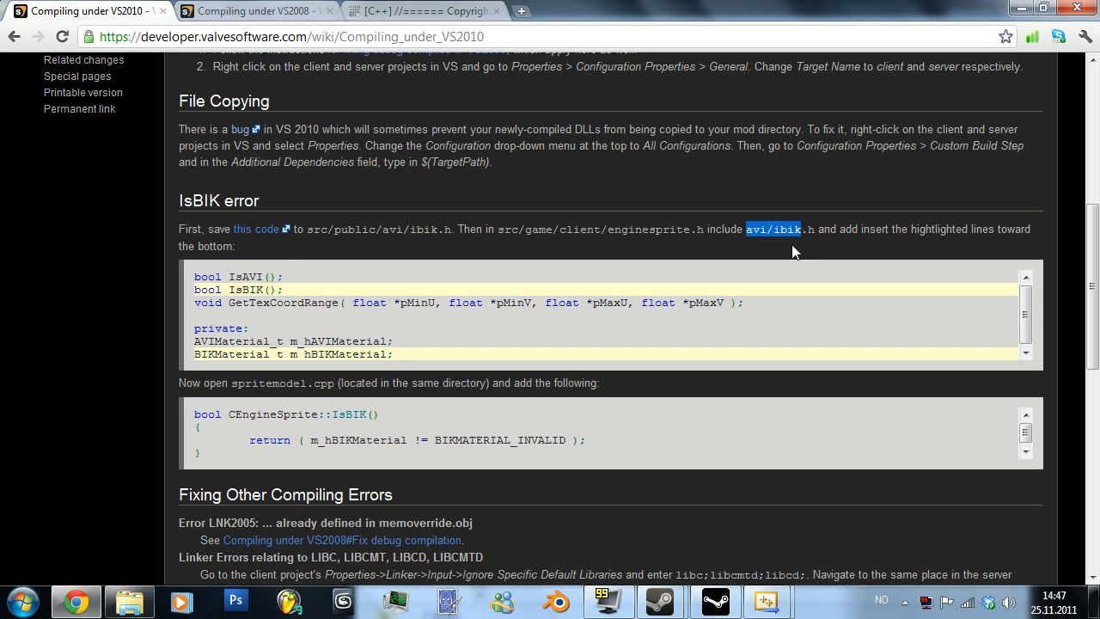
{"action": "mouse_move", "coordinate": [880, 246]}
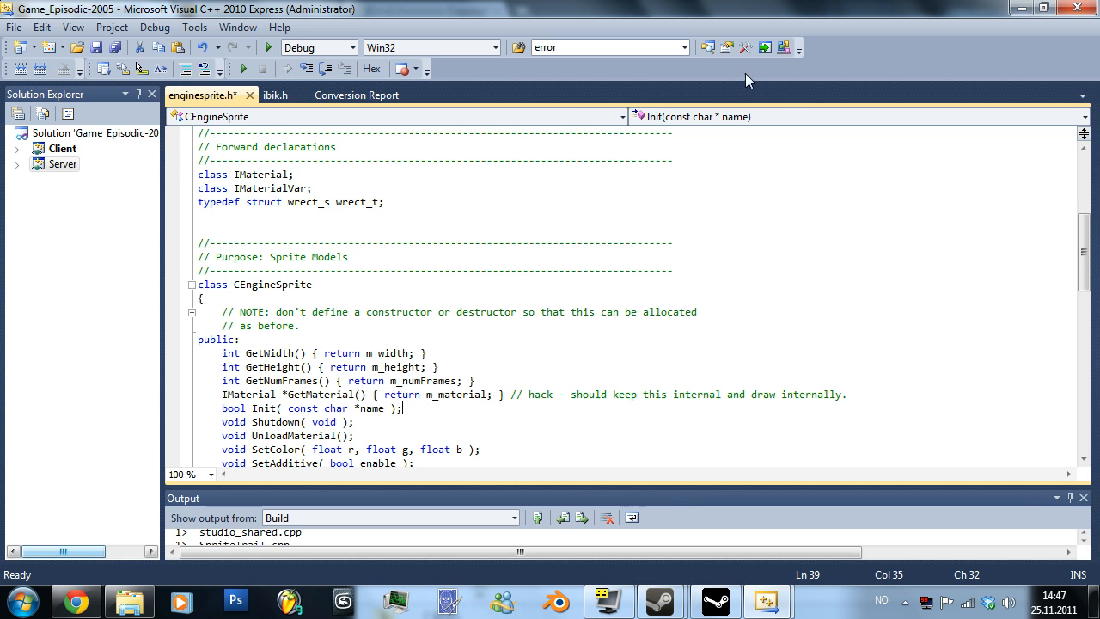
- Find the GetTexCoordRange declaration and declare bool IsBIK(); in the CEngineSprite class
{"action": "key", "text": "ctrl+f"}
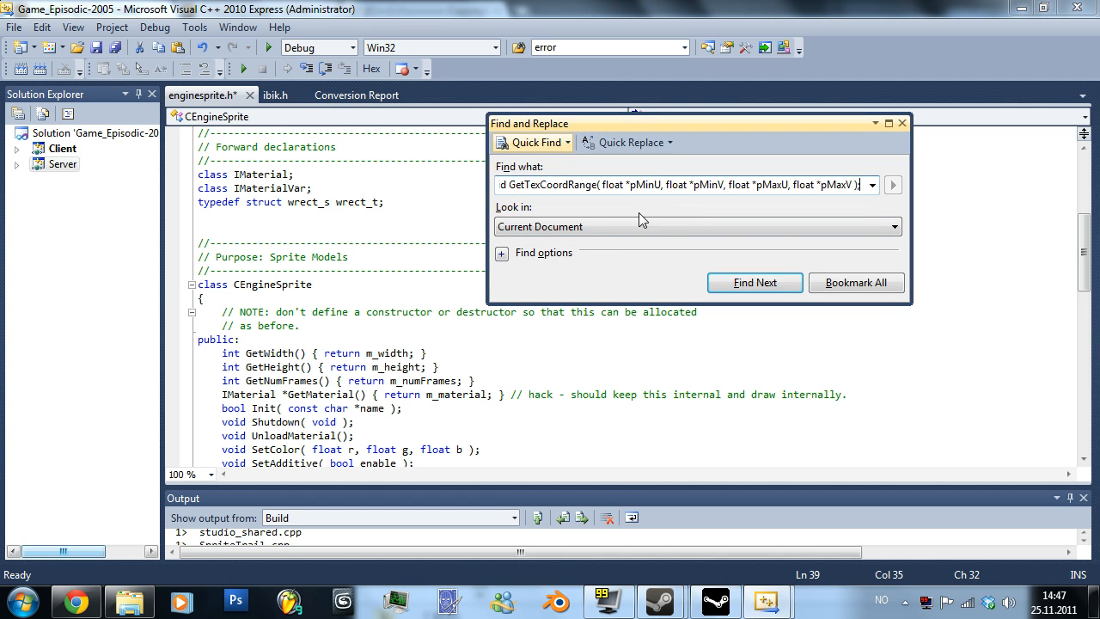
{"action": "left_click", "coordinate": [753, 282]}
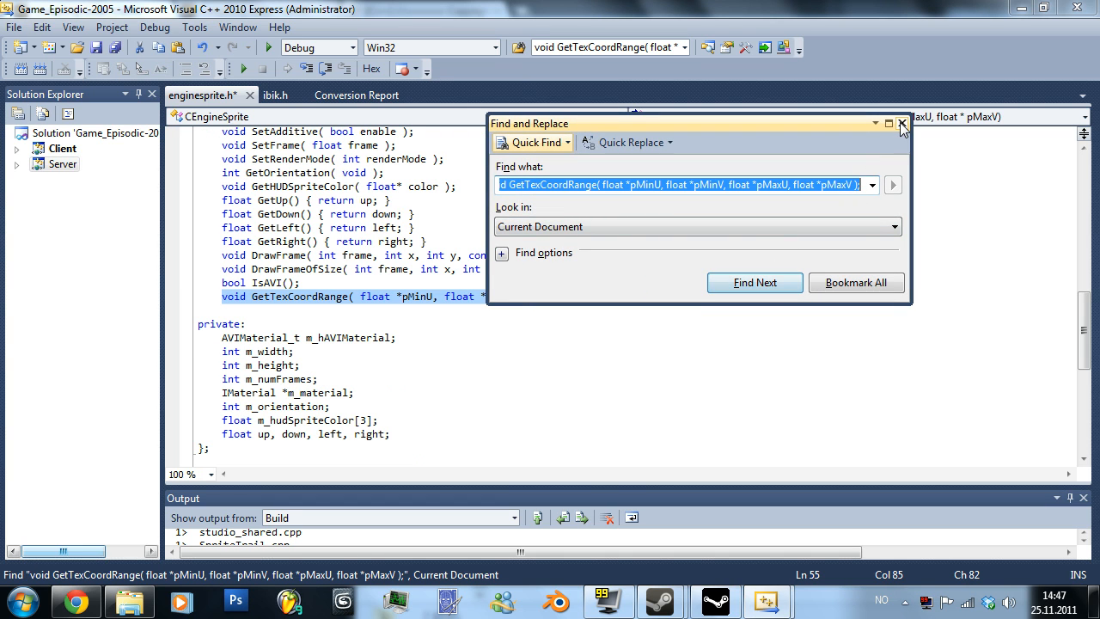
{"action": "left_click", "coordinate": [901, 124]}
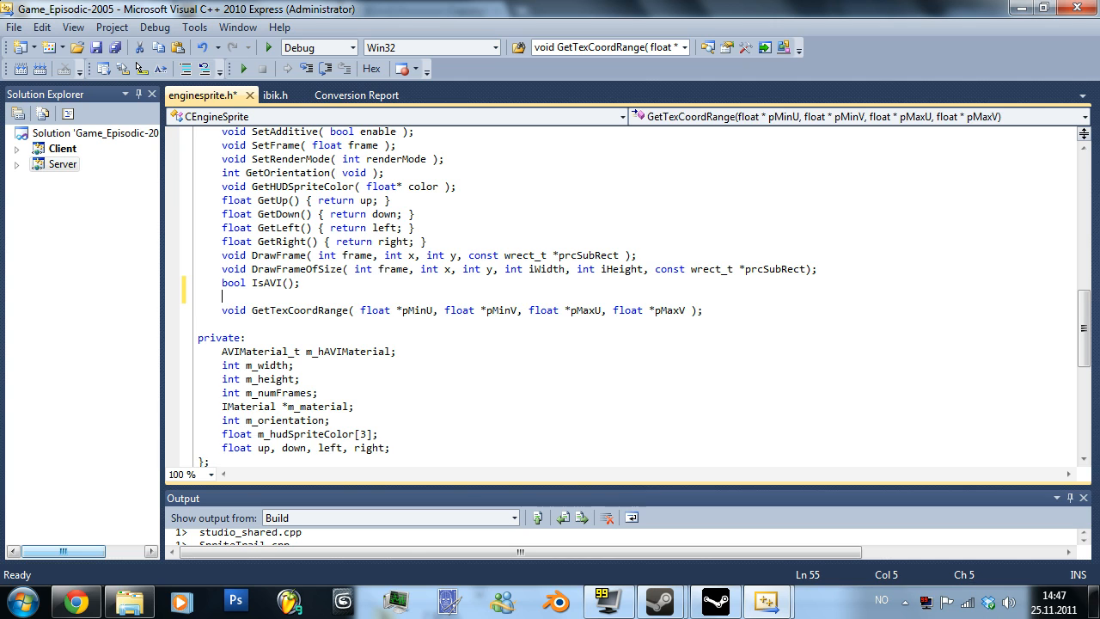
{"action": "type", "text": "bool IsBIK();"}
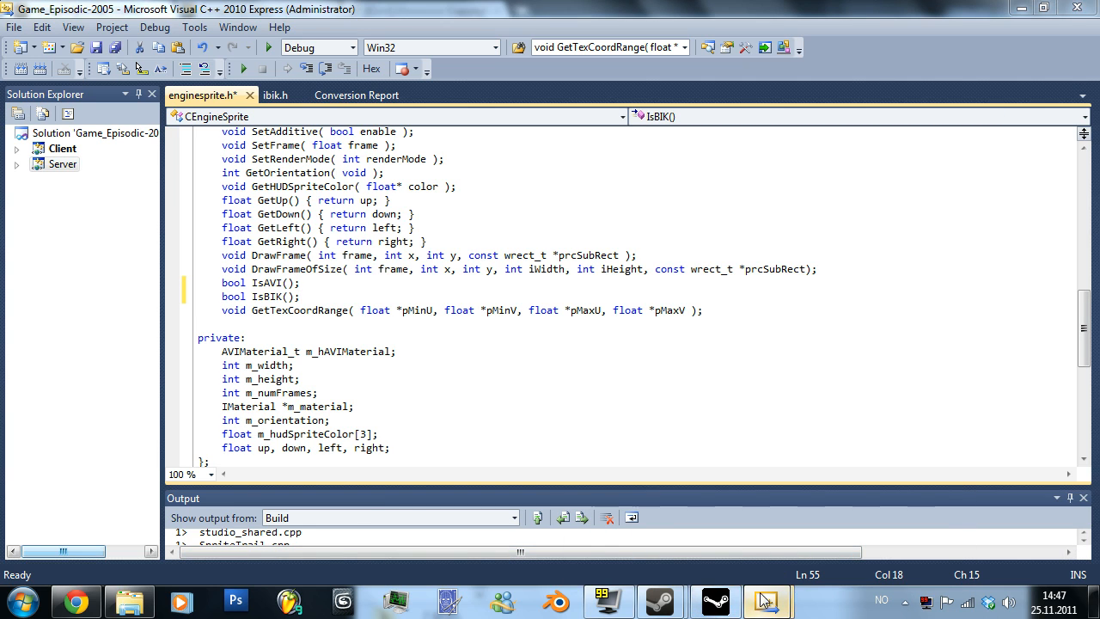
- Check the wiki's next instruction and save enginesprite.h with the m_hBIKMaterial member declared
{"action": "left_click", "coordinate": [76, 601]}
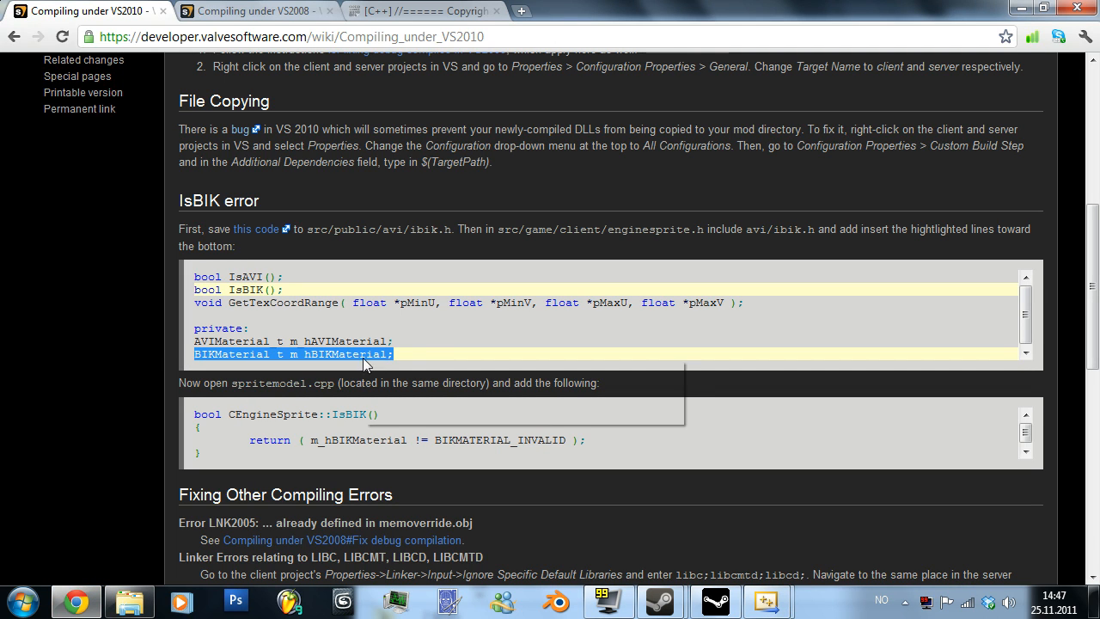
{"action": "mouse_move", "coordinate": [60, 593]}
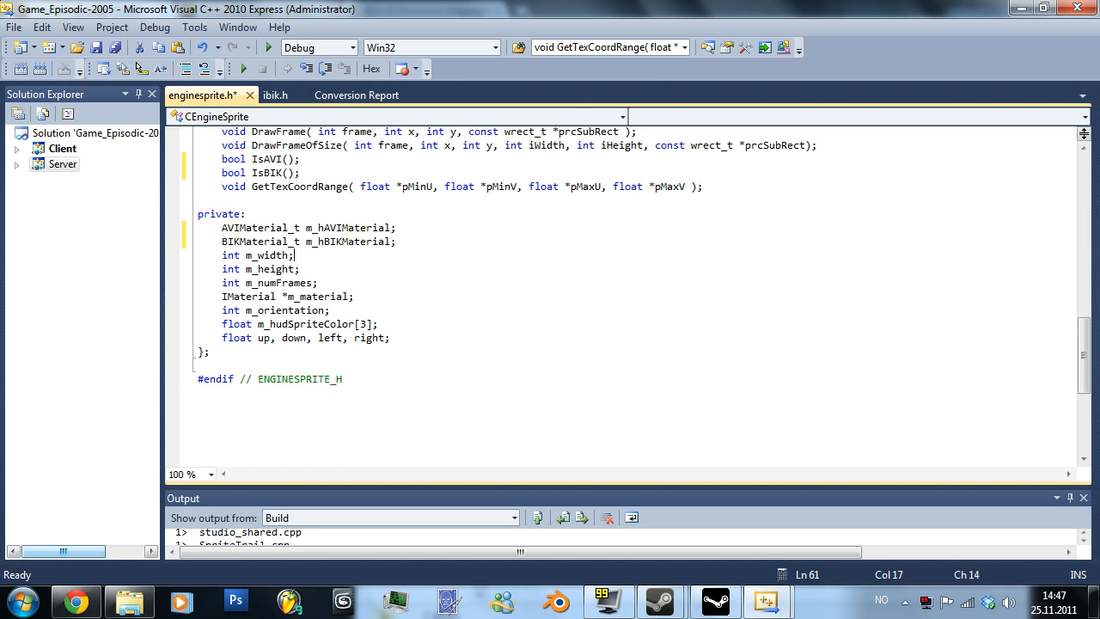
{"action": "scroll", "scroll_direction": "down", "scroll_amount": 3}
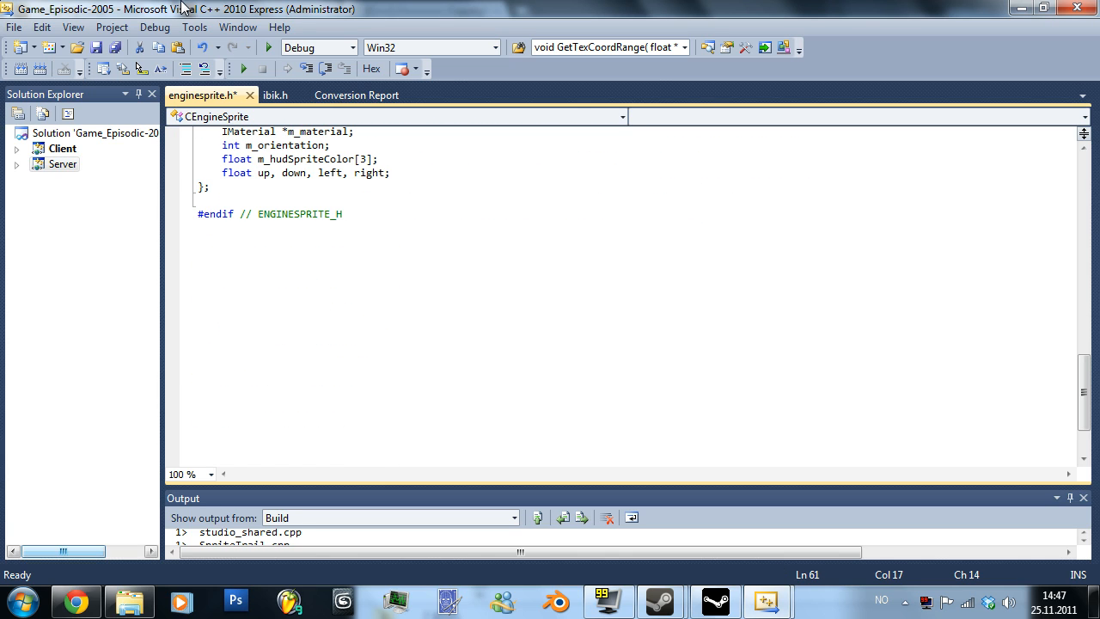
{"action": "key", "text": "ctrl+s"}
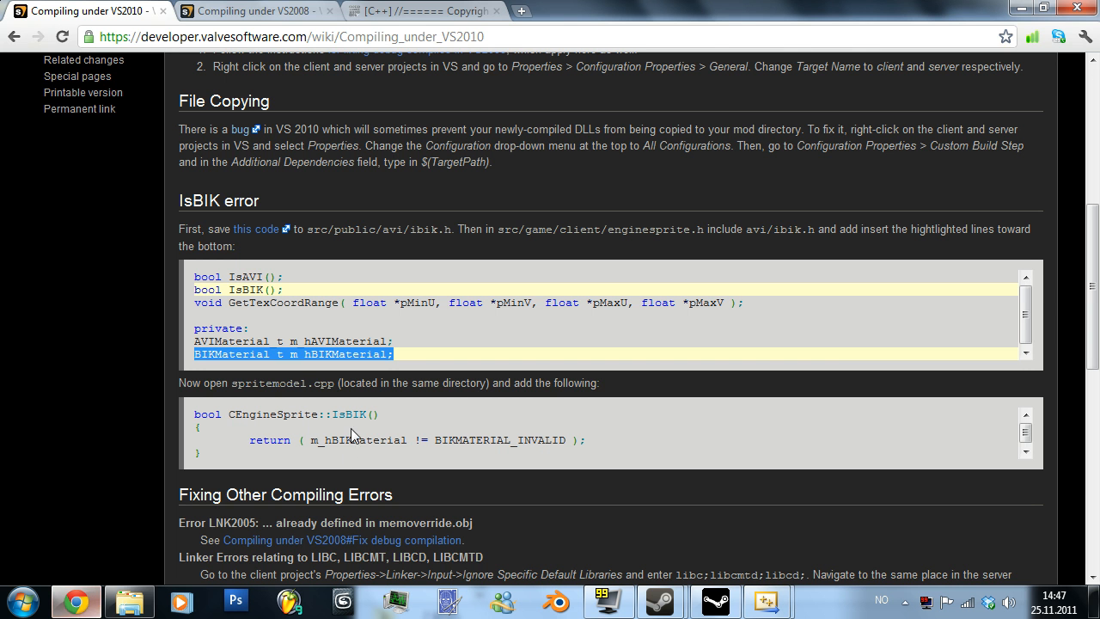
- Copy the CEngineSprite::IsBIK function body from the wiki and return to Visual C++
{"action": "double_click", "coordinate": [264, 381]}
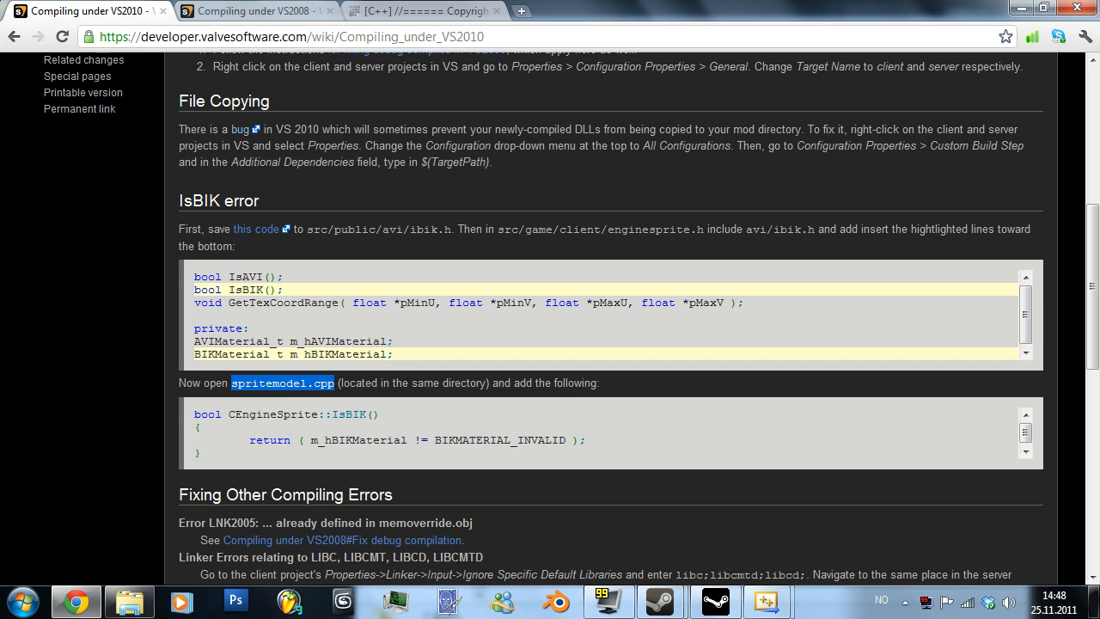
{"action": "mouse_move", "coordinate": [296, 428]}
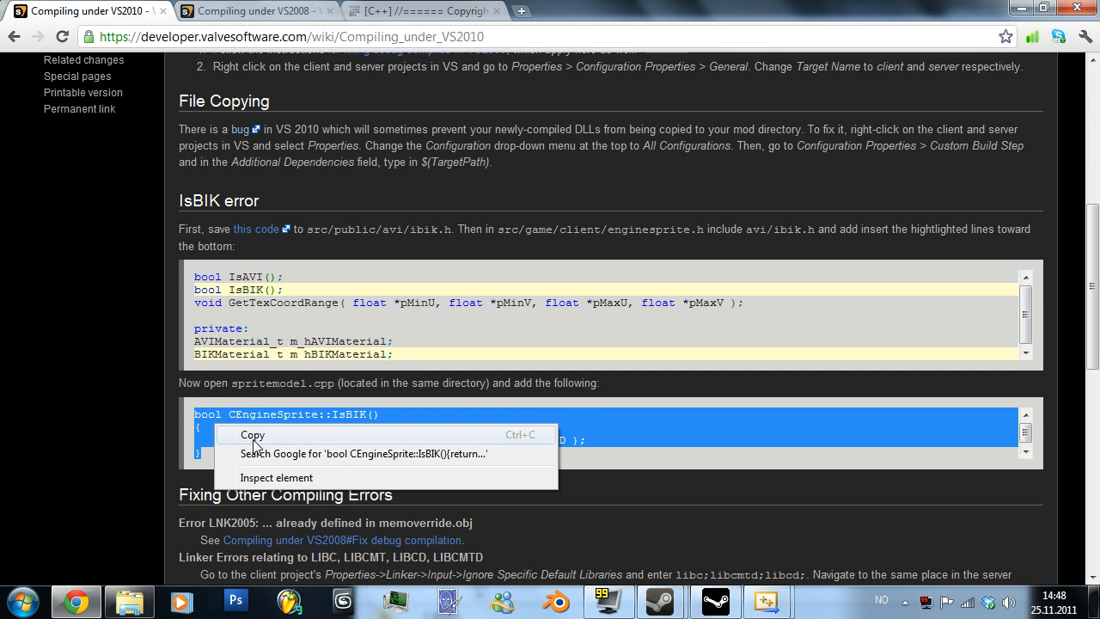
{"action": "left_click", "coordinate": [253, 433]}
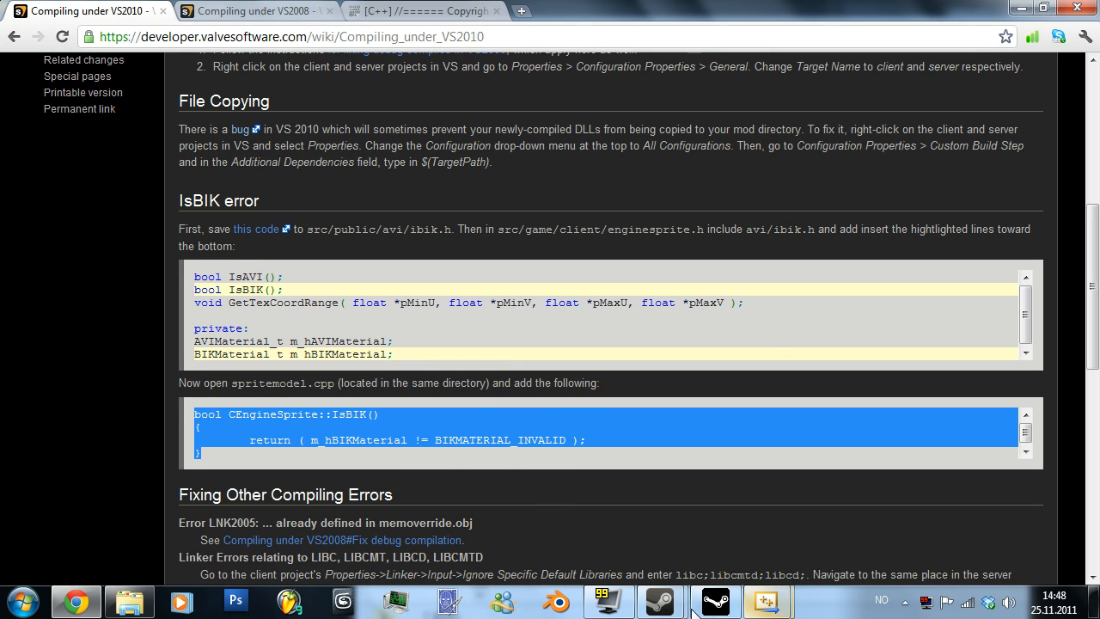
{"action": "mouse_move", "coordinate": [696, 244]}
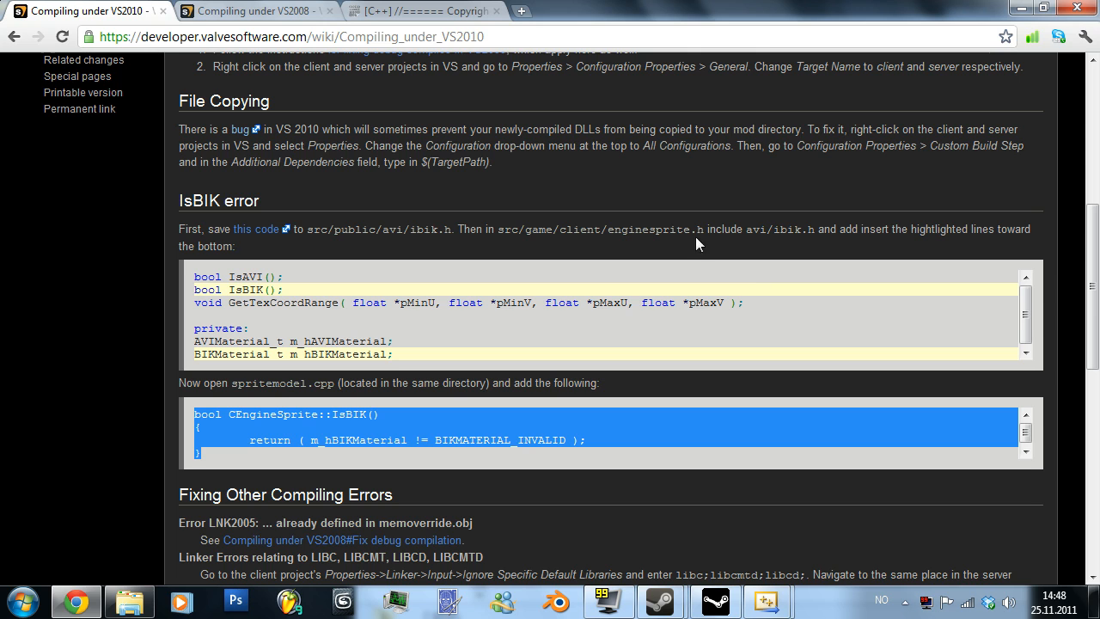
{"action": "mouse_move", "coordinate": [622, 342]}
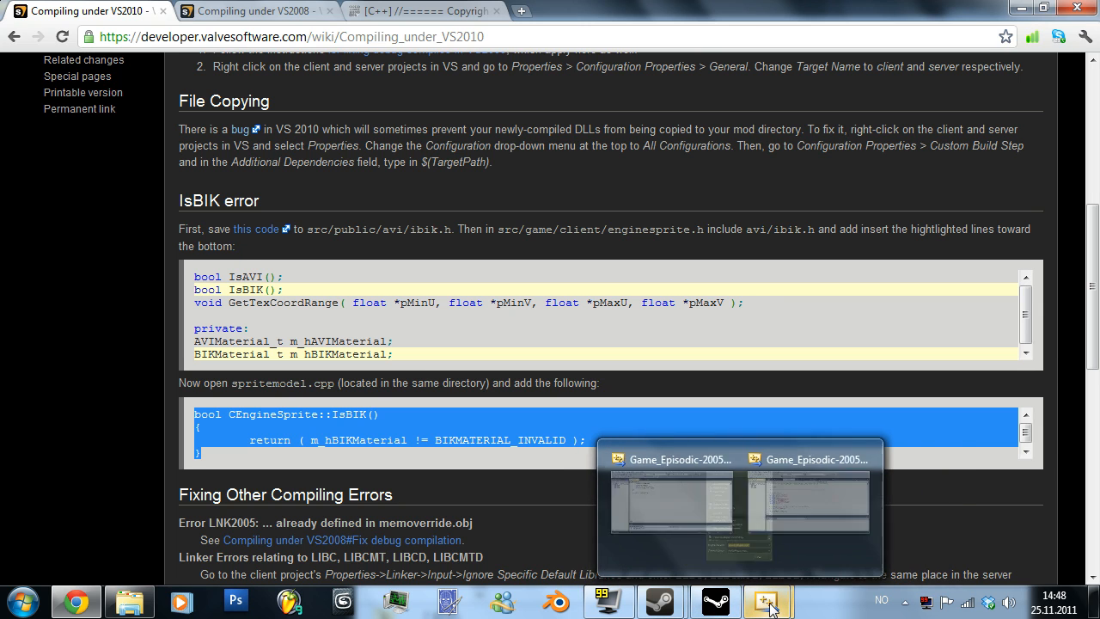
{"action": "left_click", "coordinate": [765, 601]}
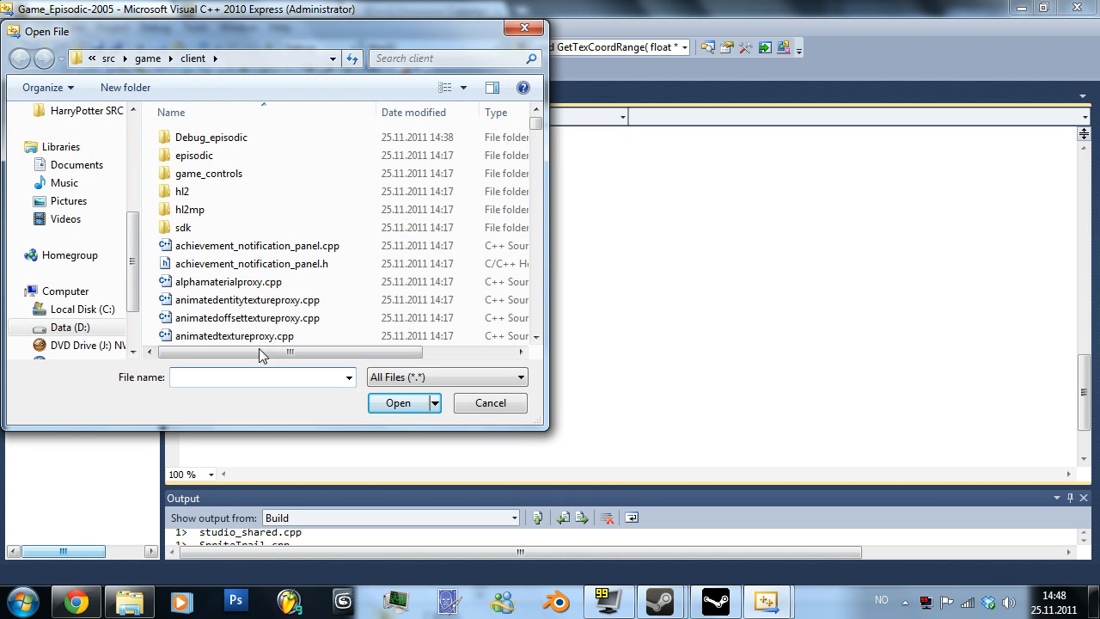
- Open spritemodel.cpp from the client source folder by file name
{"action": "type", "text": "spi"}
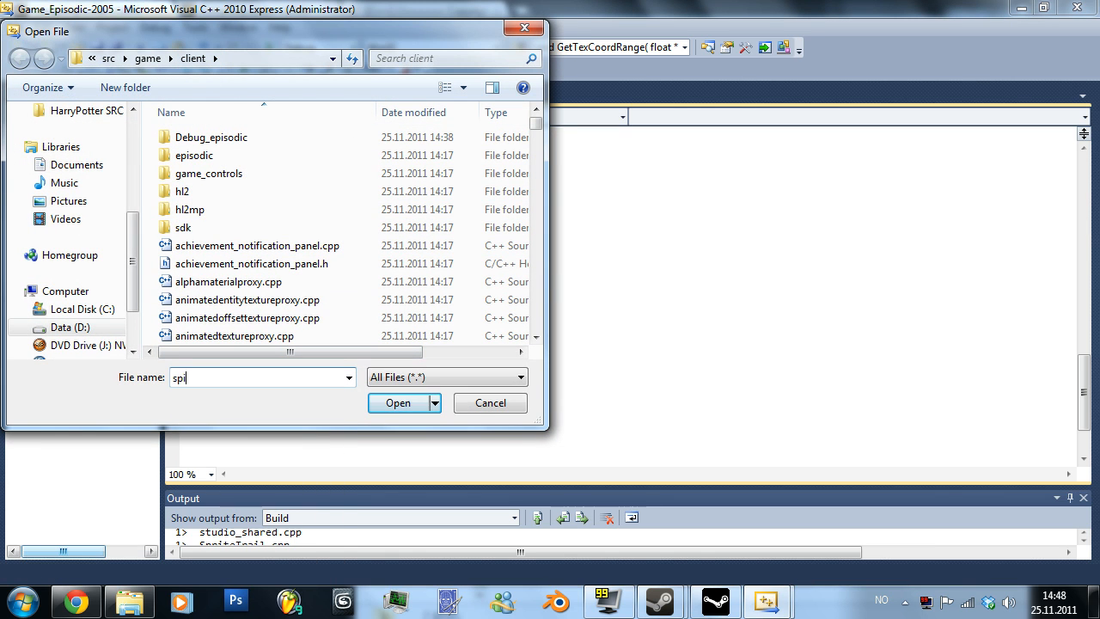
{"action": "type", "text": "spritemodel.cpp"}
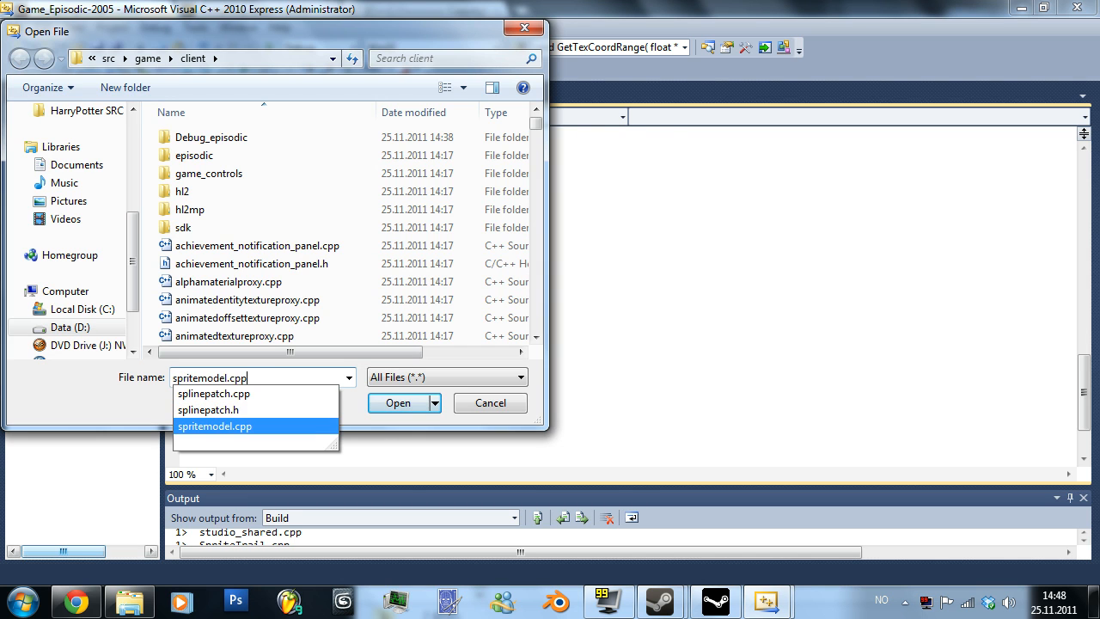
{"action": "left_click", "coordinate": [399, 402]}
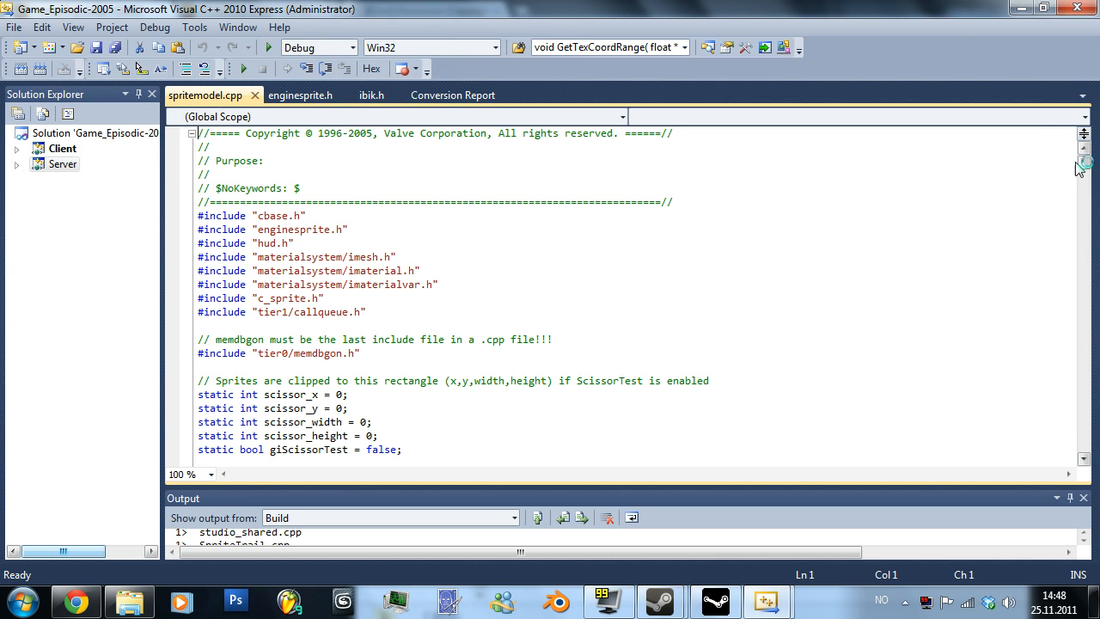
{"action": "scroll", "scroll_direction": "down", "scroll_amount": 3}
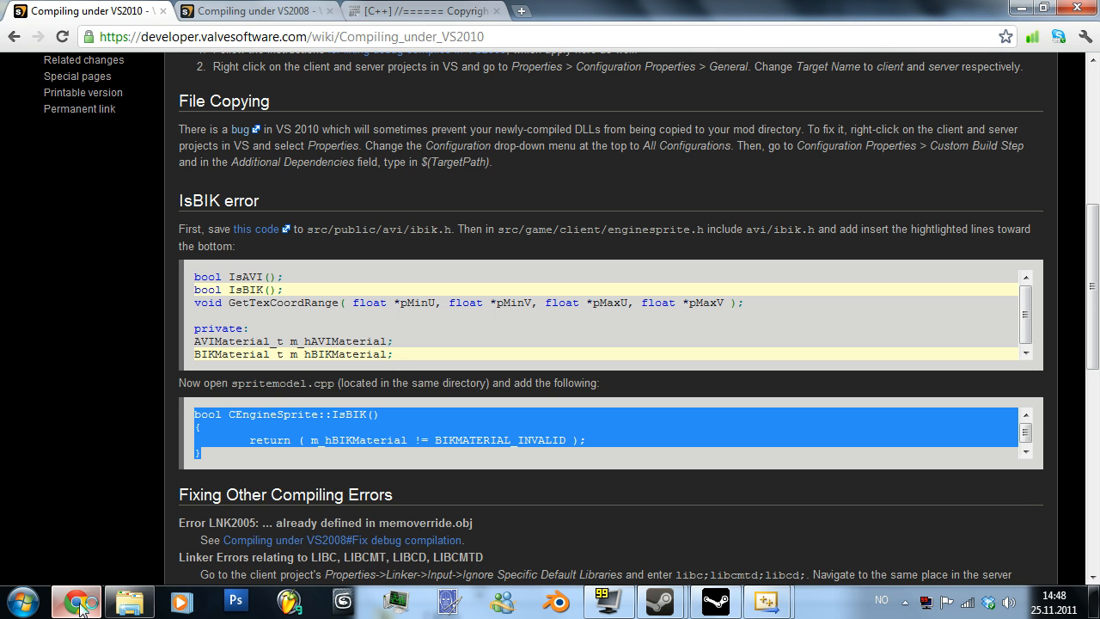
- Scroll spritemodel.cpp down to CEngineSprite::IsAVI and paste the IsBIK function below it
{"action": "left_click", "coordinate": [129, 601]}
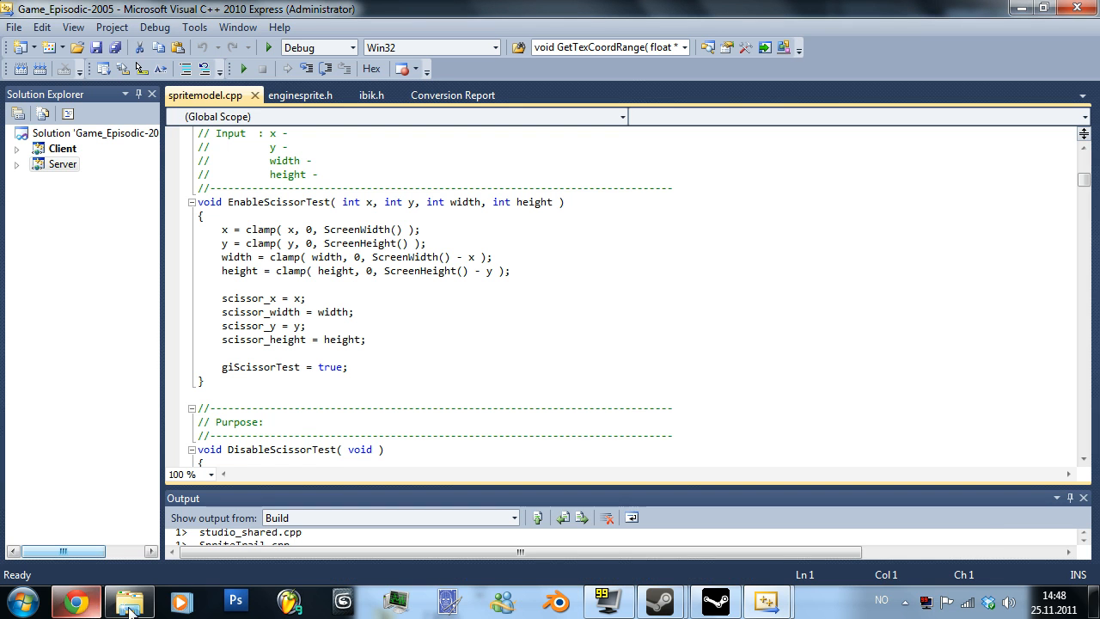
{"action": "scroll", "scroll_direction": "down", "scroll_amount": 3}
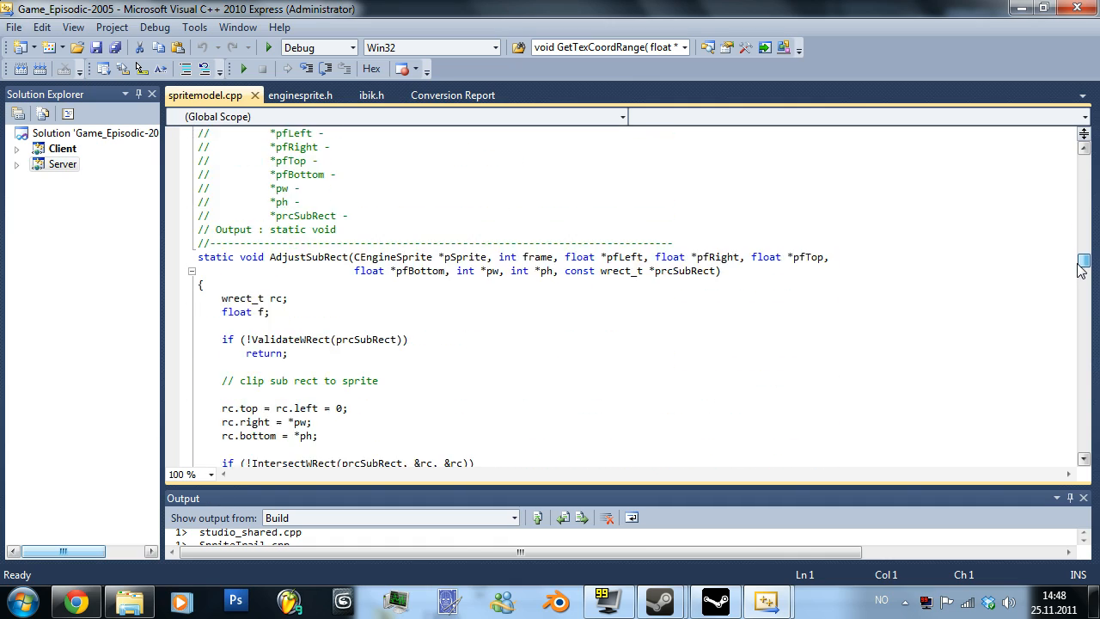
{"action": "scroll", "scroll_direction": "down", "scroll_amount": 3}
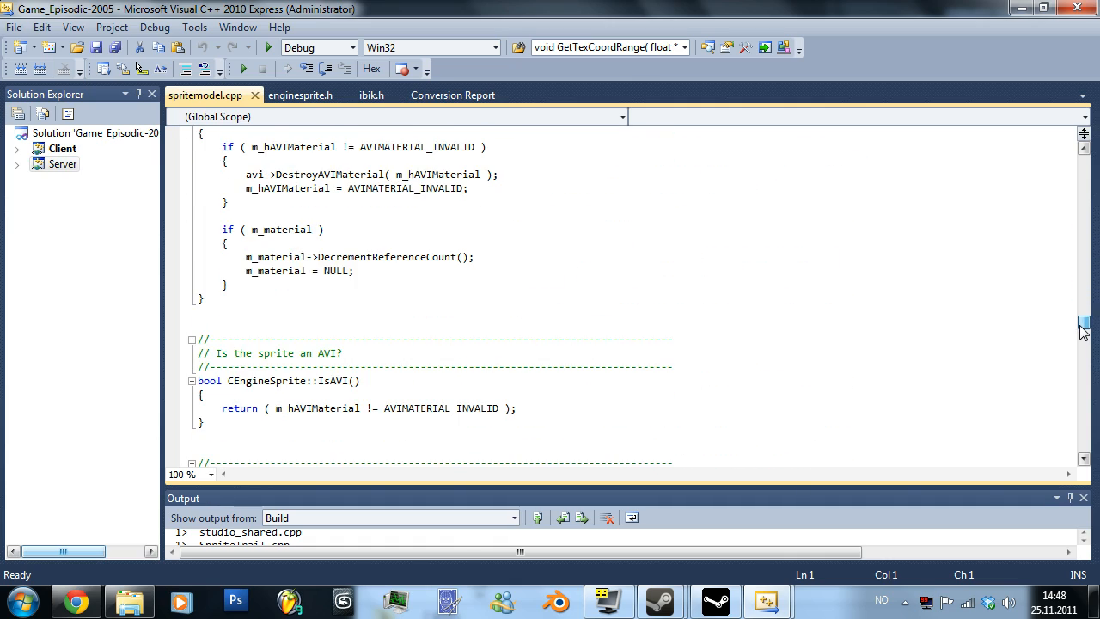
{"action": "scroll", "scroll_direction": "down", "scroll_amount": 3}
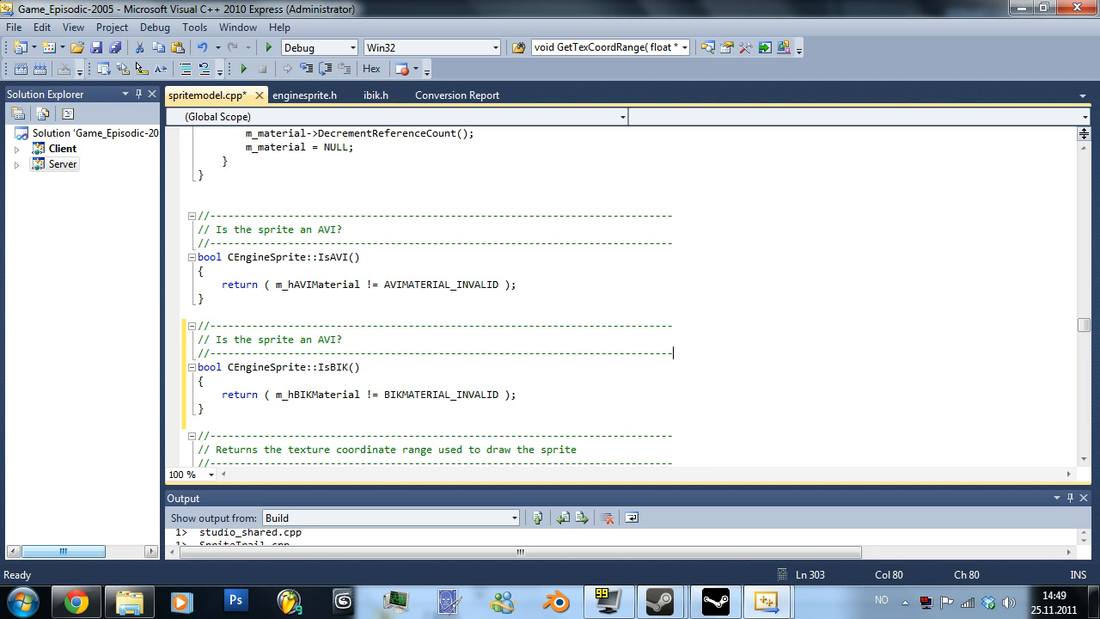
- Change the new function's comment from AVI to BIK ('Is the sprite a BIK?') and save spritemodel.cpp
{"action": "double_click", "coordinate": [327, 340]}
{"action": "type", "text": "B"}
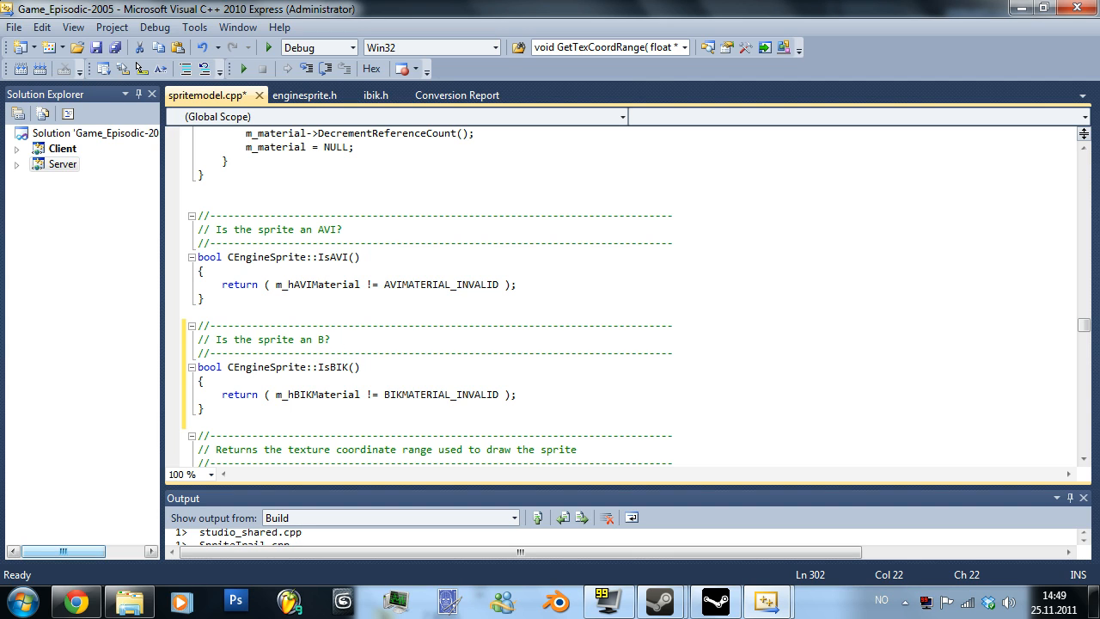
{"action": "type", "text": "IK"}
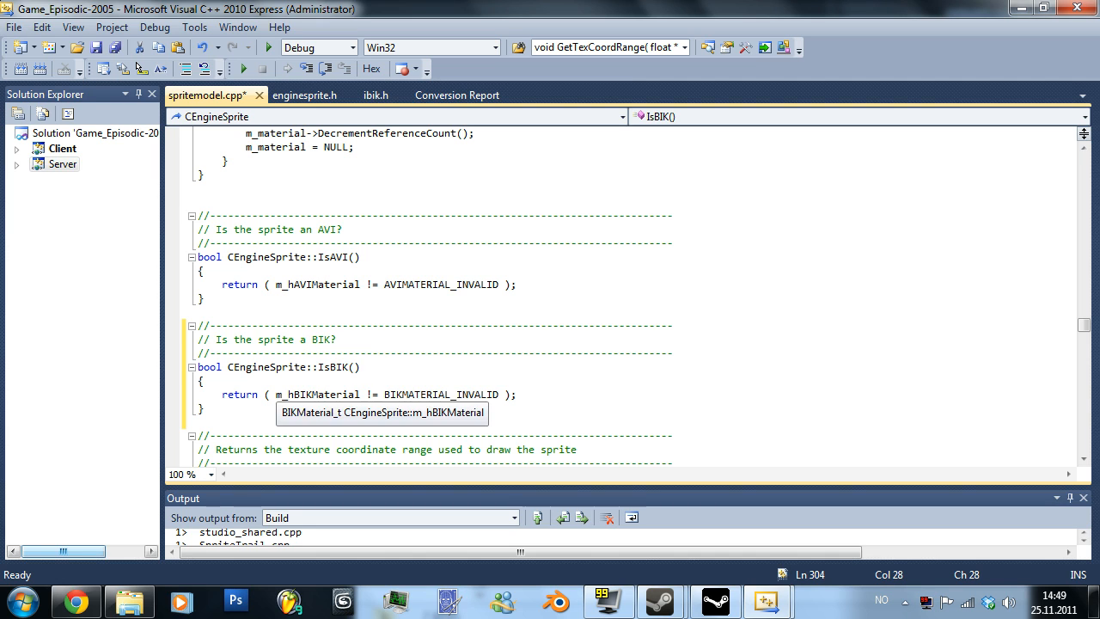
{"action": "scroll", "scroll_direction": "down", "scroll_amount": 3}
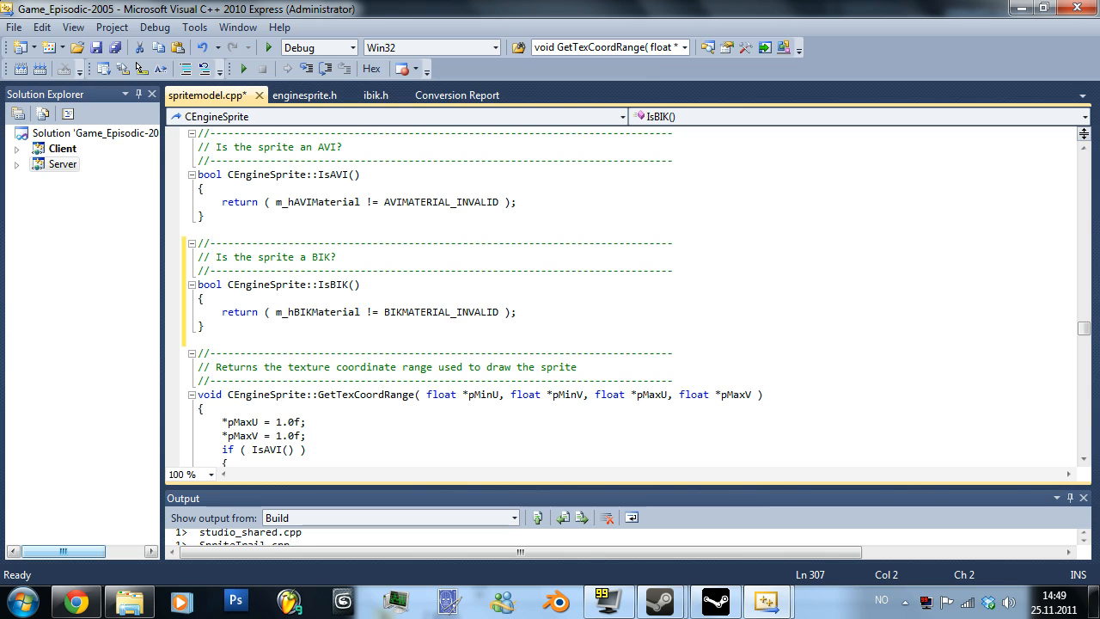
{"action": "key", "text": "ctrl+s"}
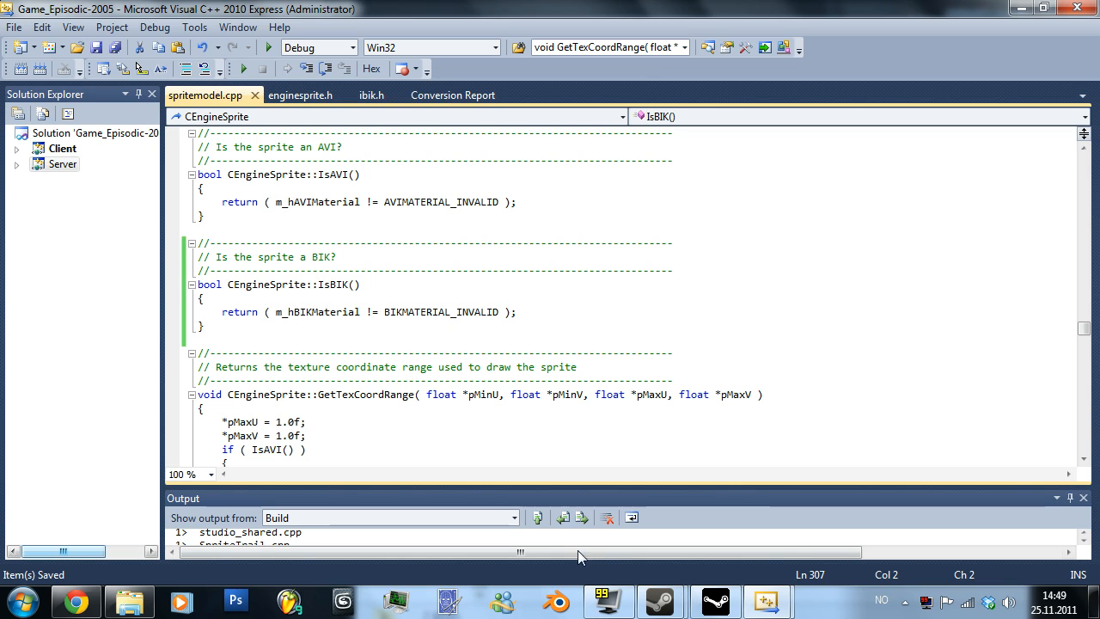